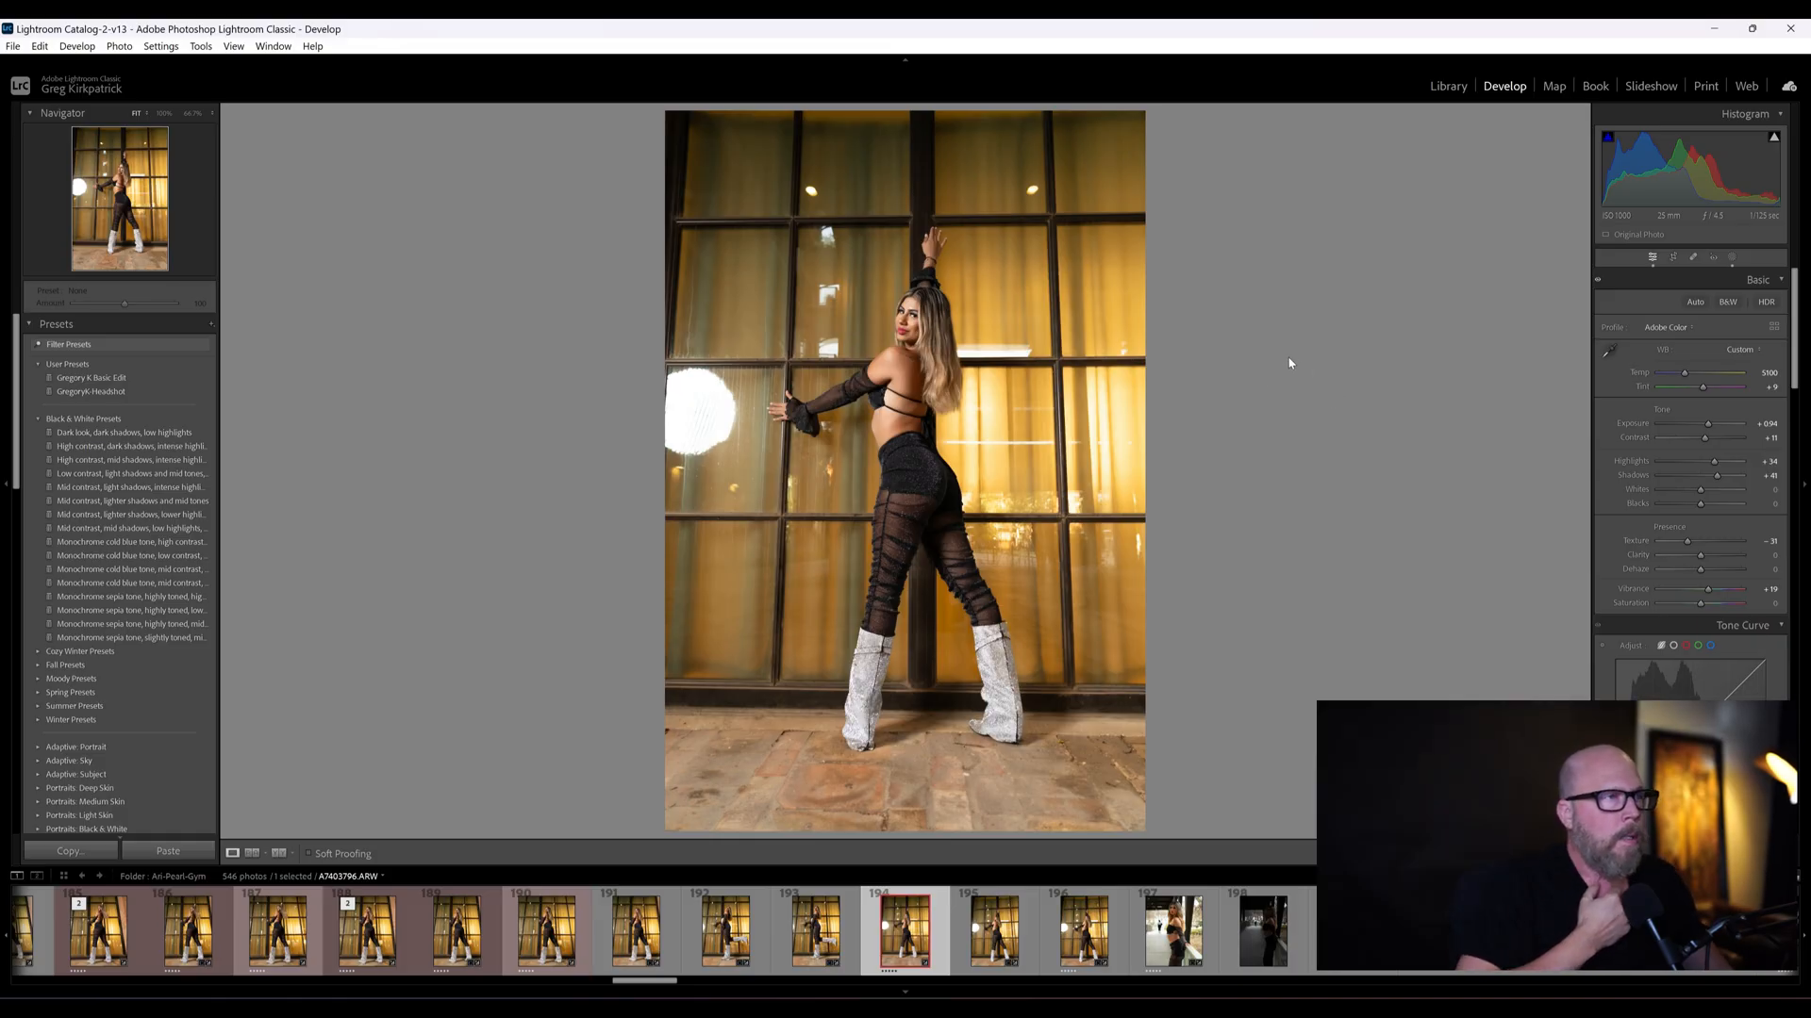
mouse_move(849, 366)
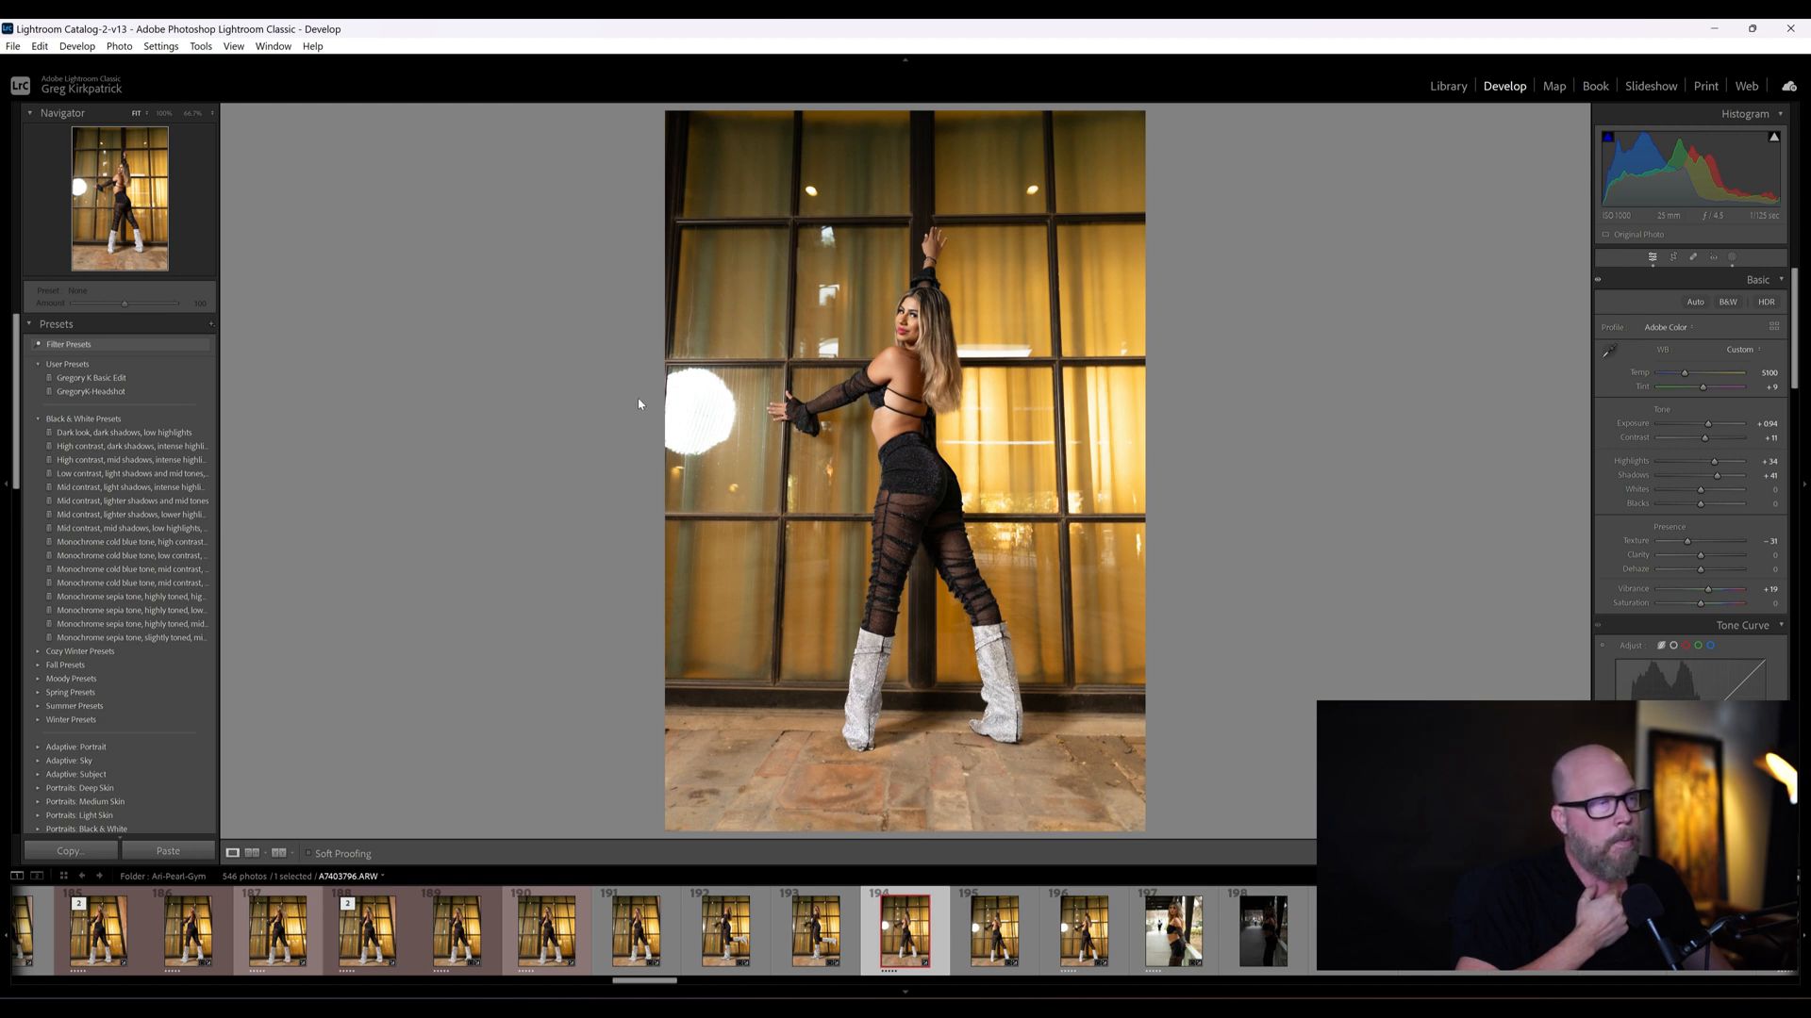
mouse_move(709, 485)
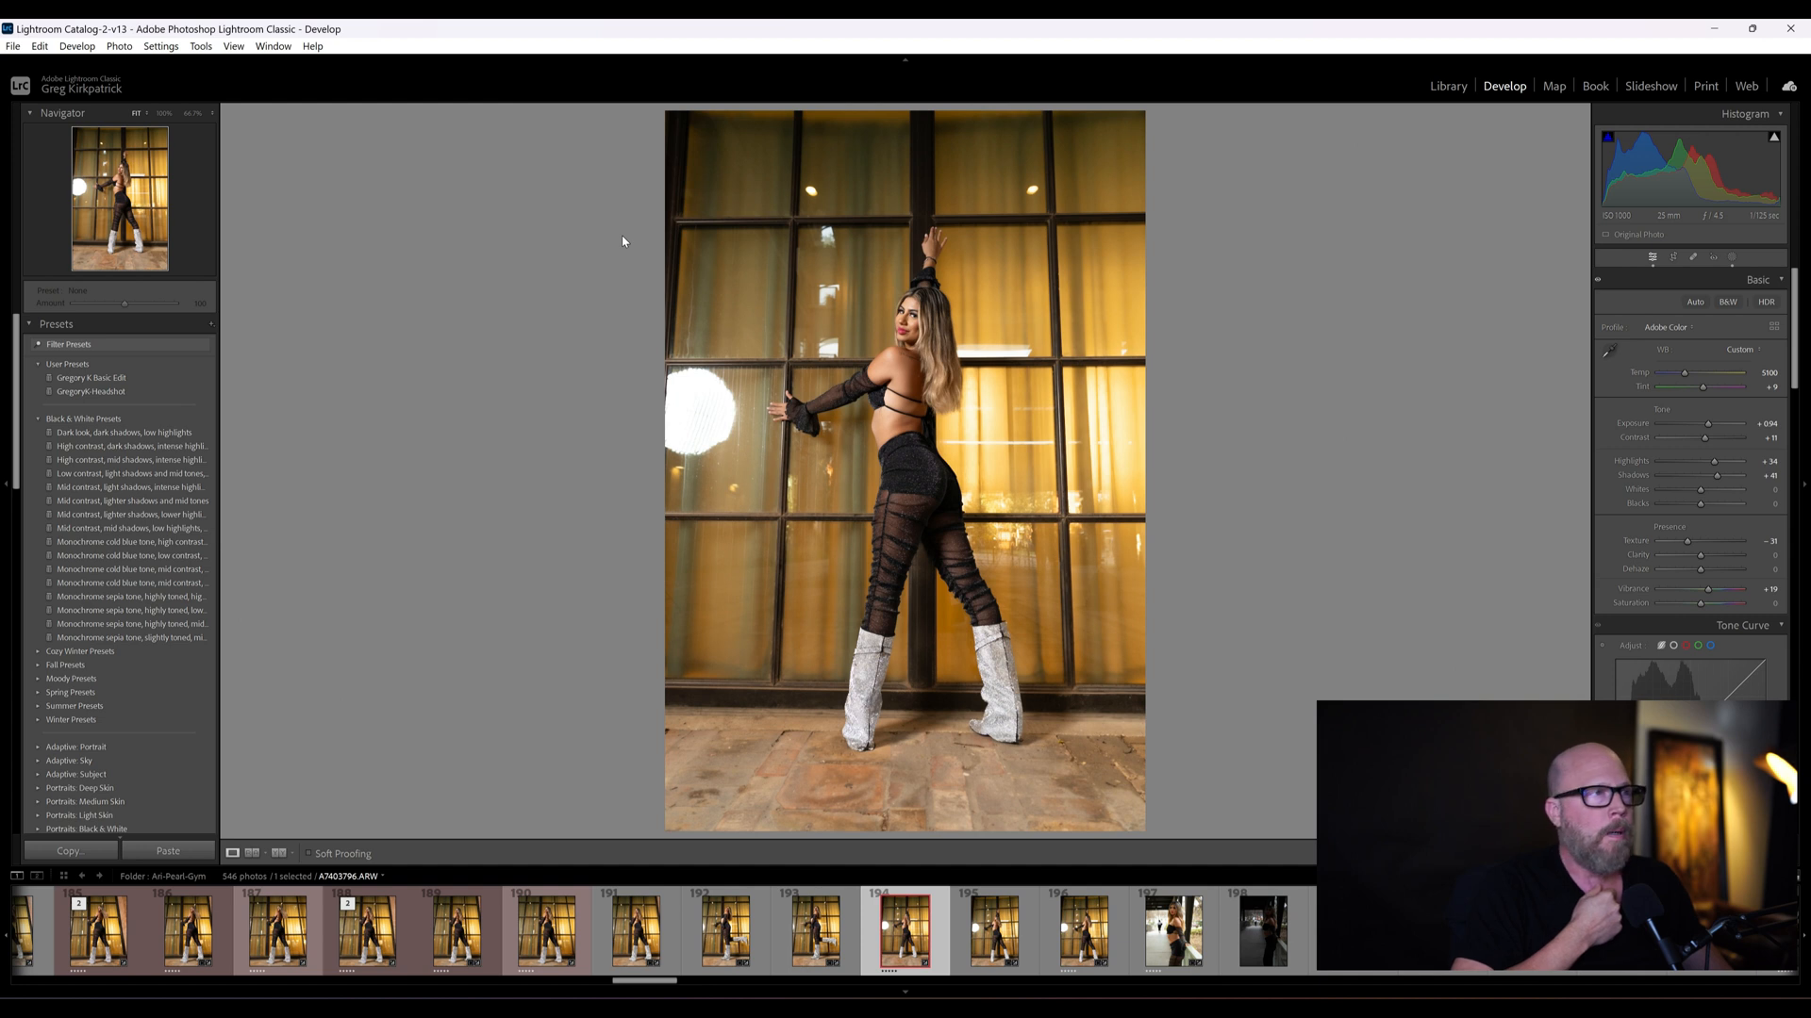
mouse_move(622, 218)
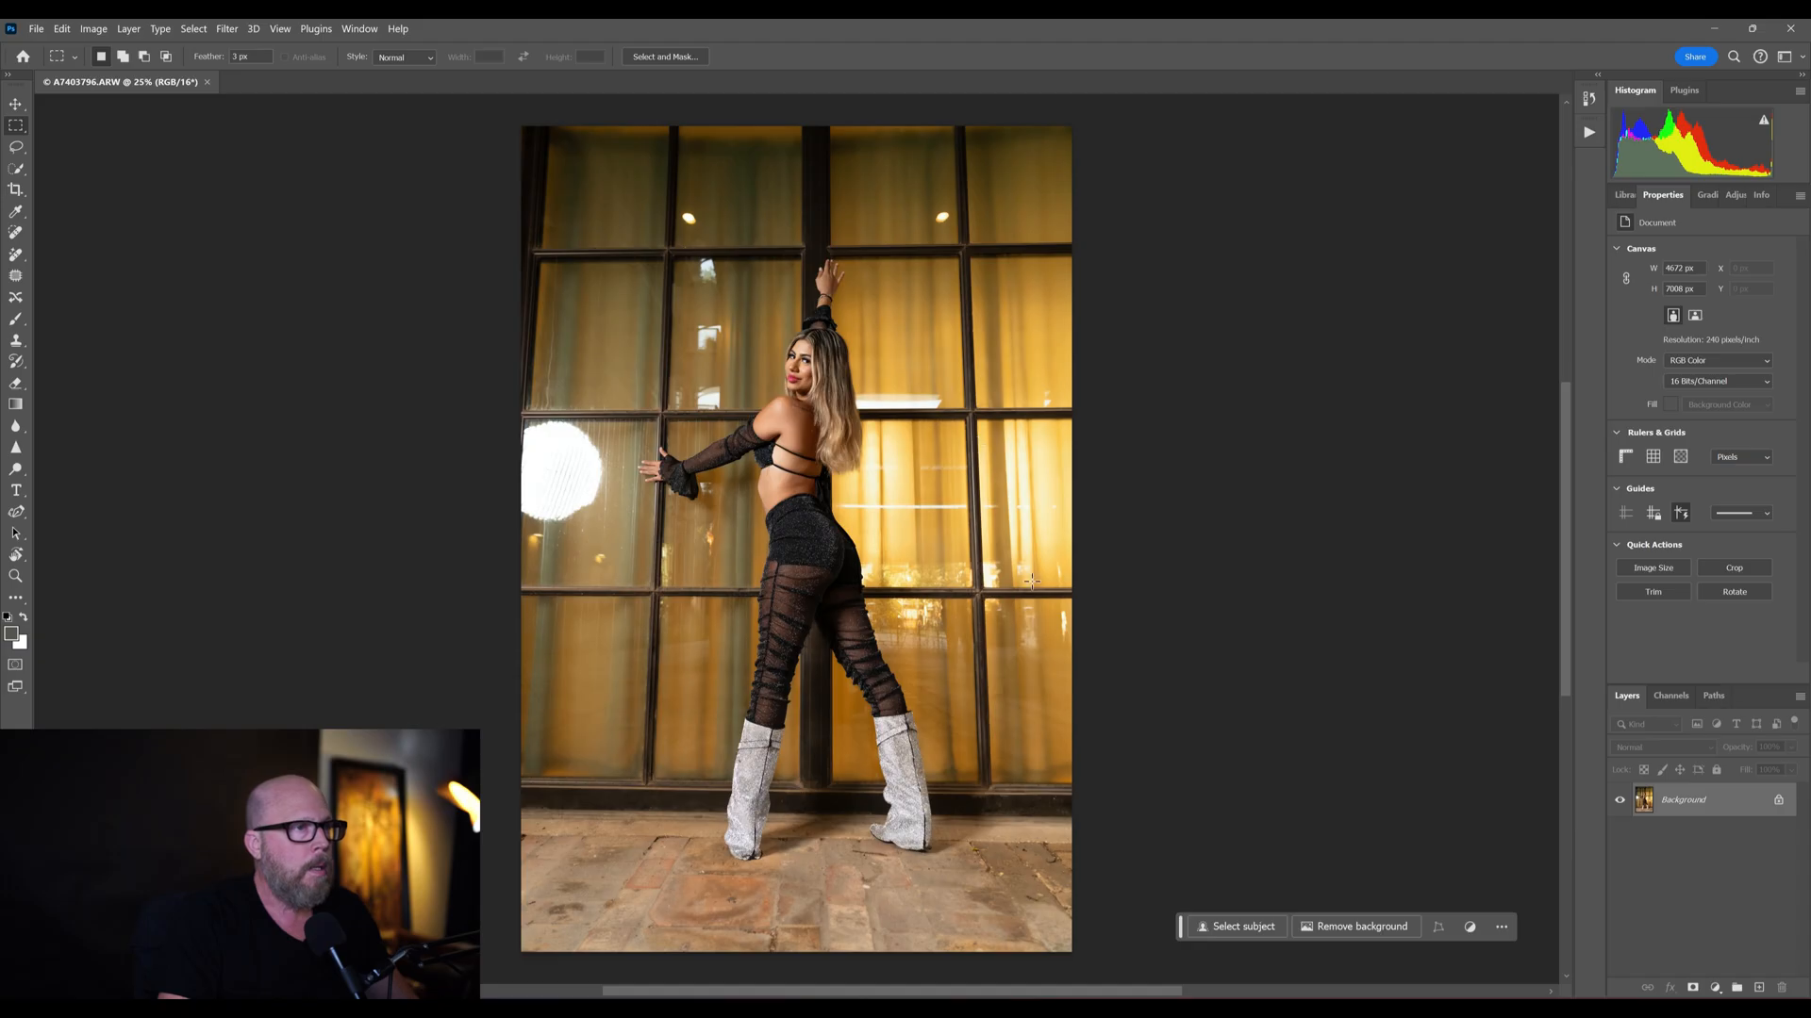
mouse_move(866, 536)
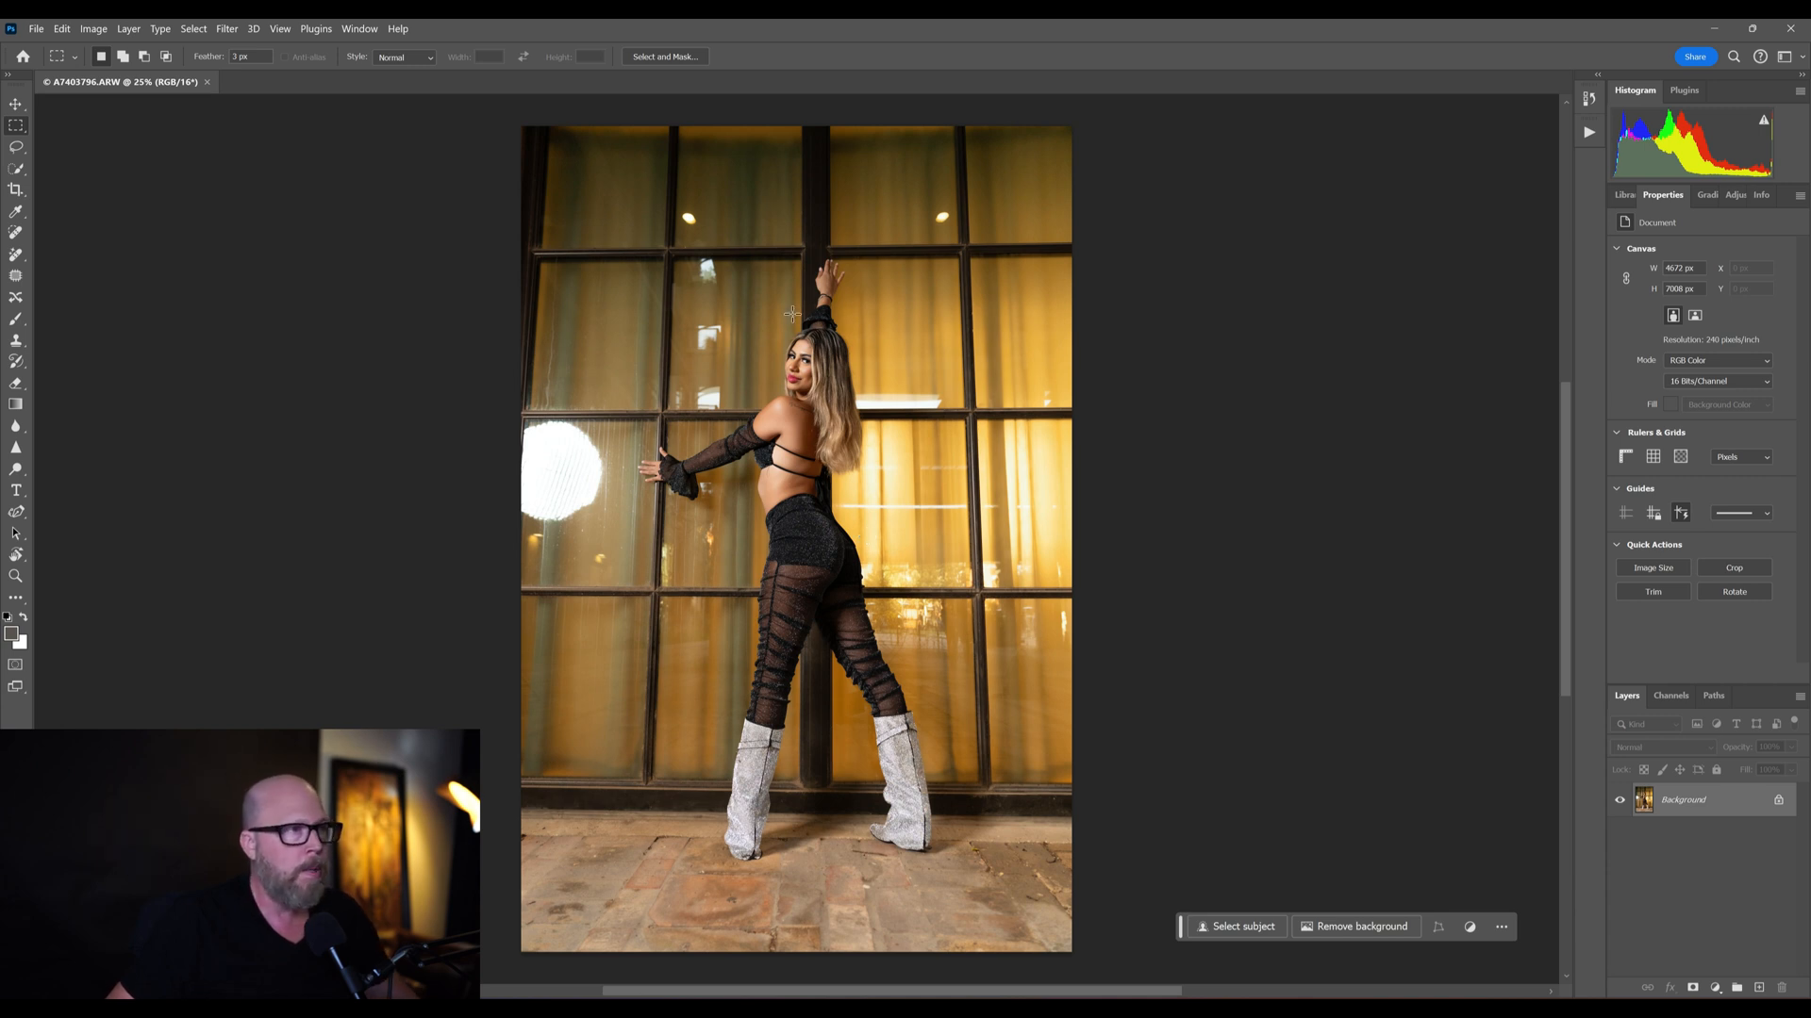
mouse_move(544, 451)
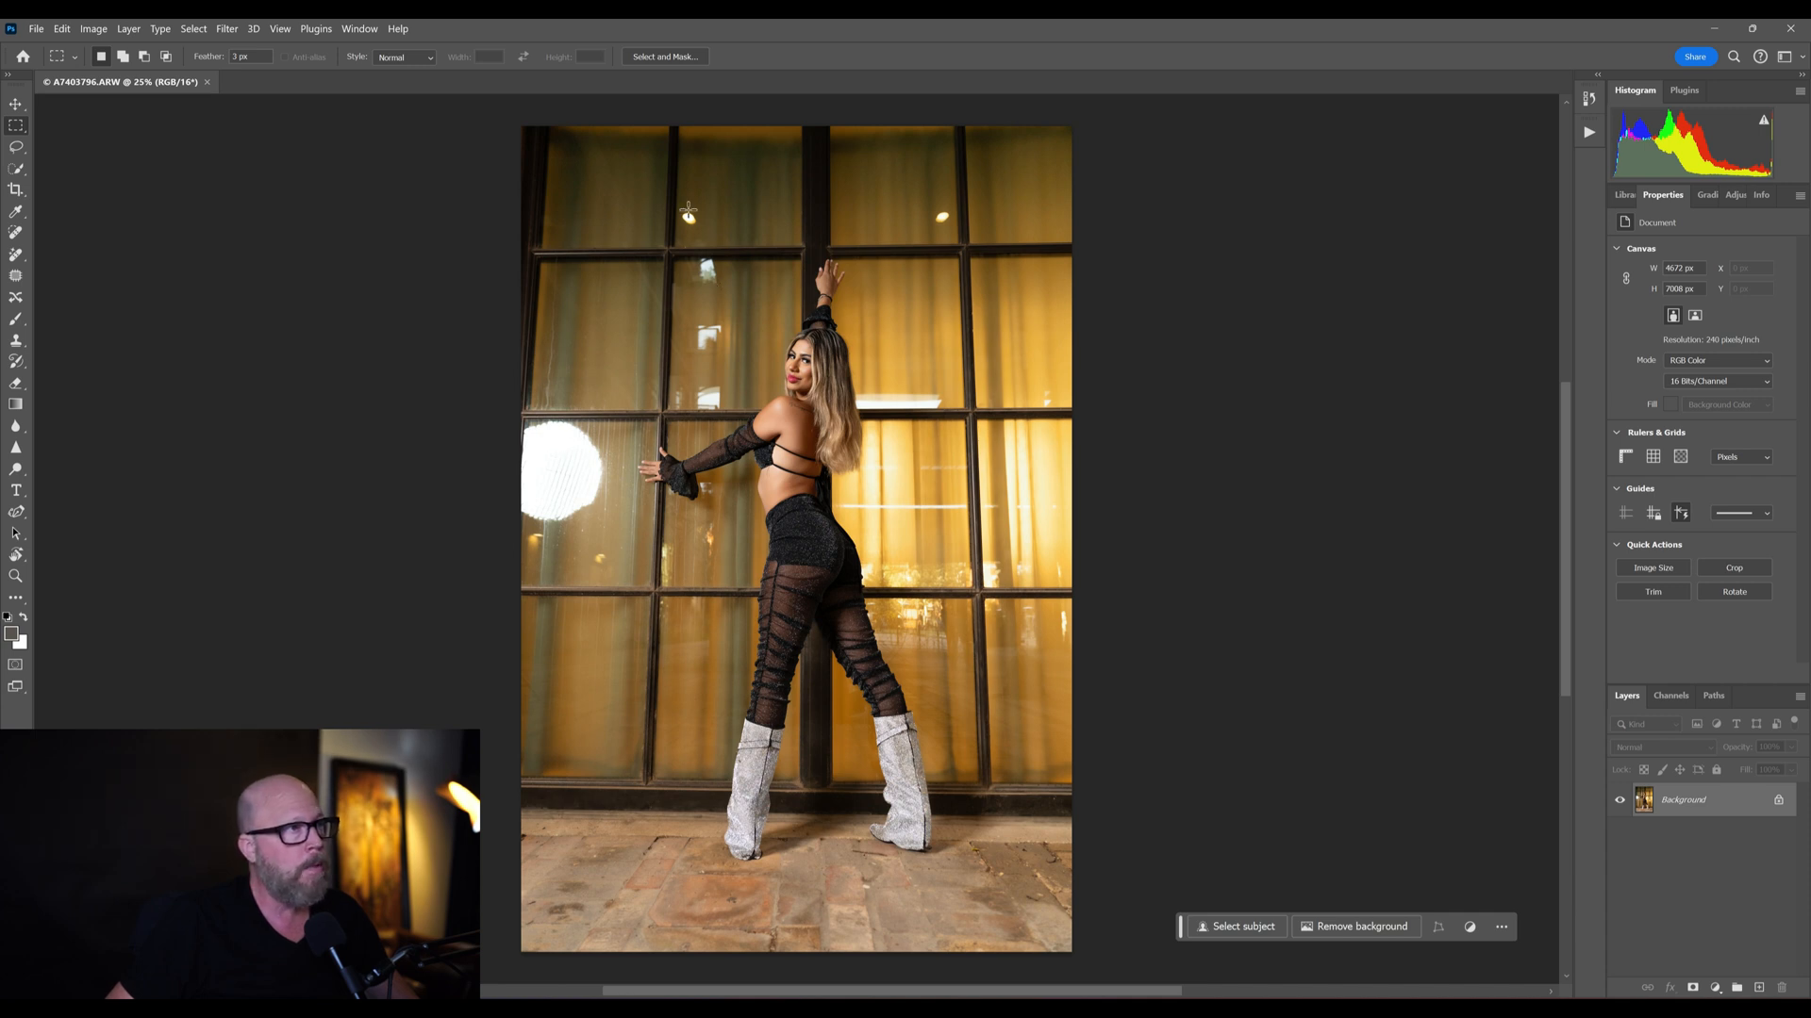
mouse_move(932, 317)
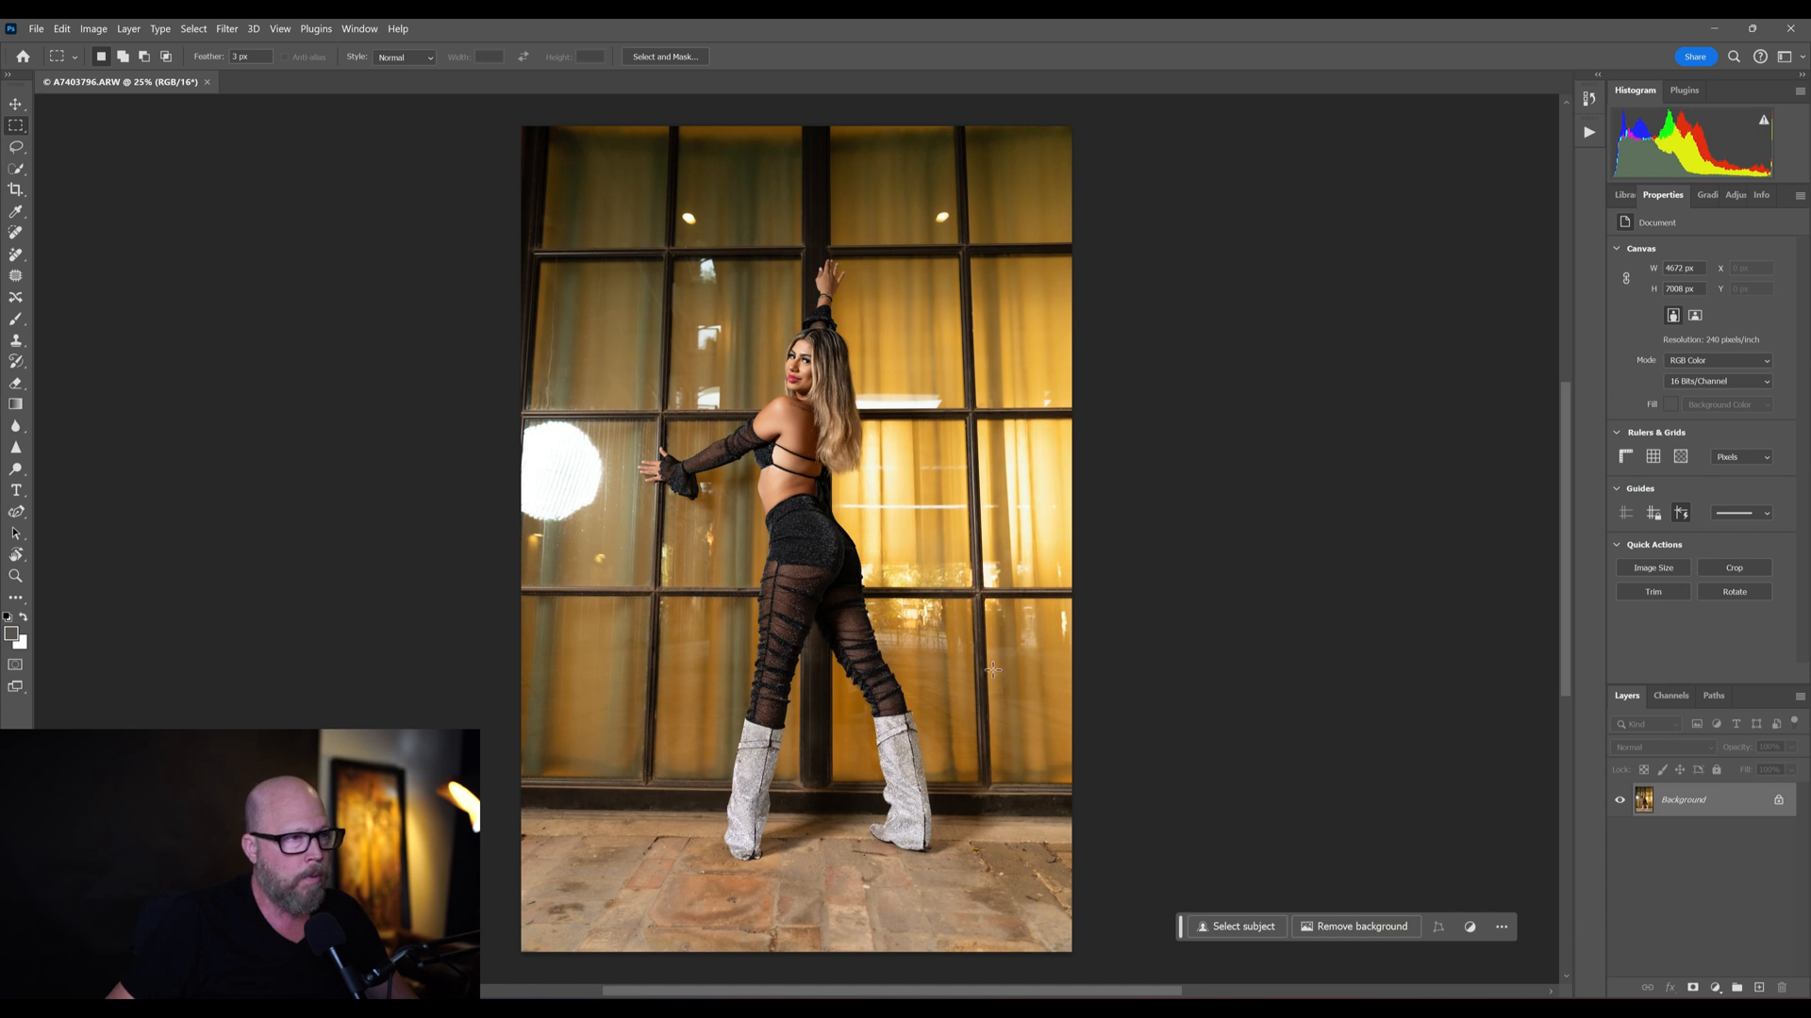
mouse_move(947, 631)
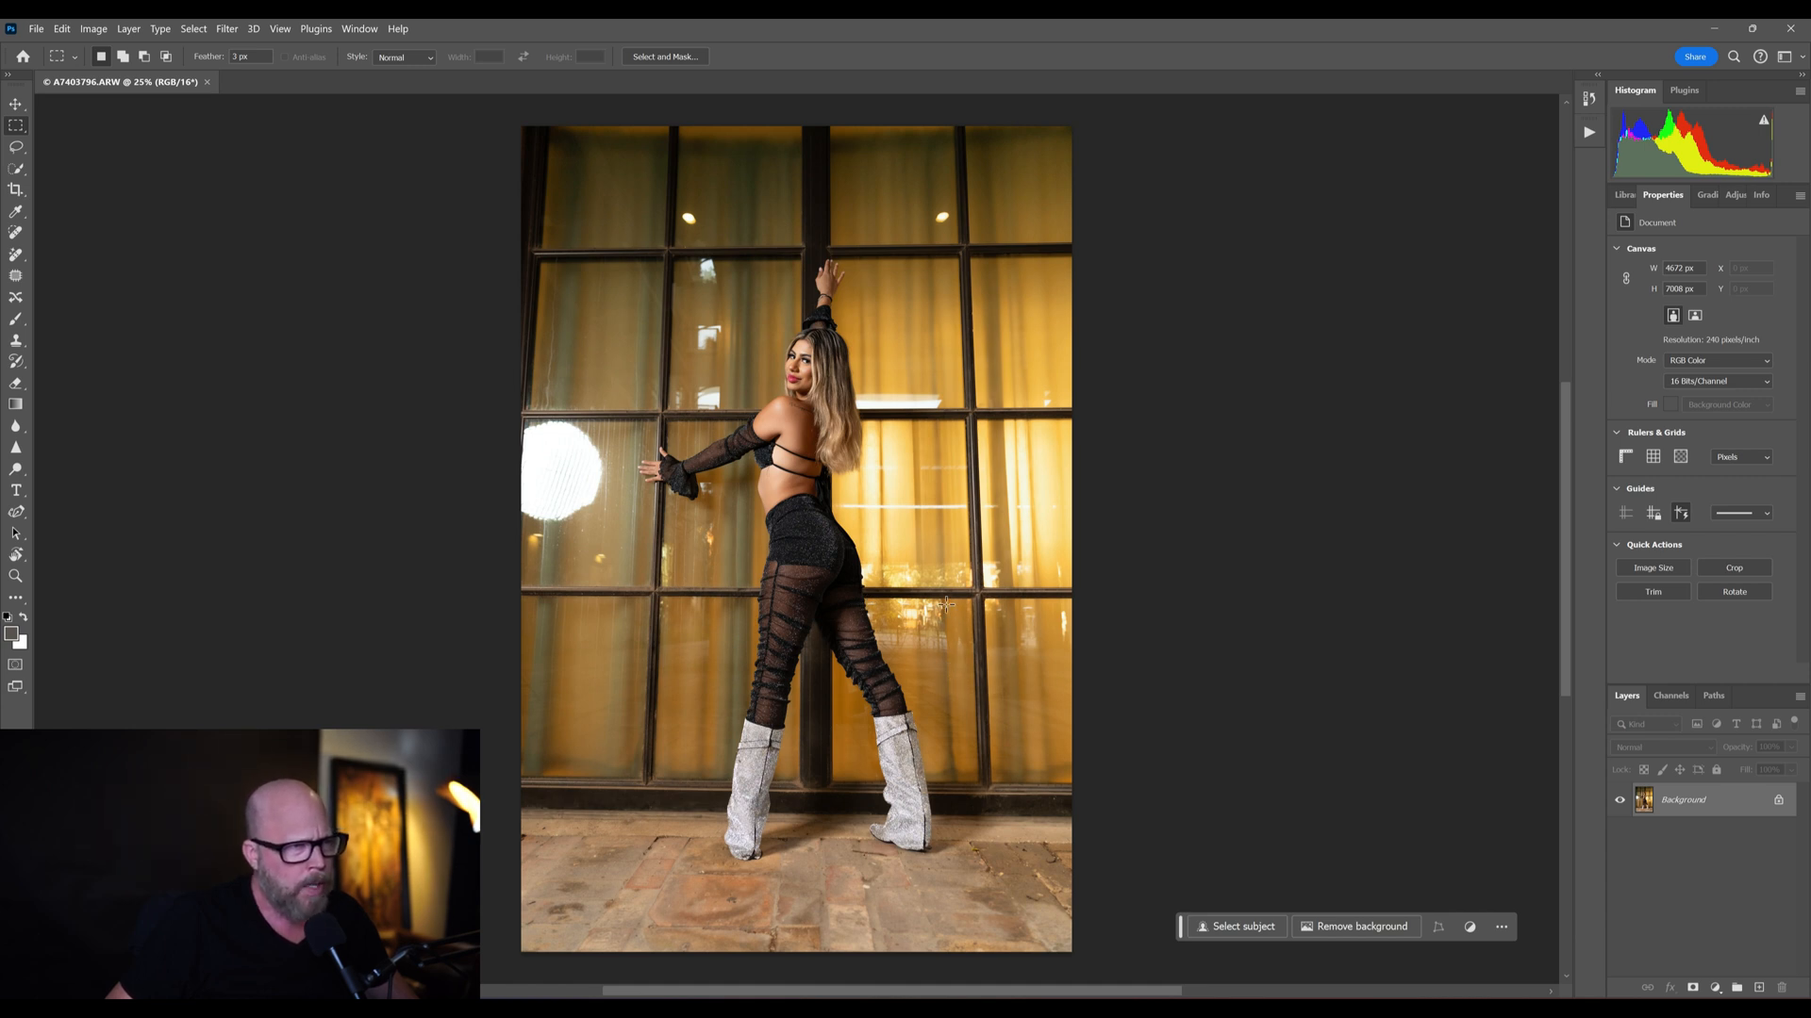
mouse_move(679, 596)
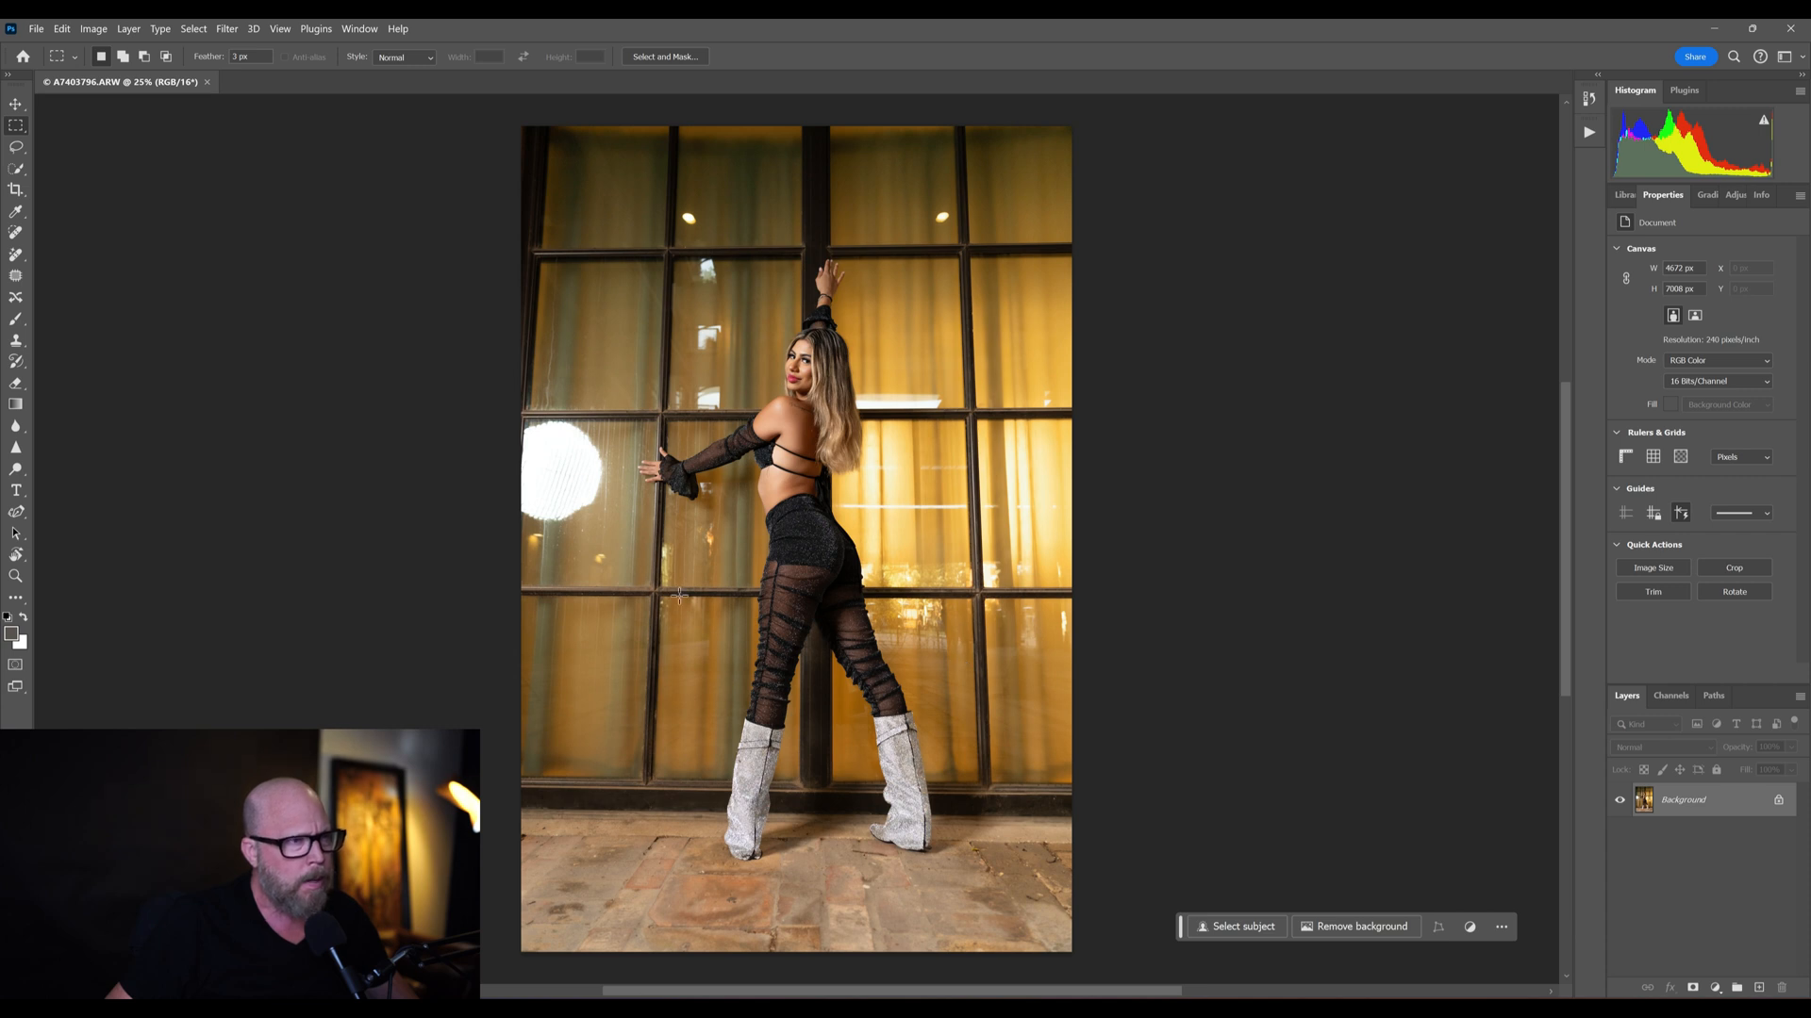
mouse_move(951, 781)
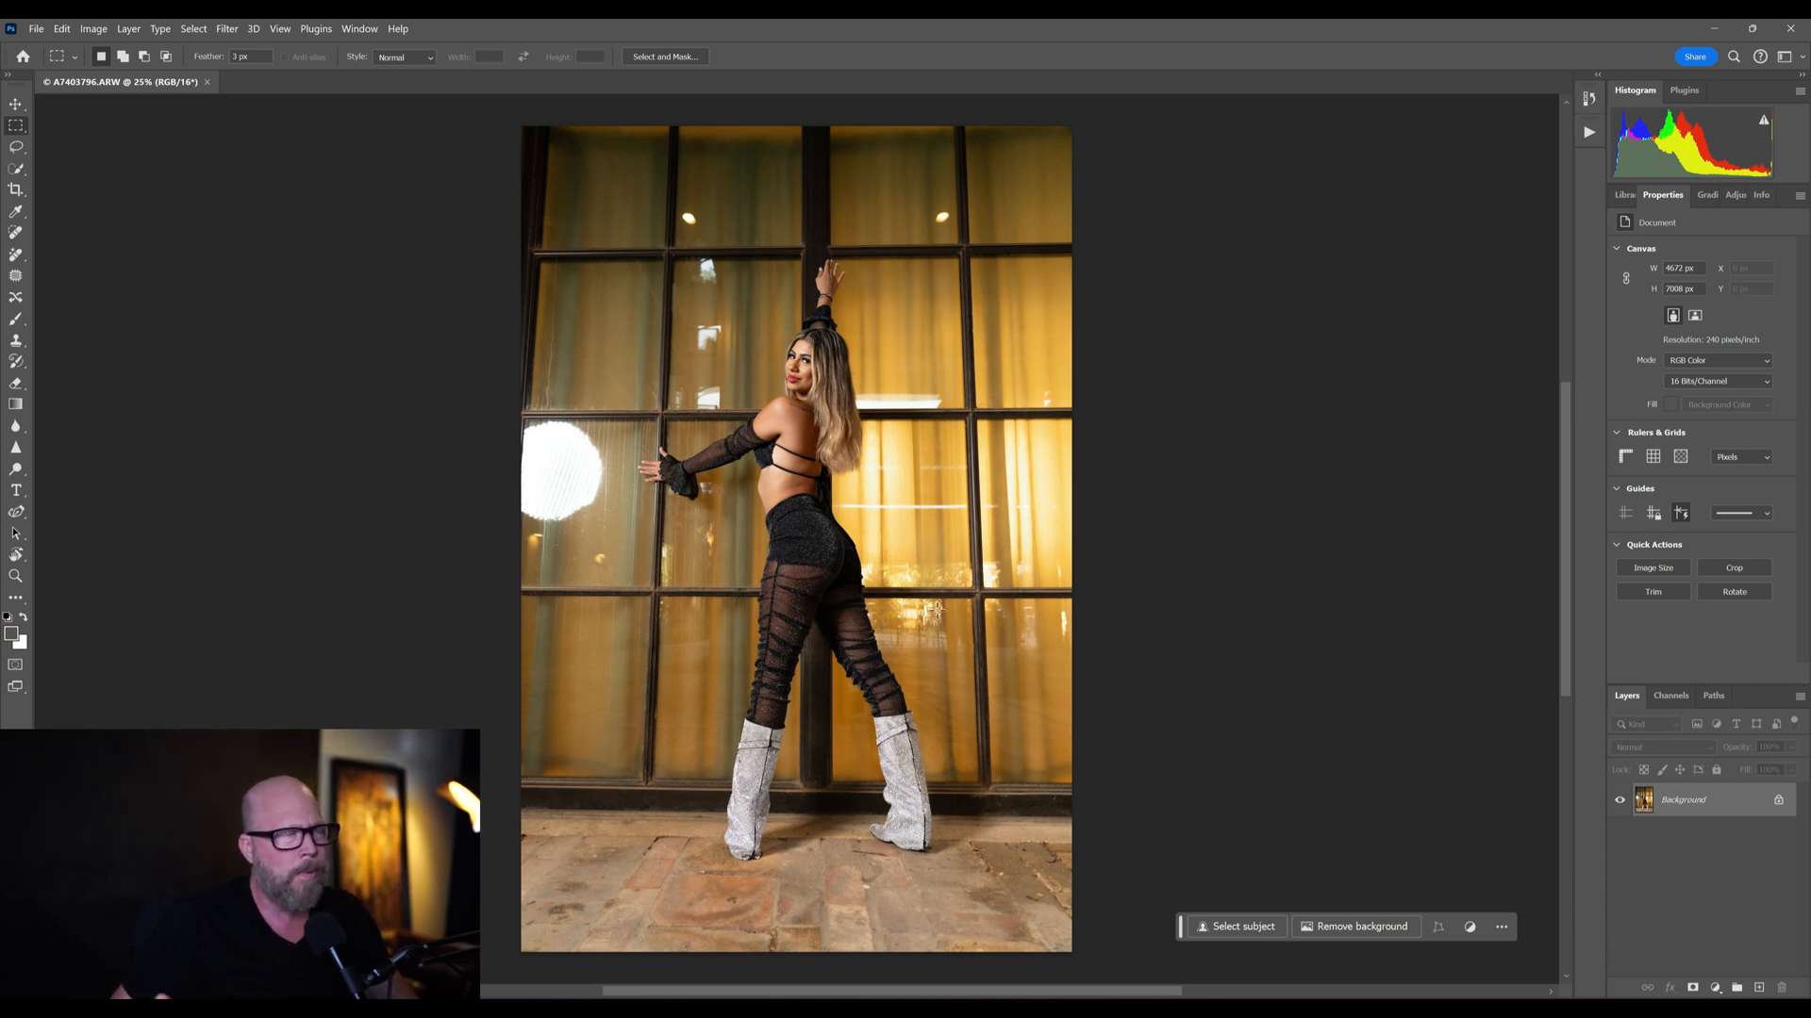
mouse_move(511, 387)
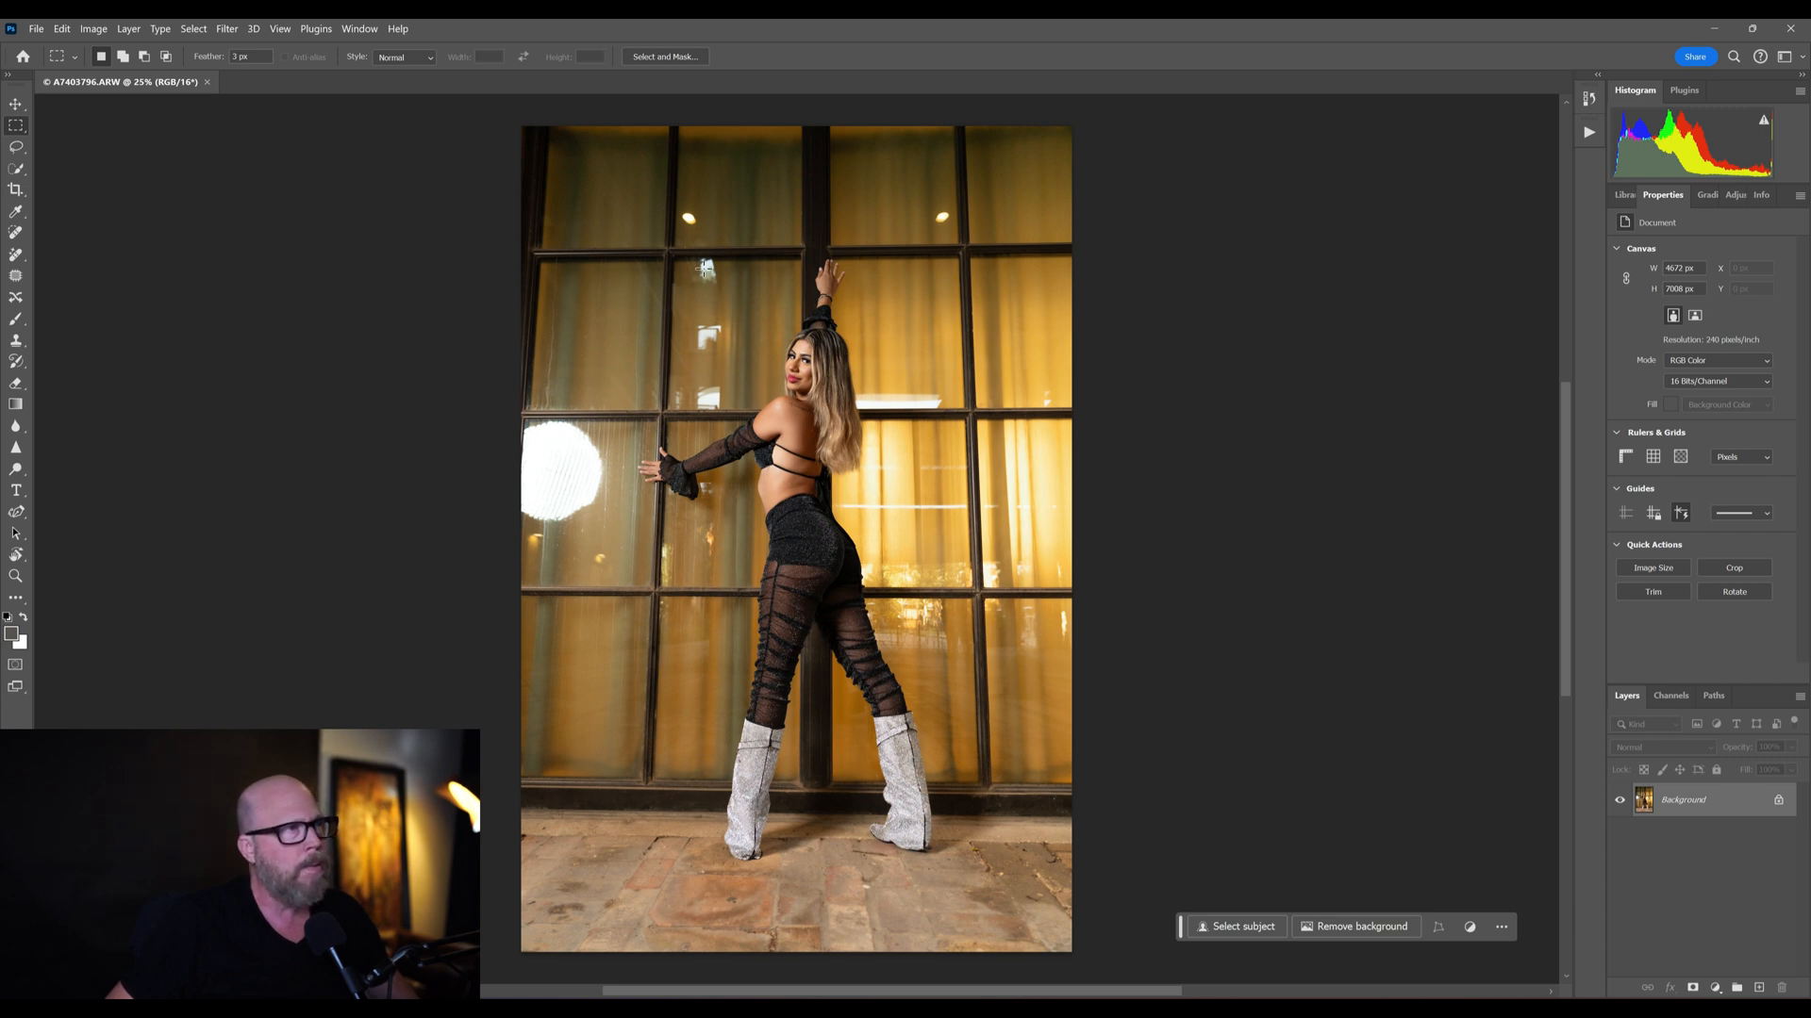
mouse_move(843, 391)
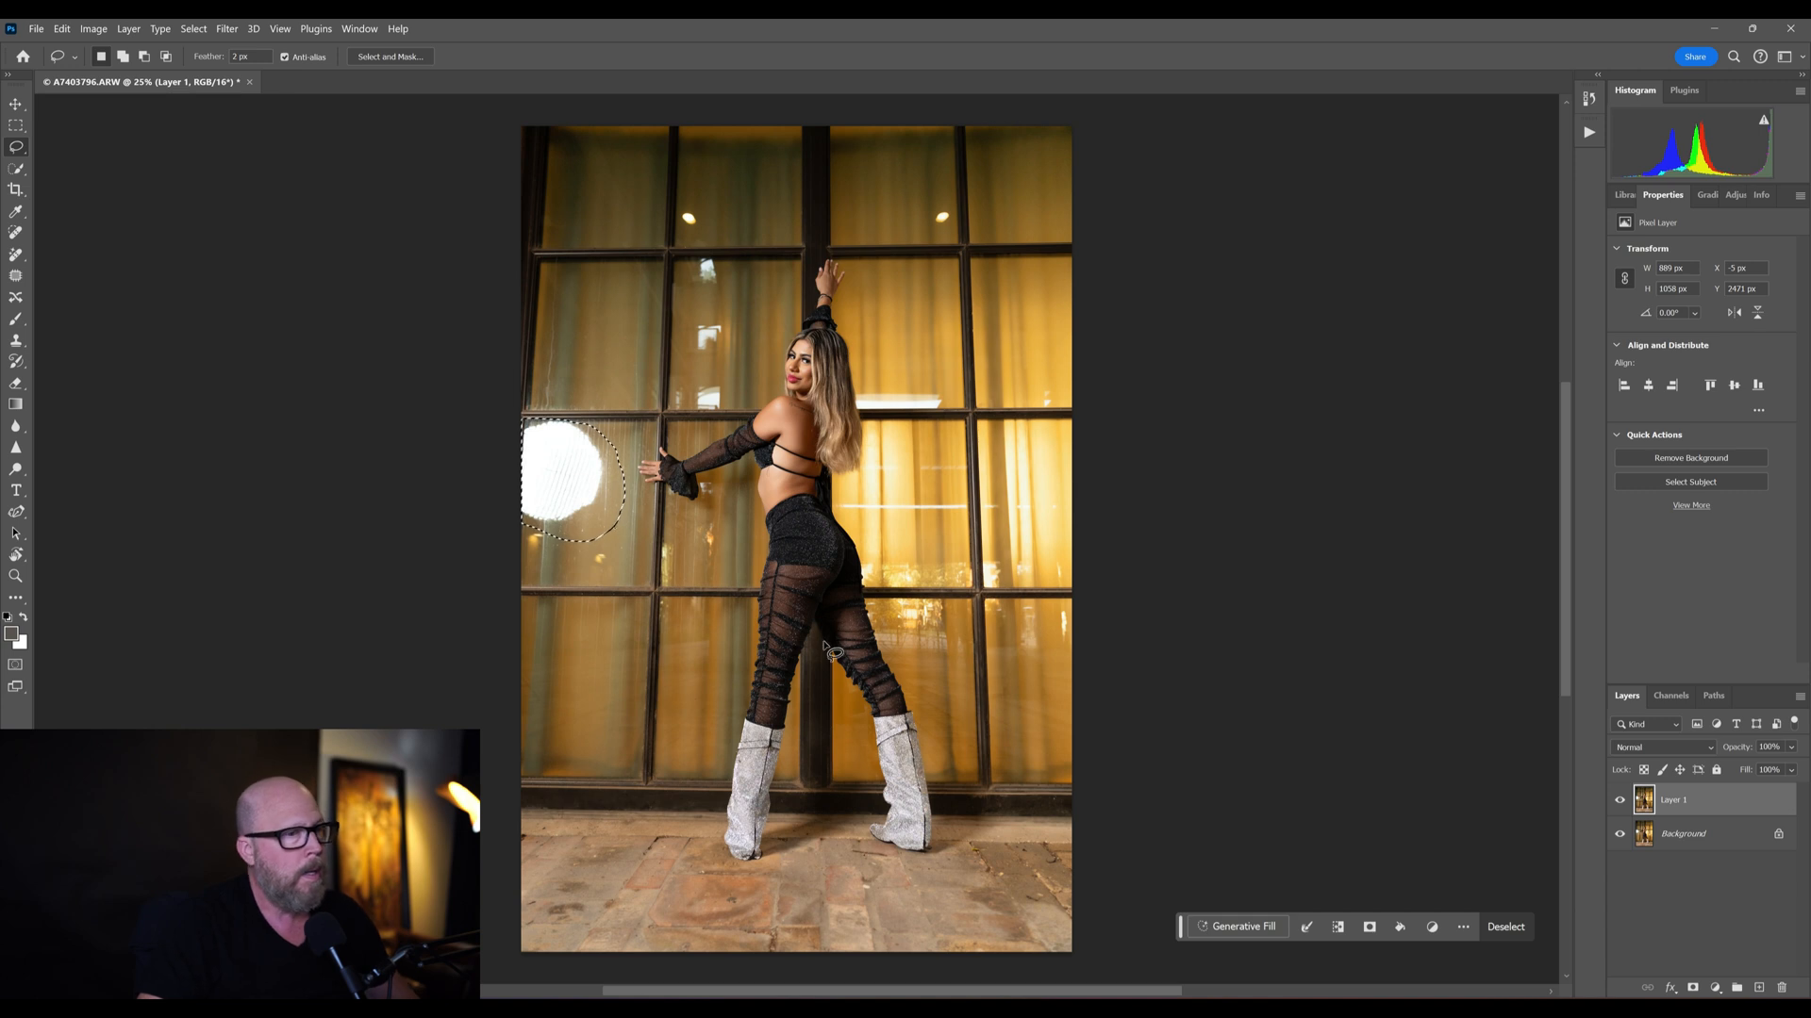
- Run Generative Fill with an empty prompt over the round window light and compare its variations
click(1237, 926)
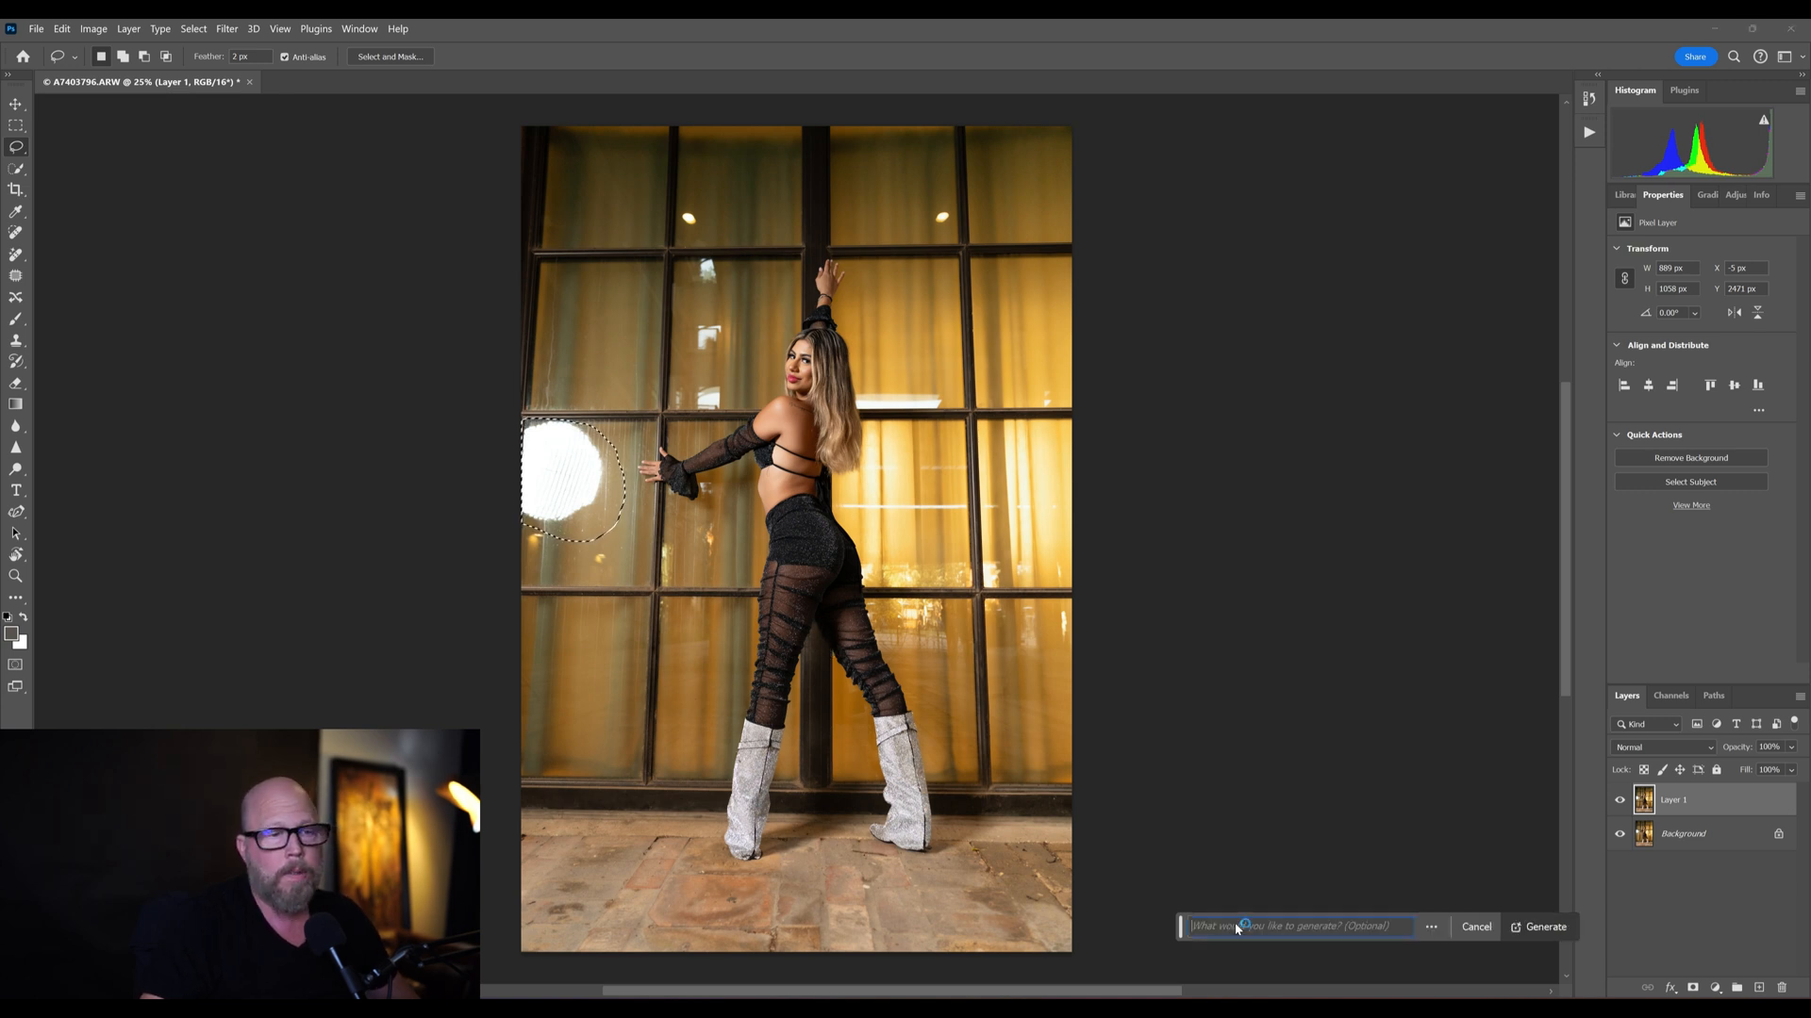
click(1541, 926)
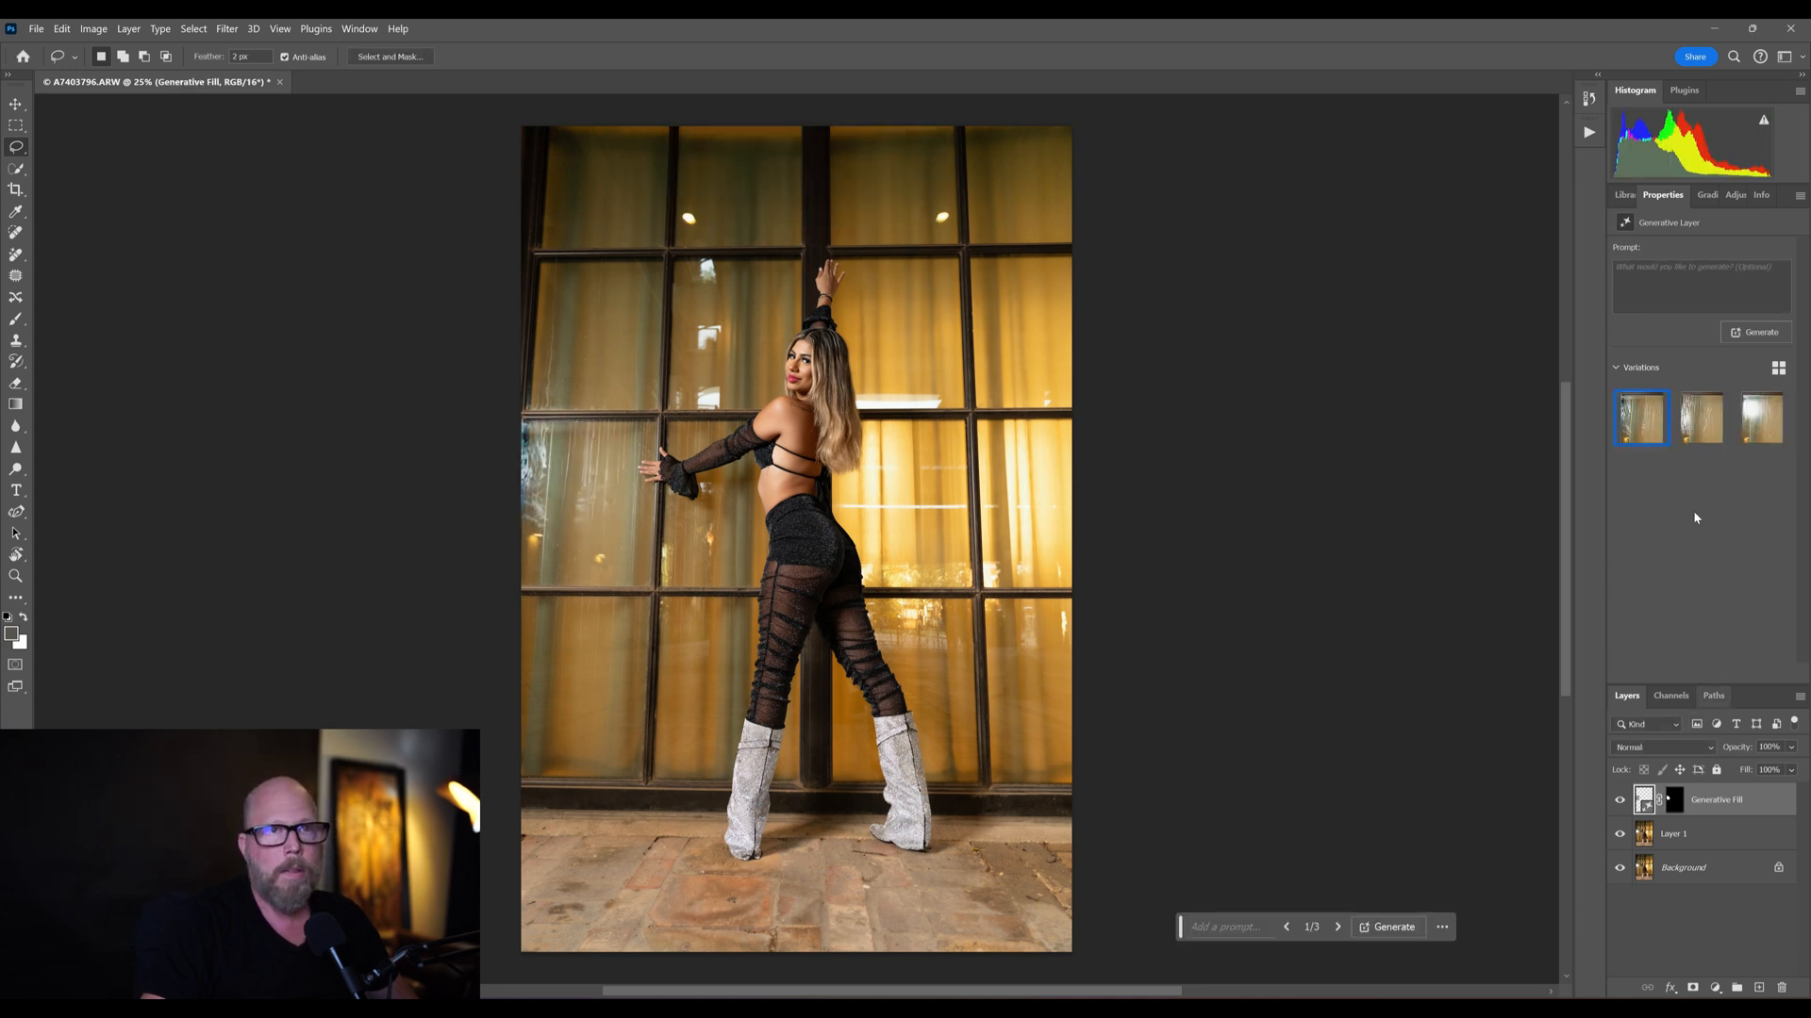
click(1701, 417)
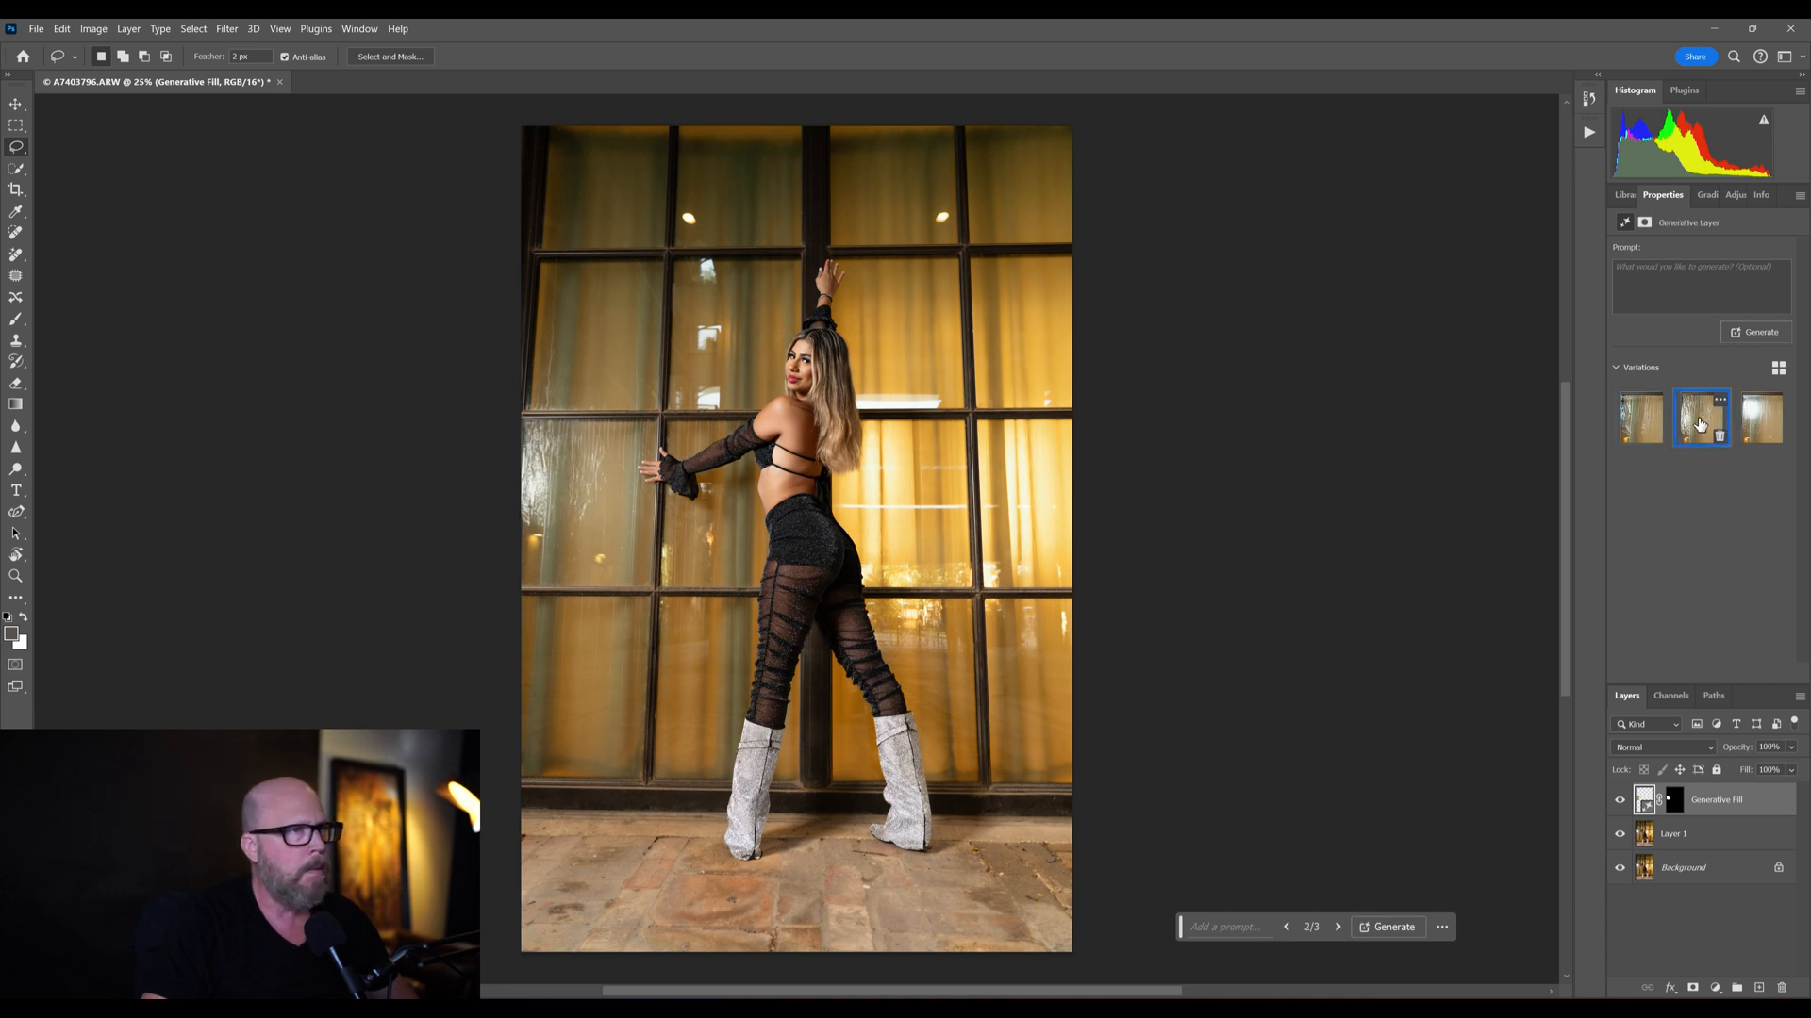
click(1762, 419)
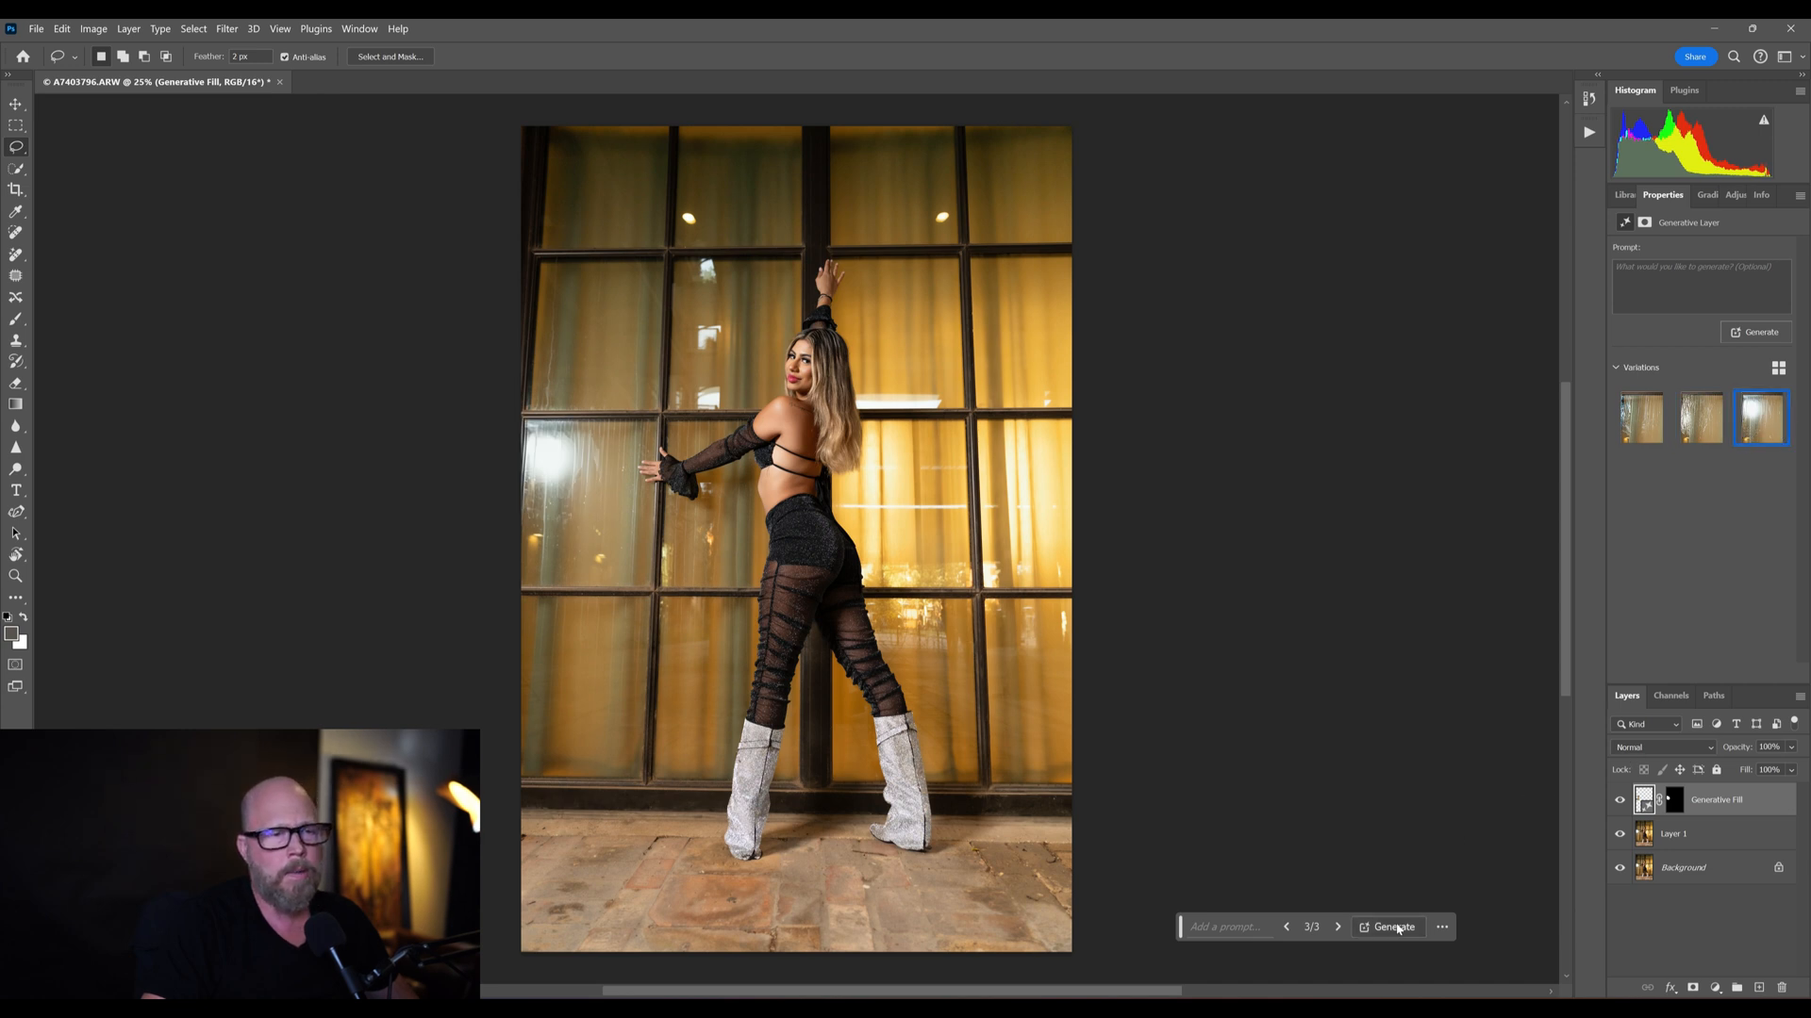
- Generate three more variations and settle on the third one for the light patch
click(1390, 926)
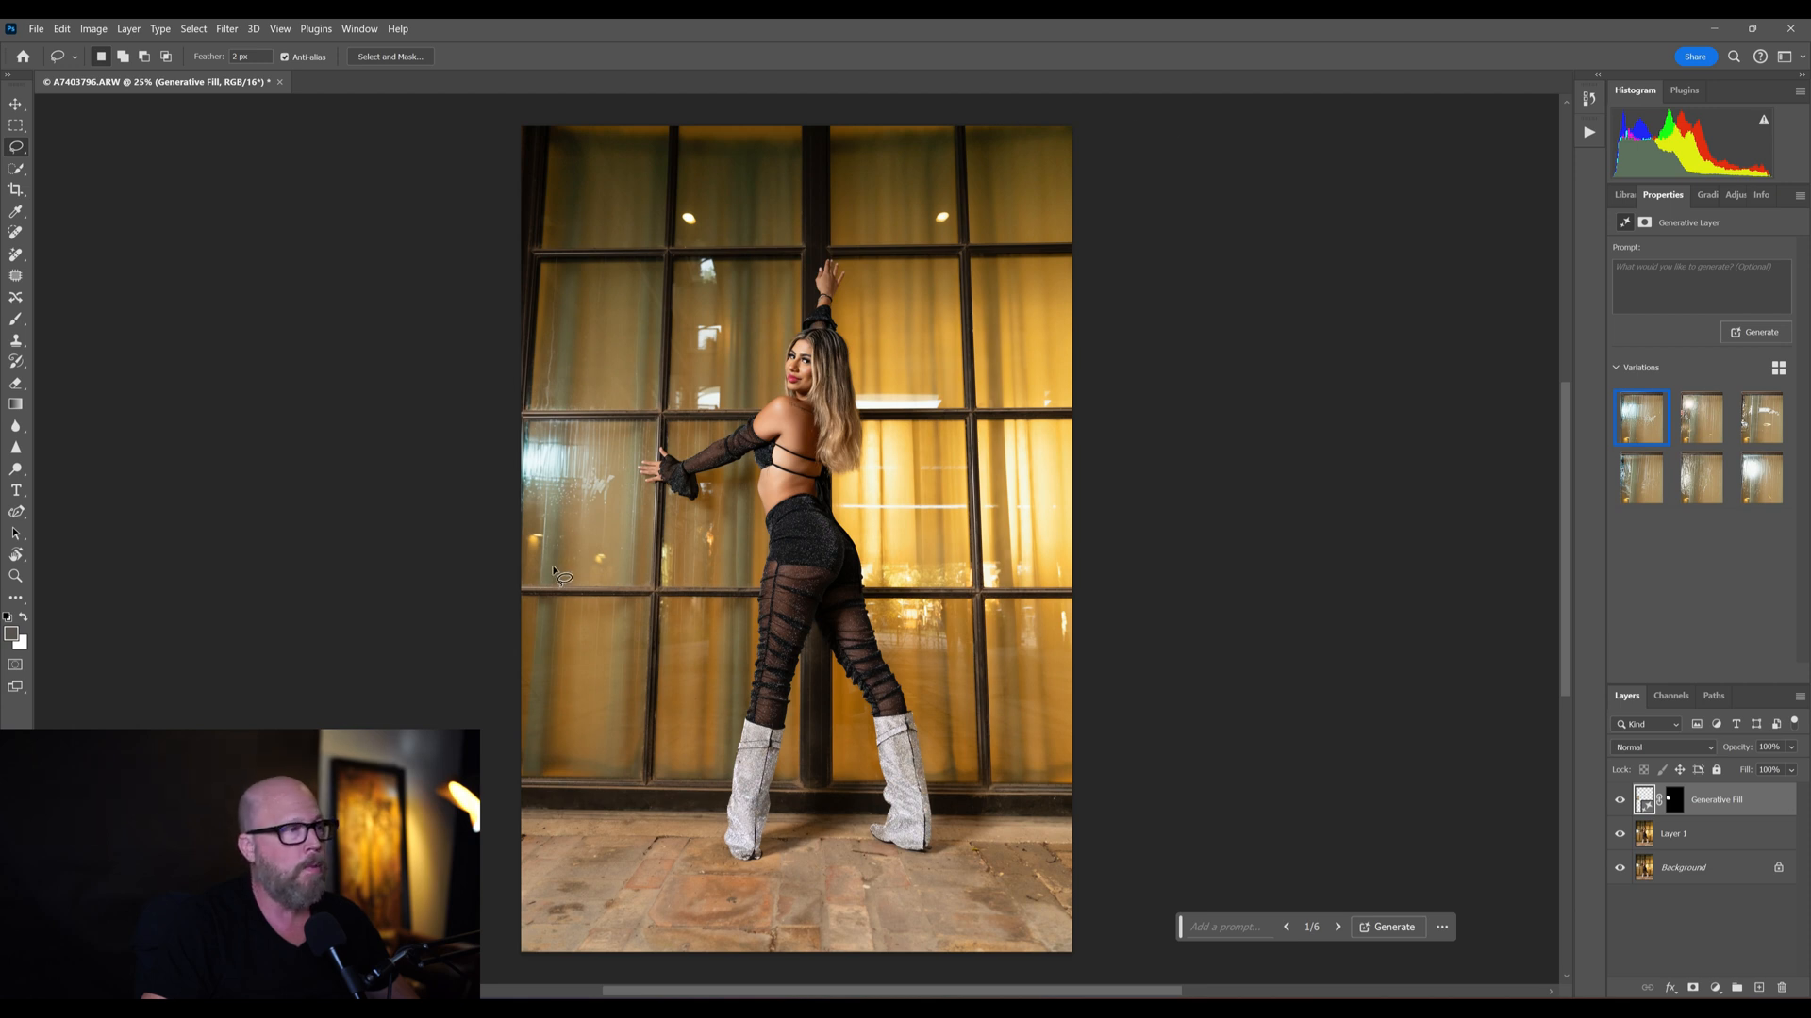
click(1699, 419)
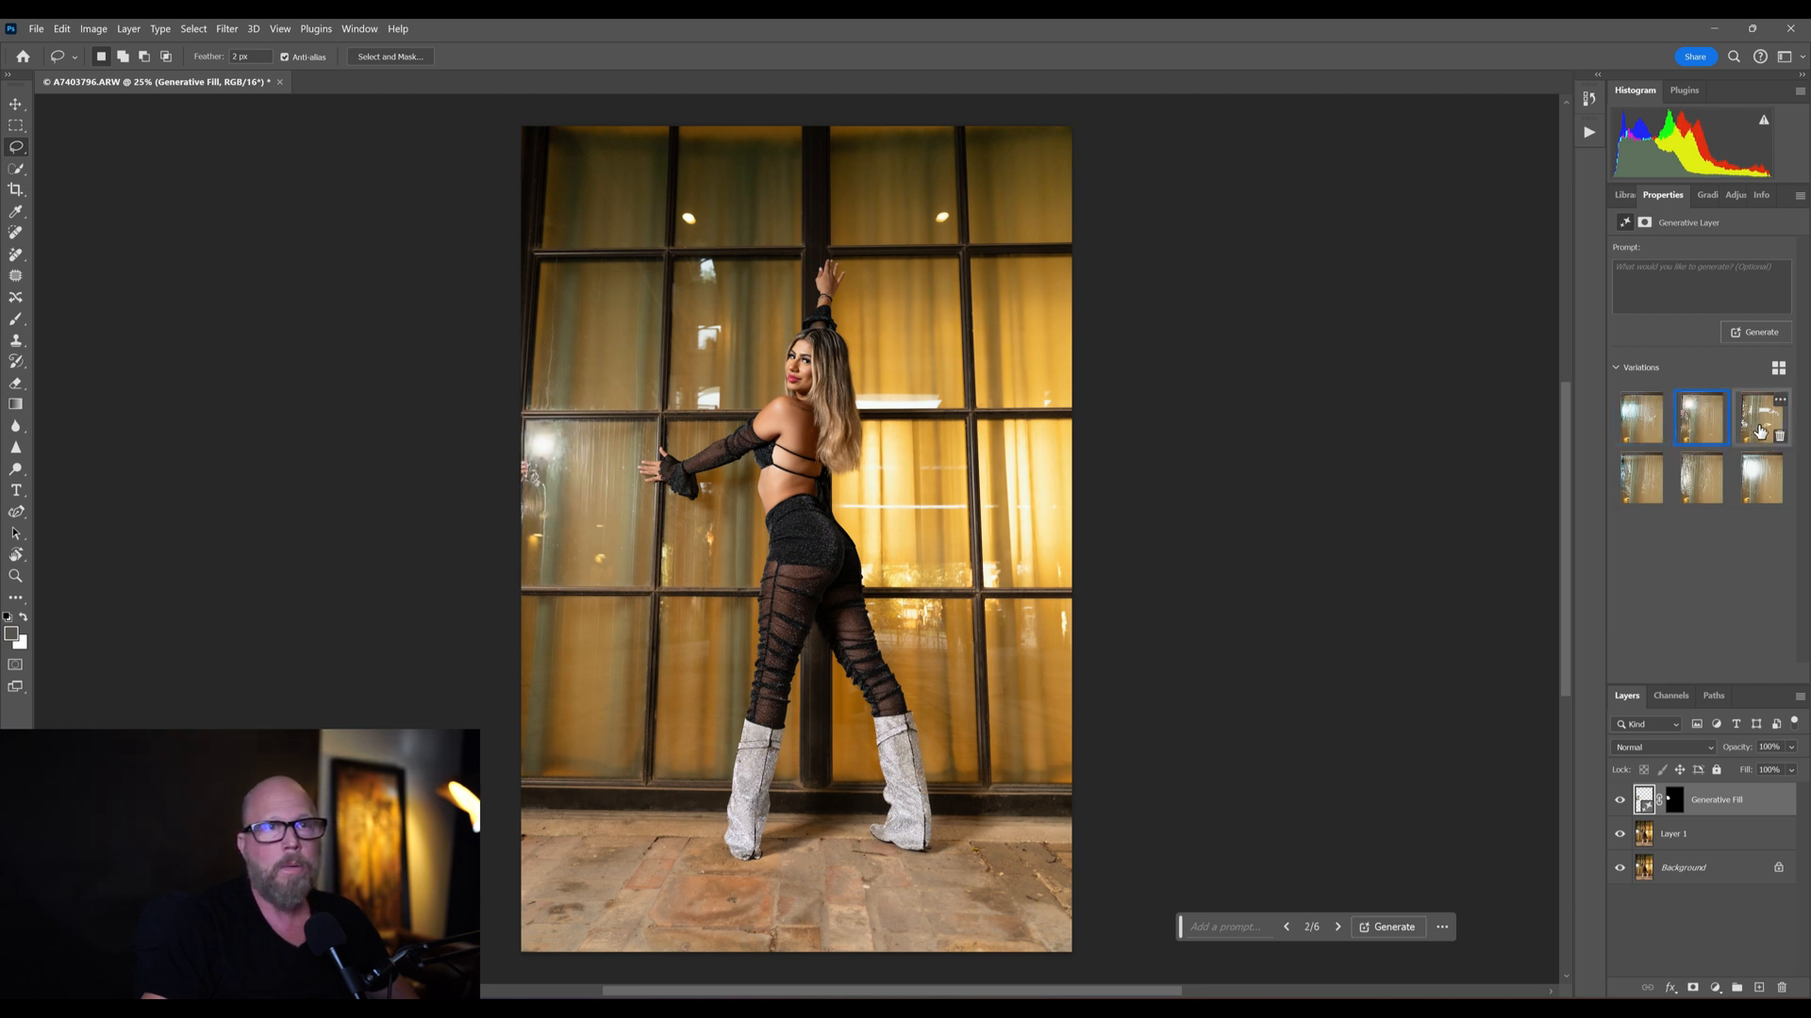
click(1759, 419)
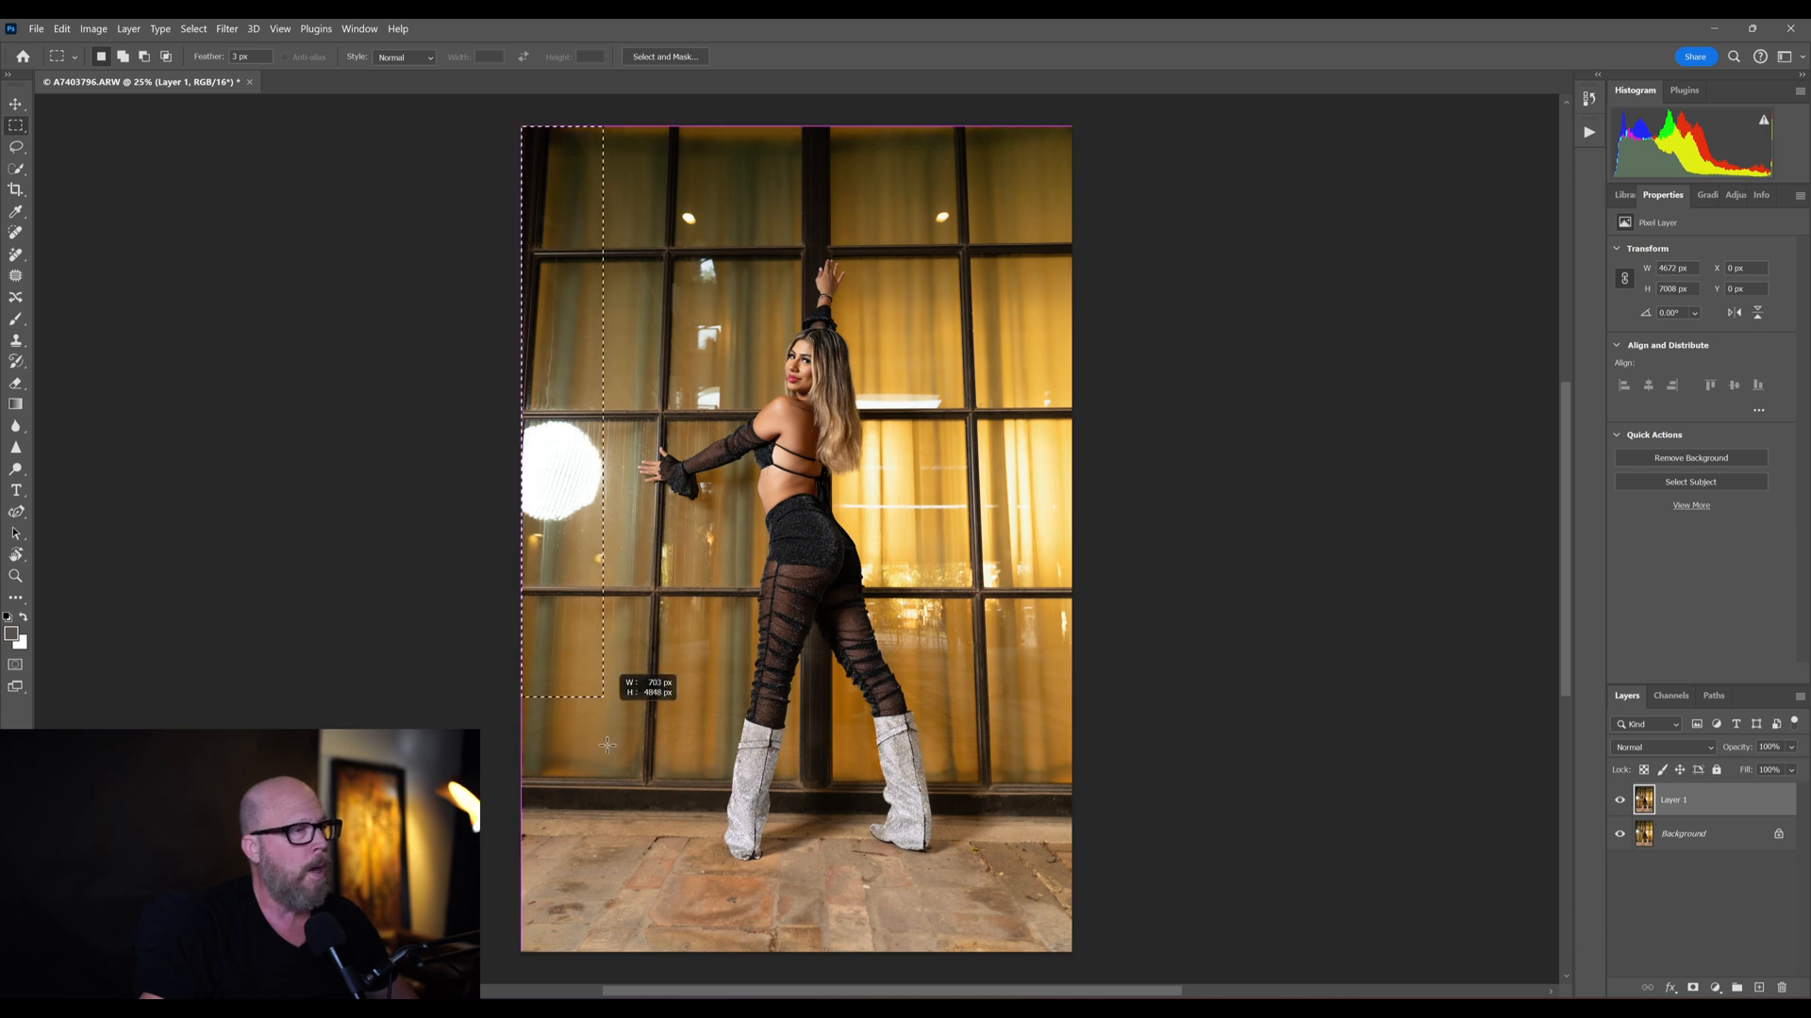
- Lasso a tall strip along the left edge down to the floor and fill it generatively with no prompt
drag(600, 693, 619, 855)
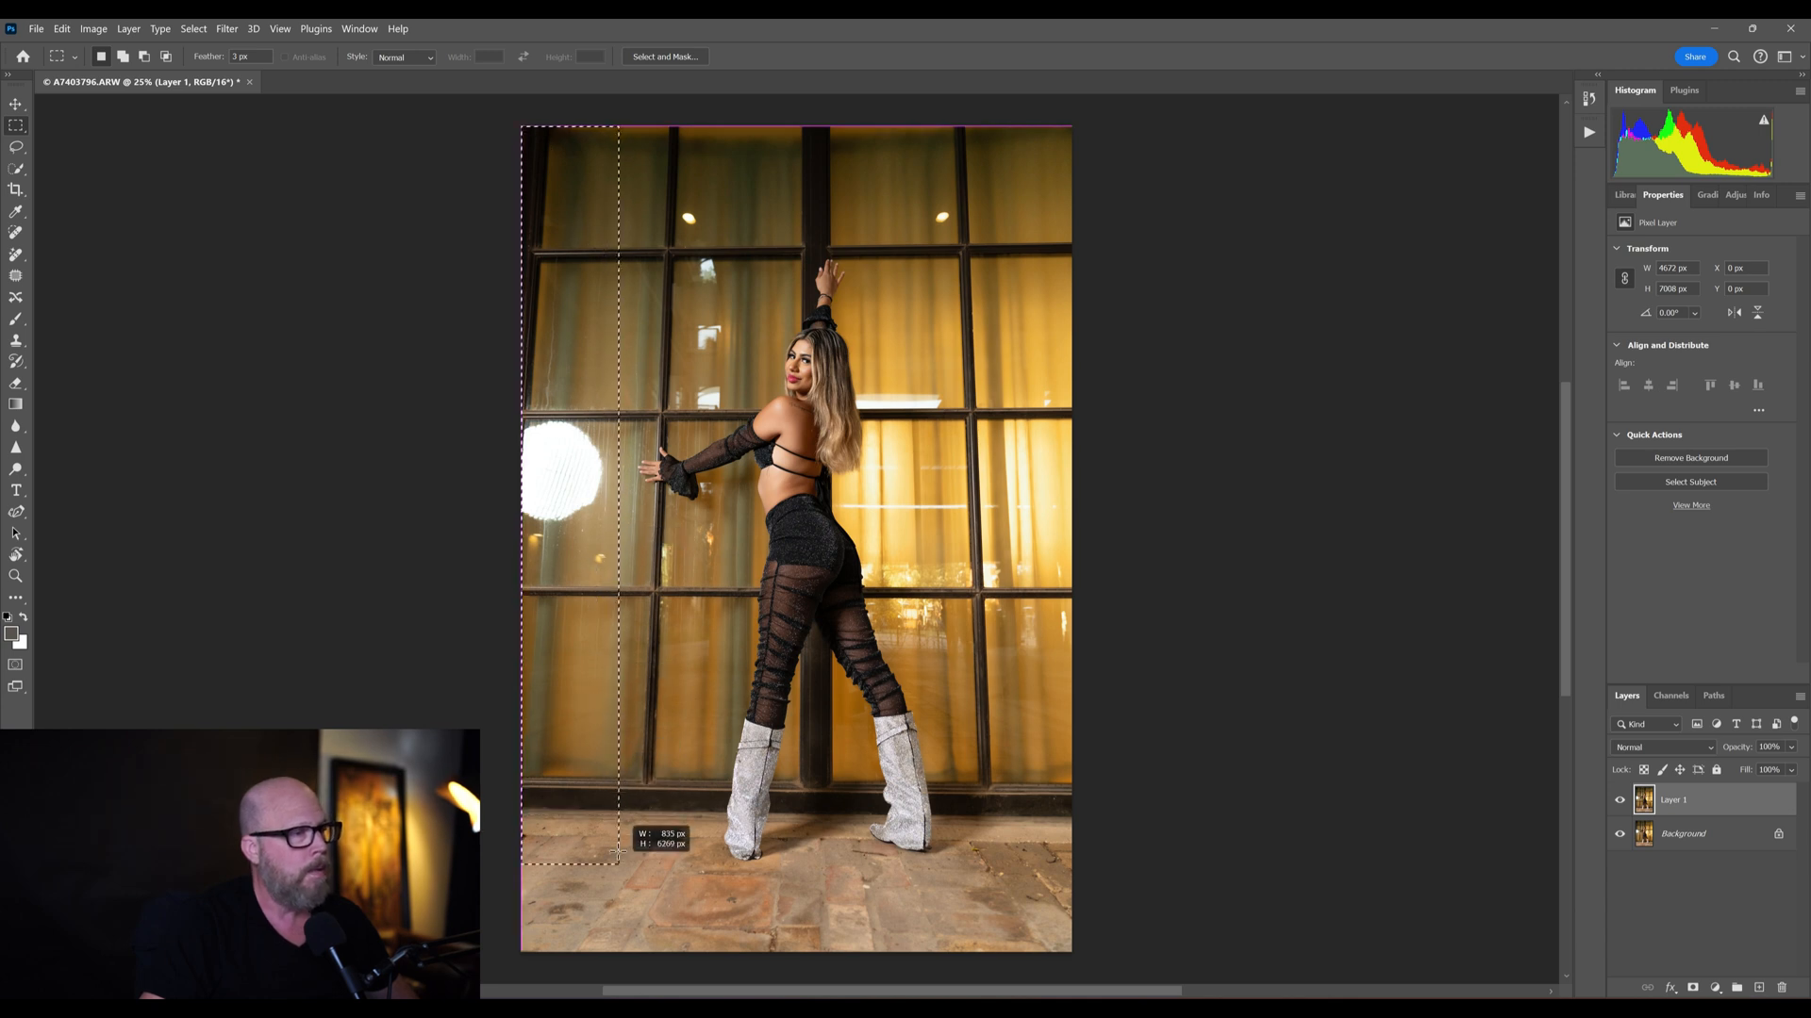
drag(618, 854, 611, 826)
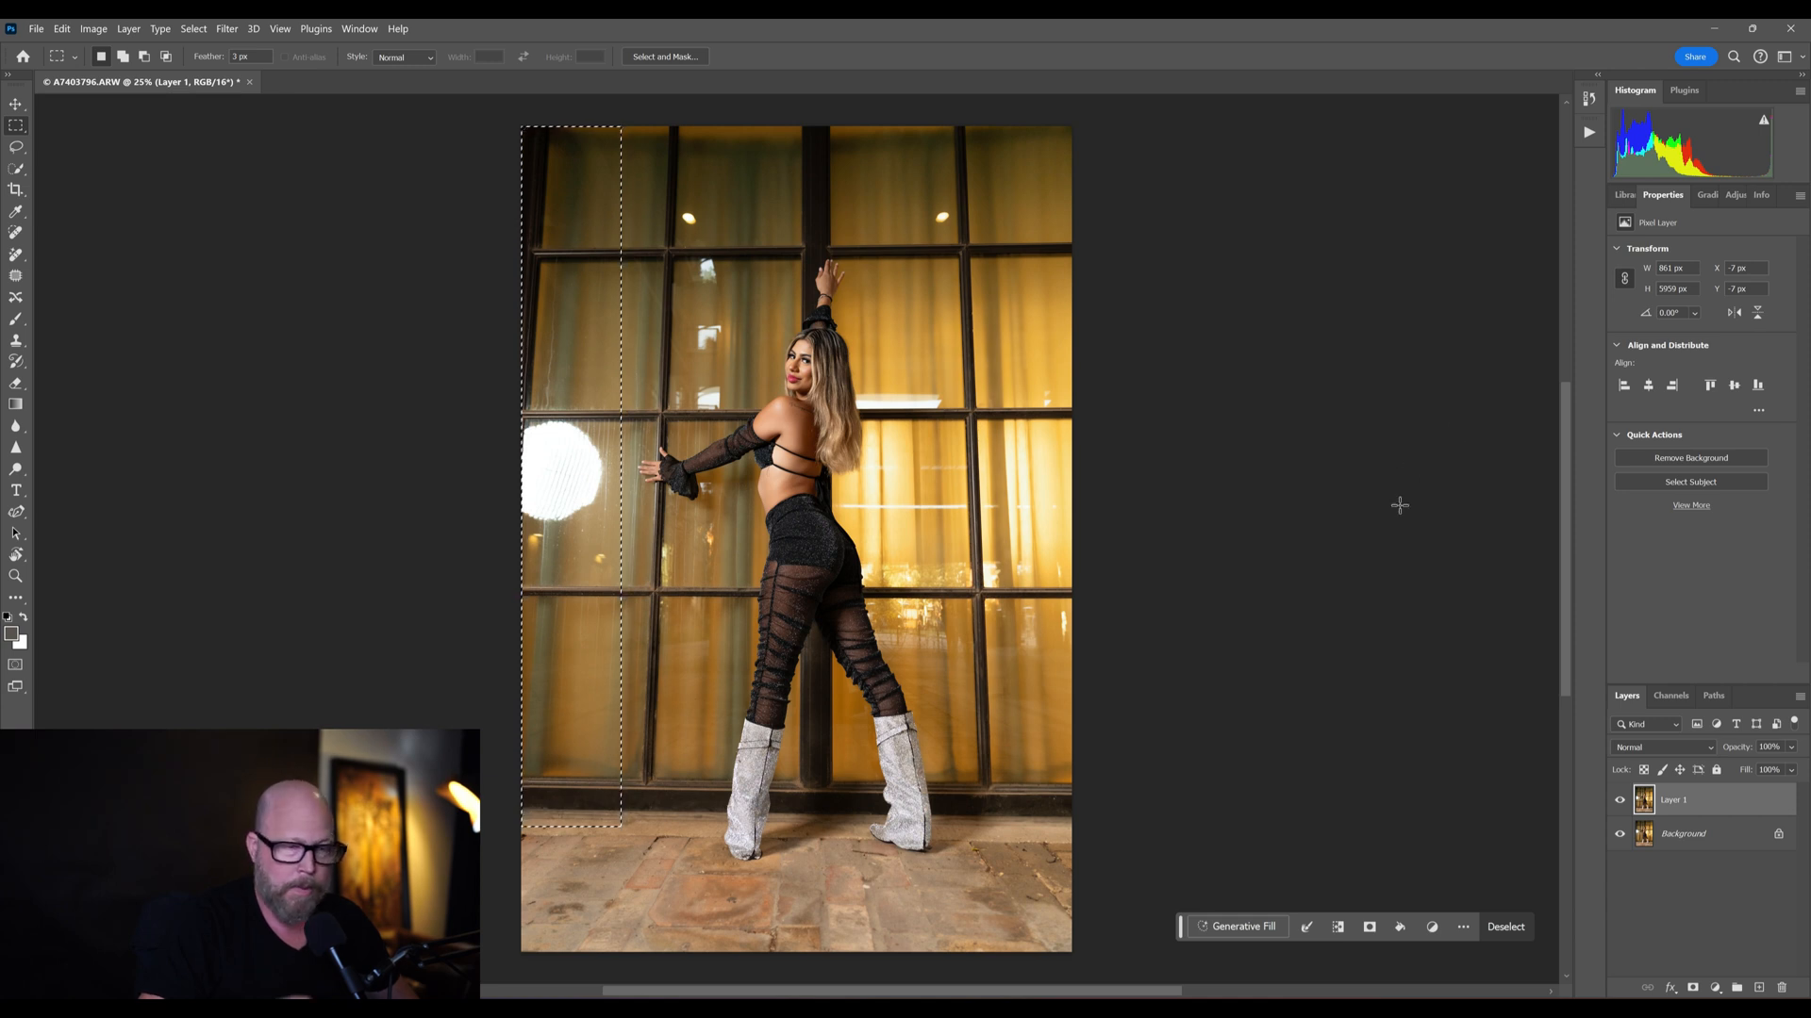
click(1237, 926)
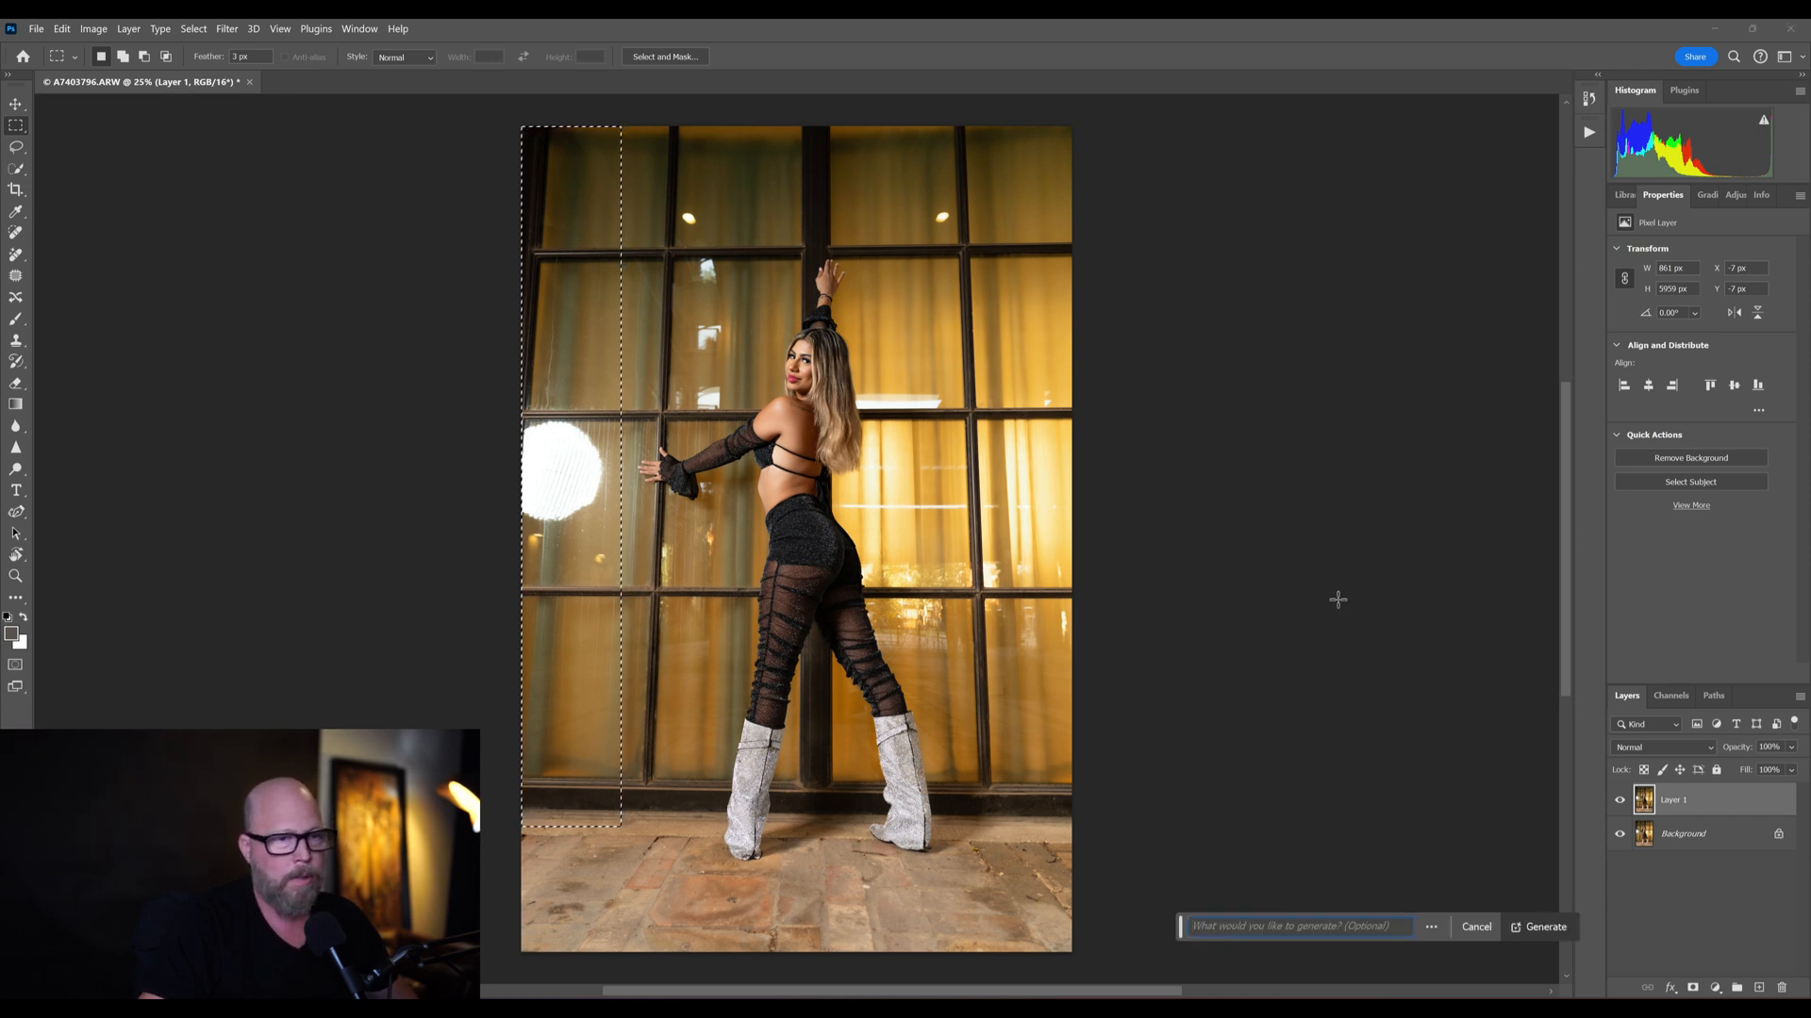
click(1541, 926)
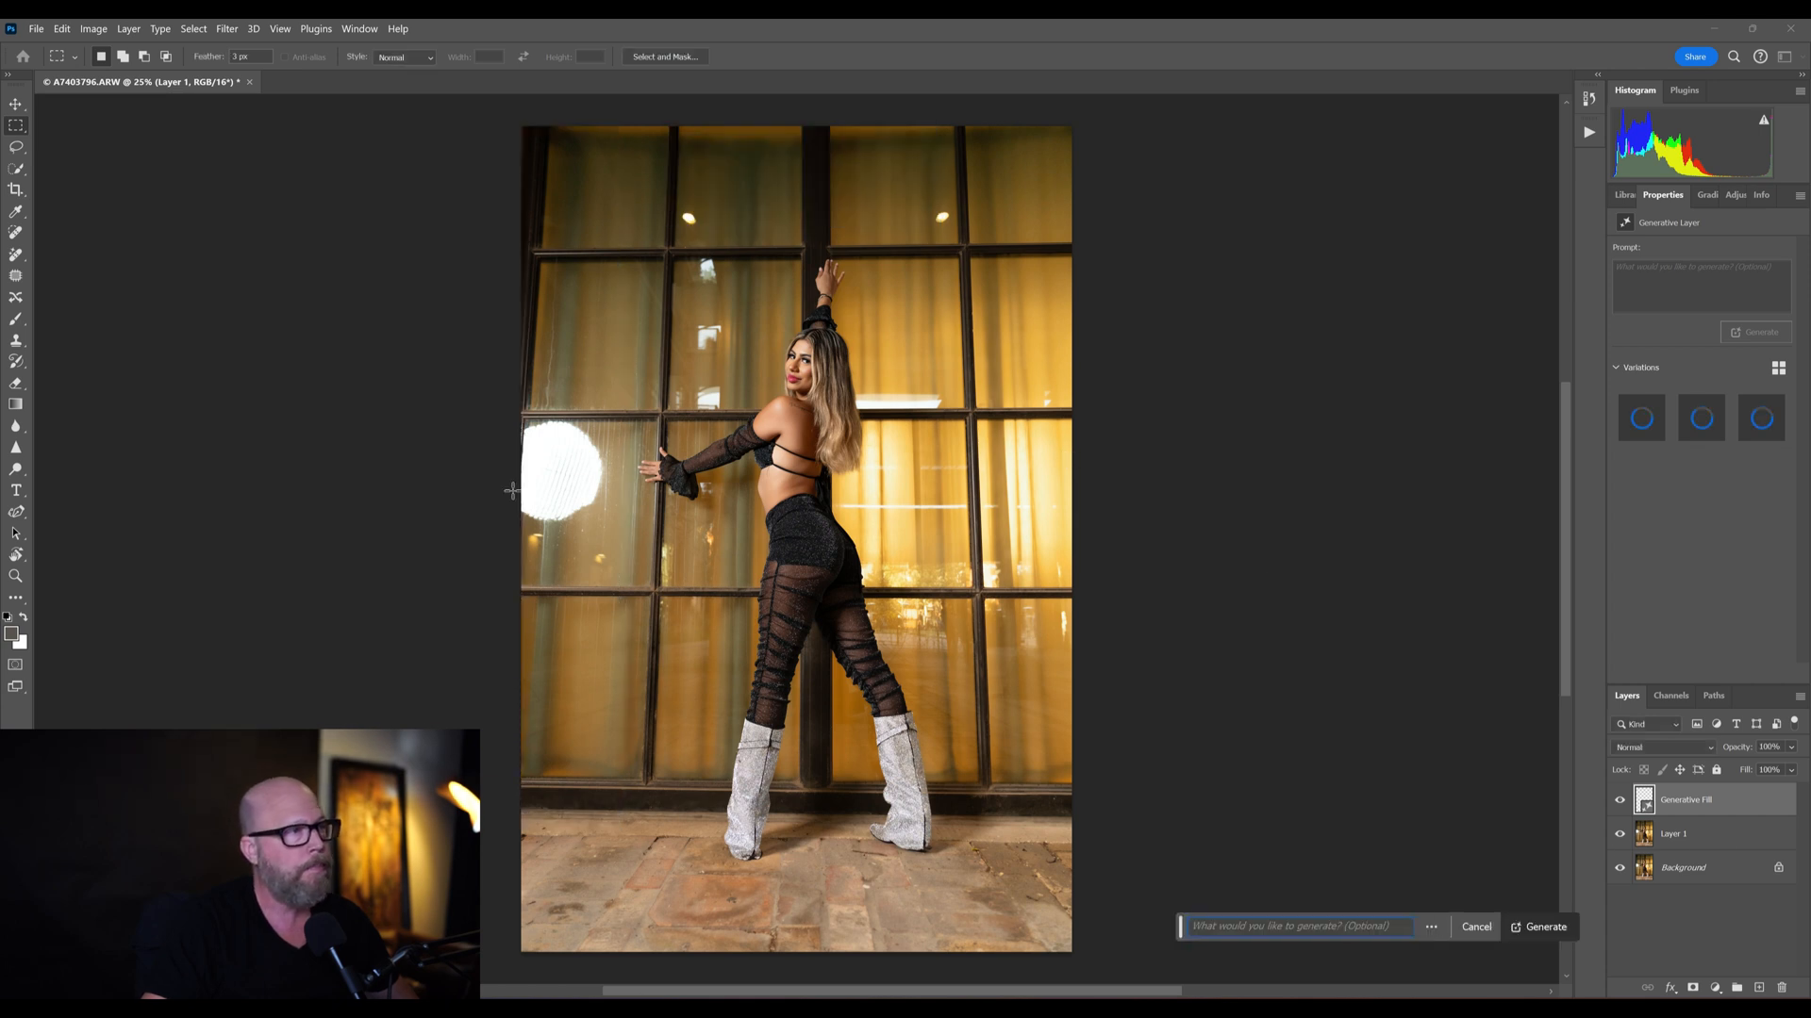
click(1545, 926)
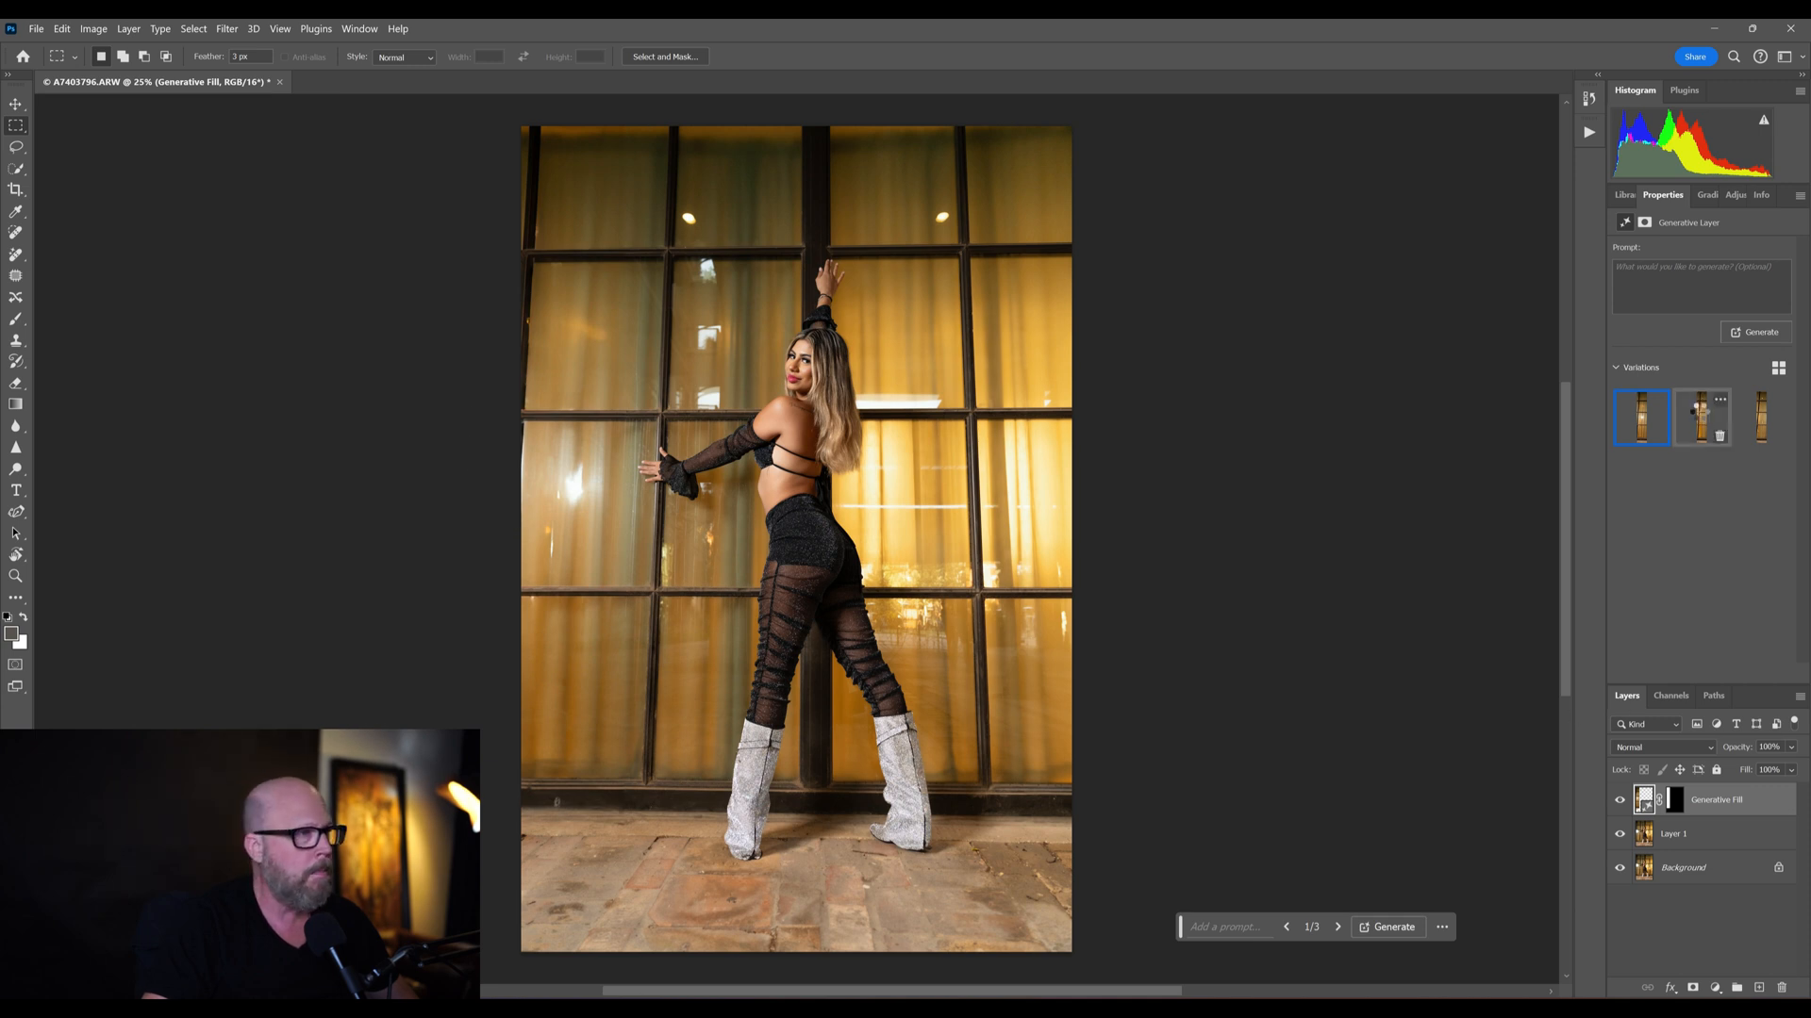
- Compare the second and third variations for the left strip and keep the third
click(1702, 419)
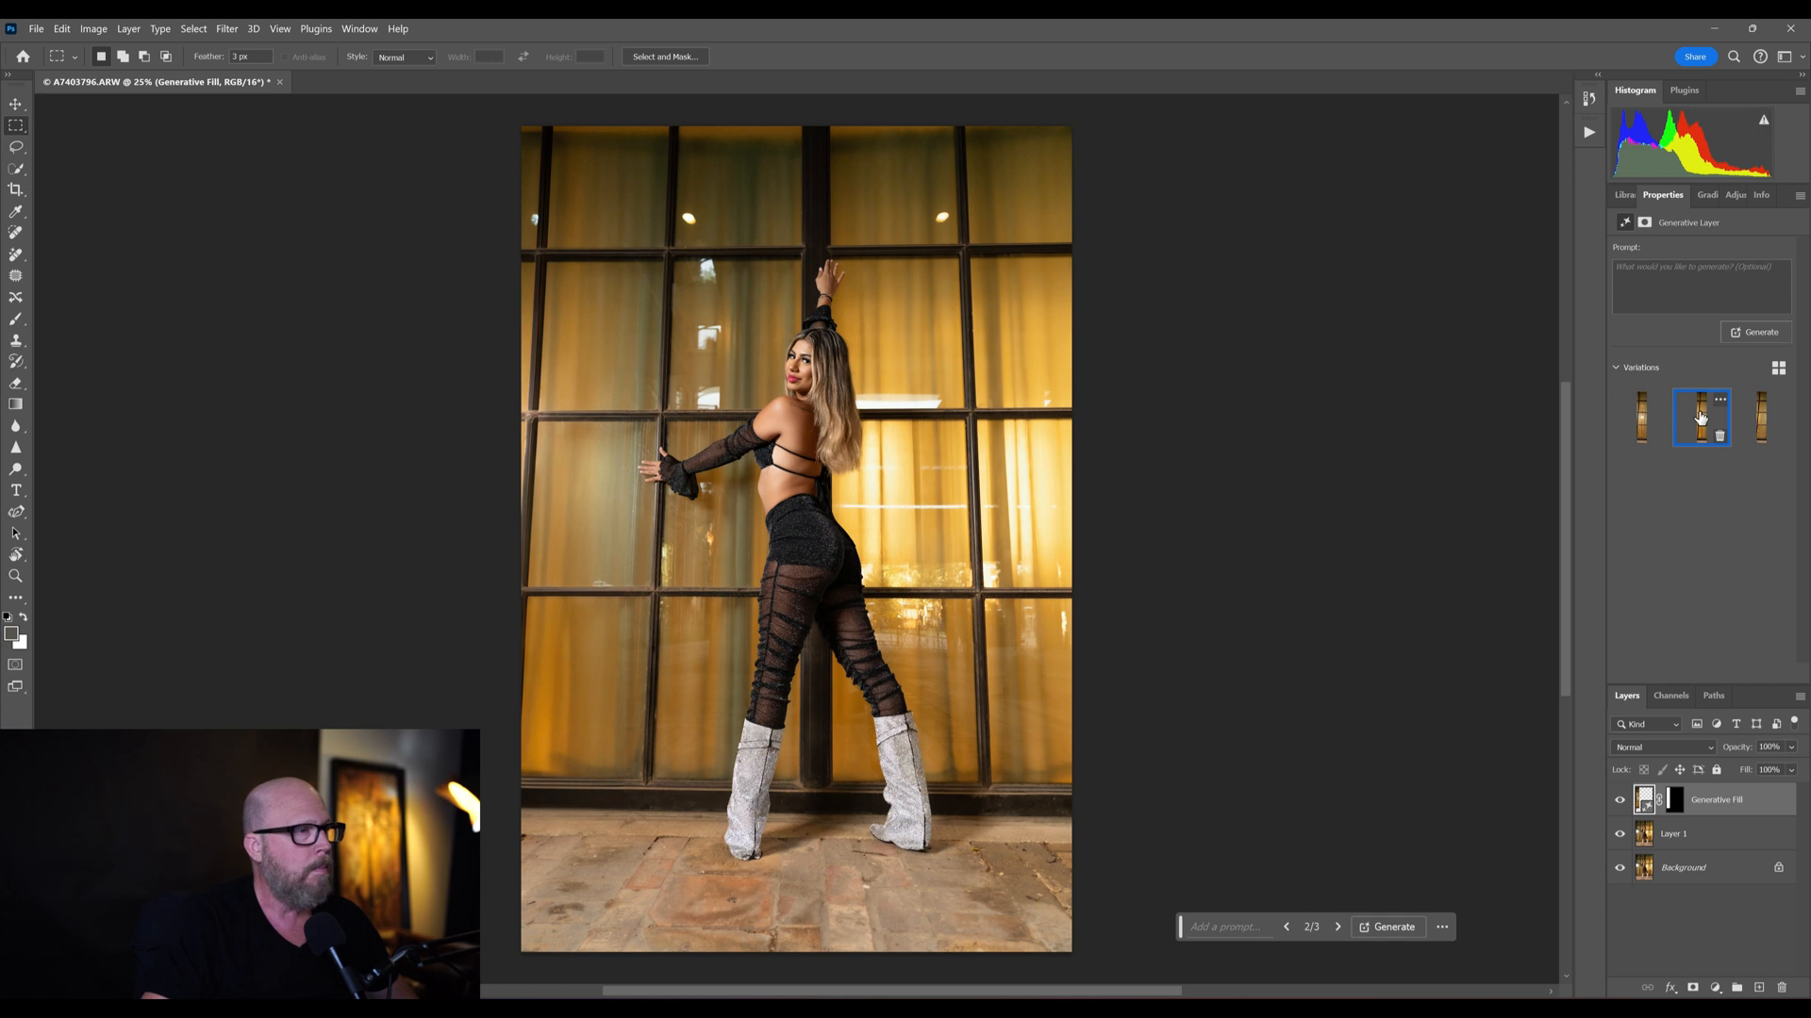
mouse_move(1682, 466)
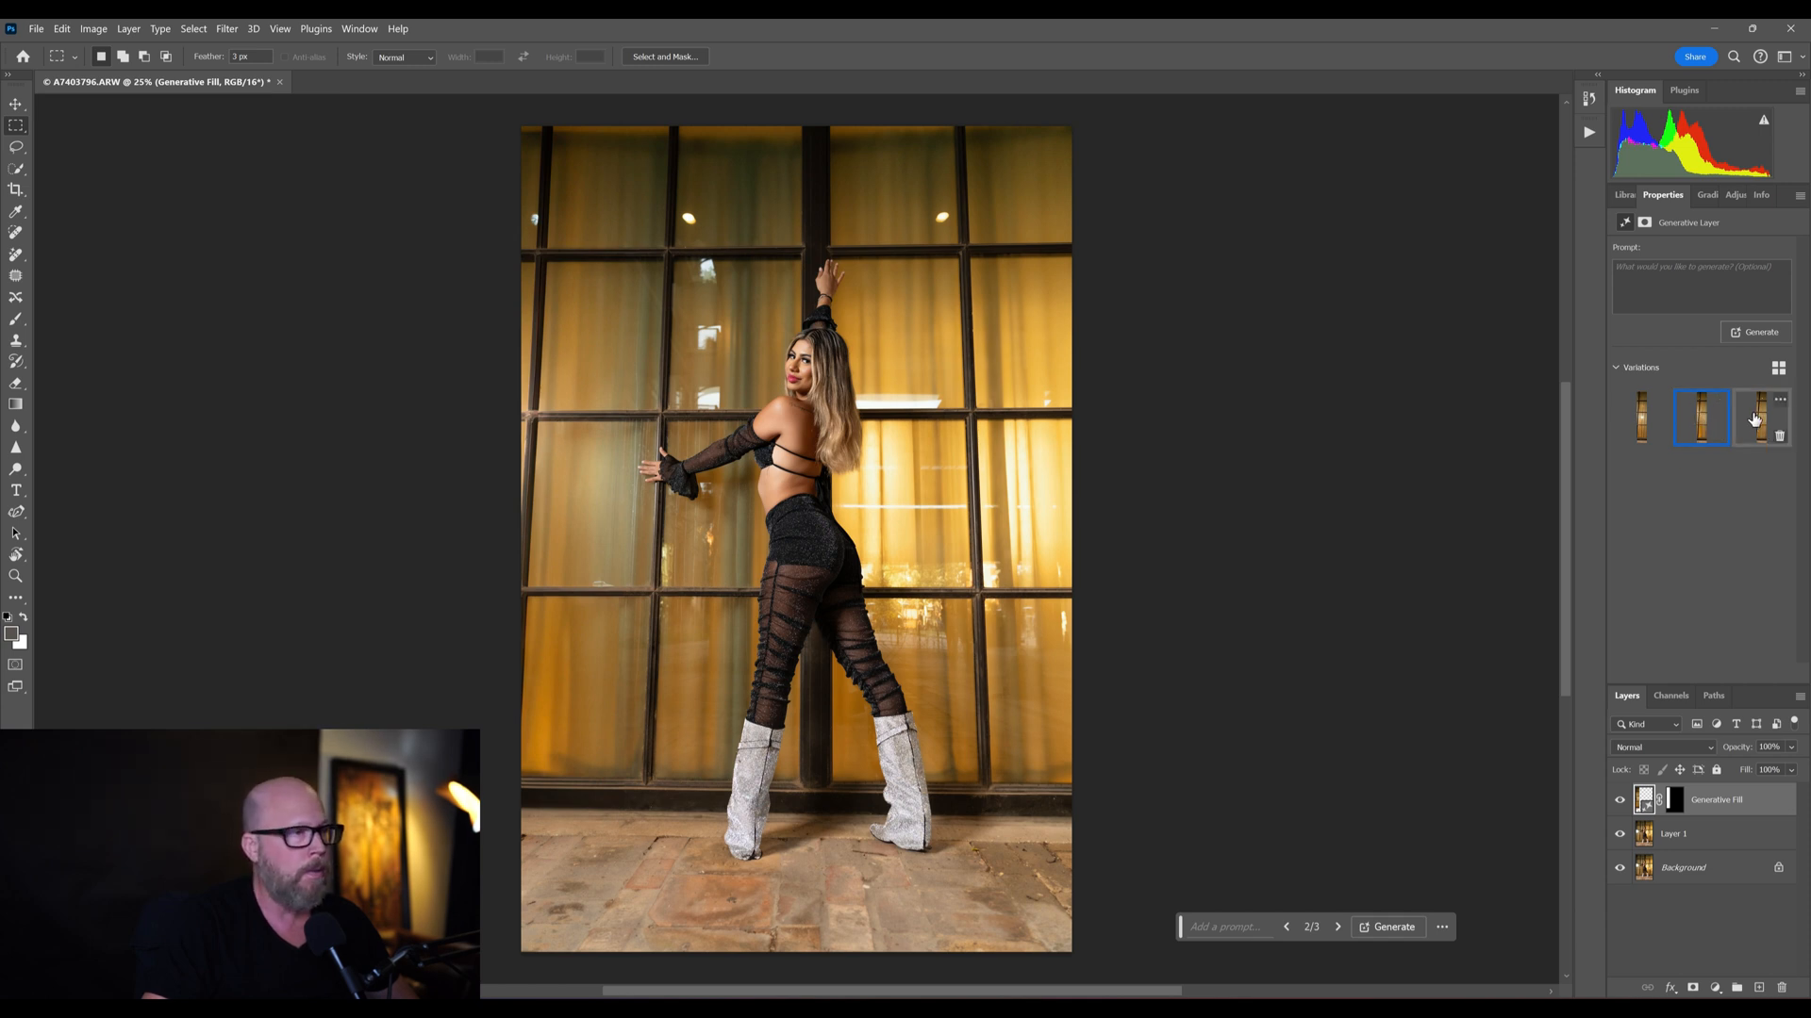
click(1758, 415)
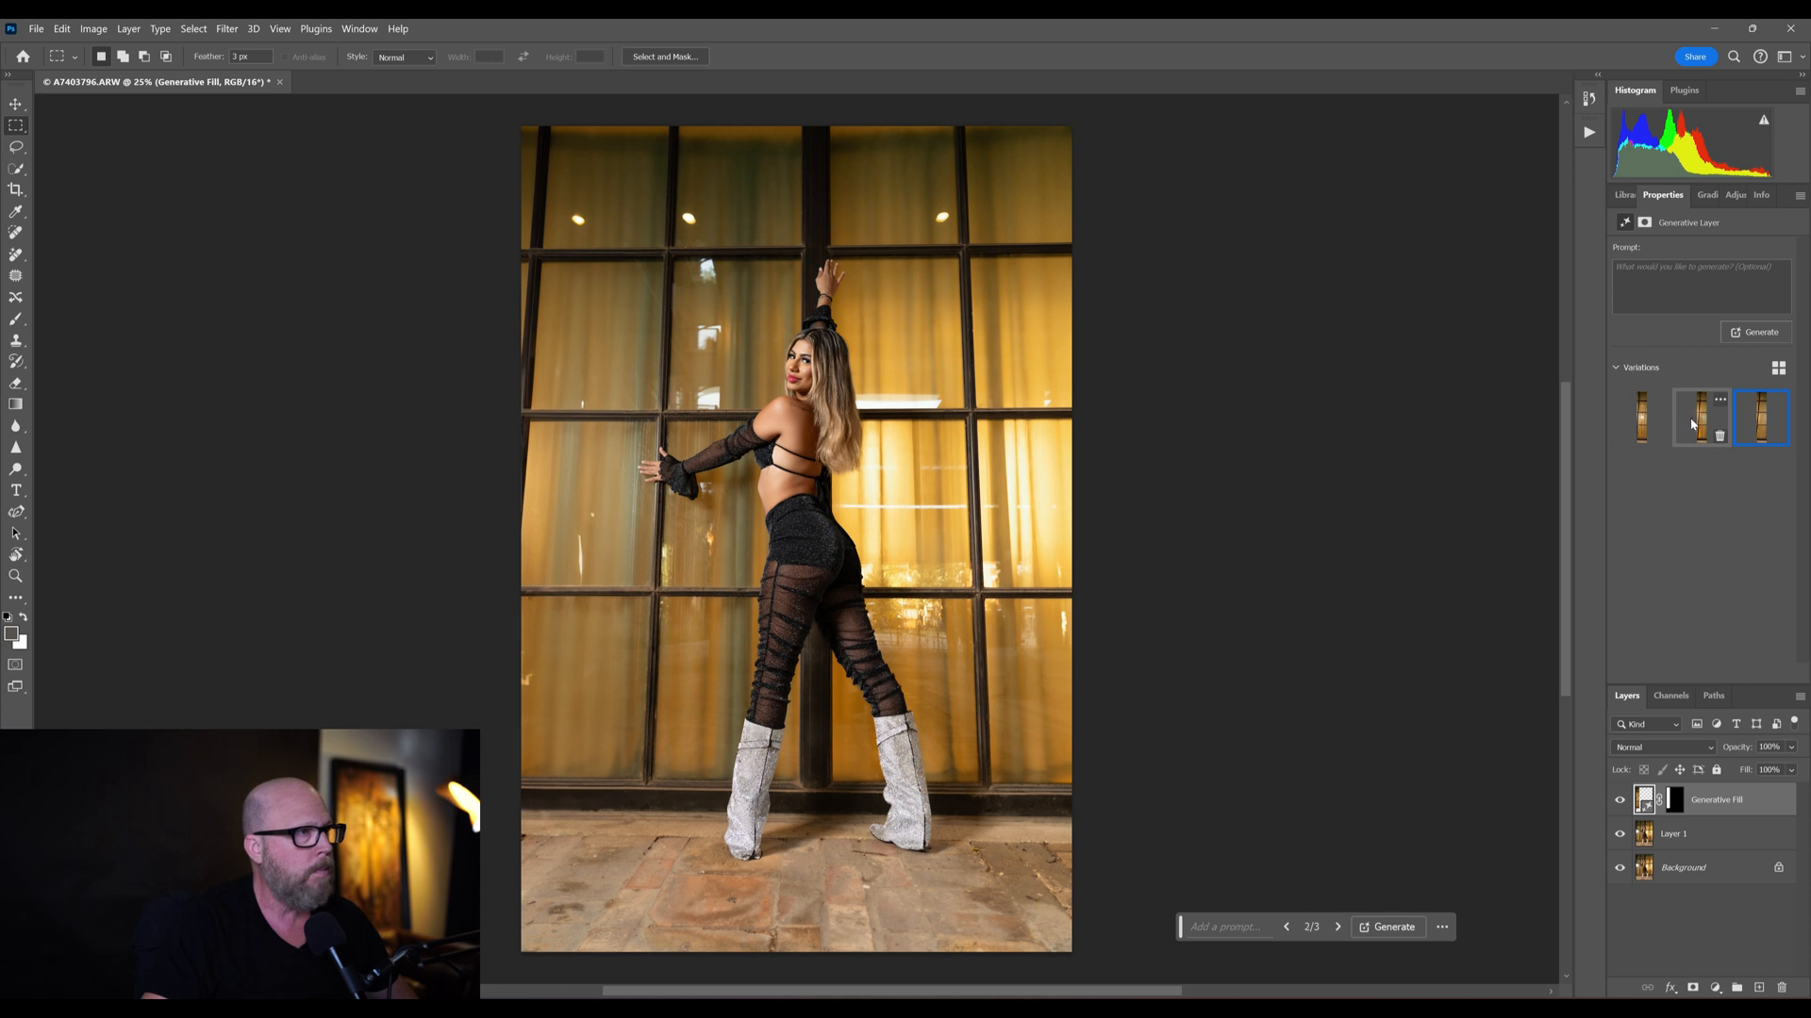
click(1699, 419)
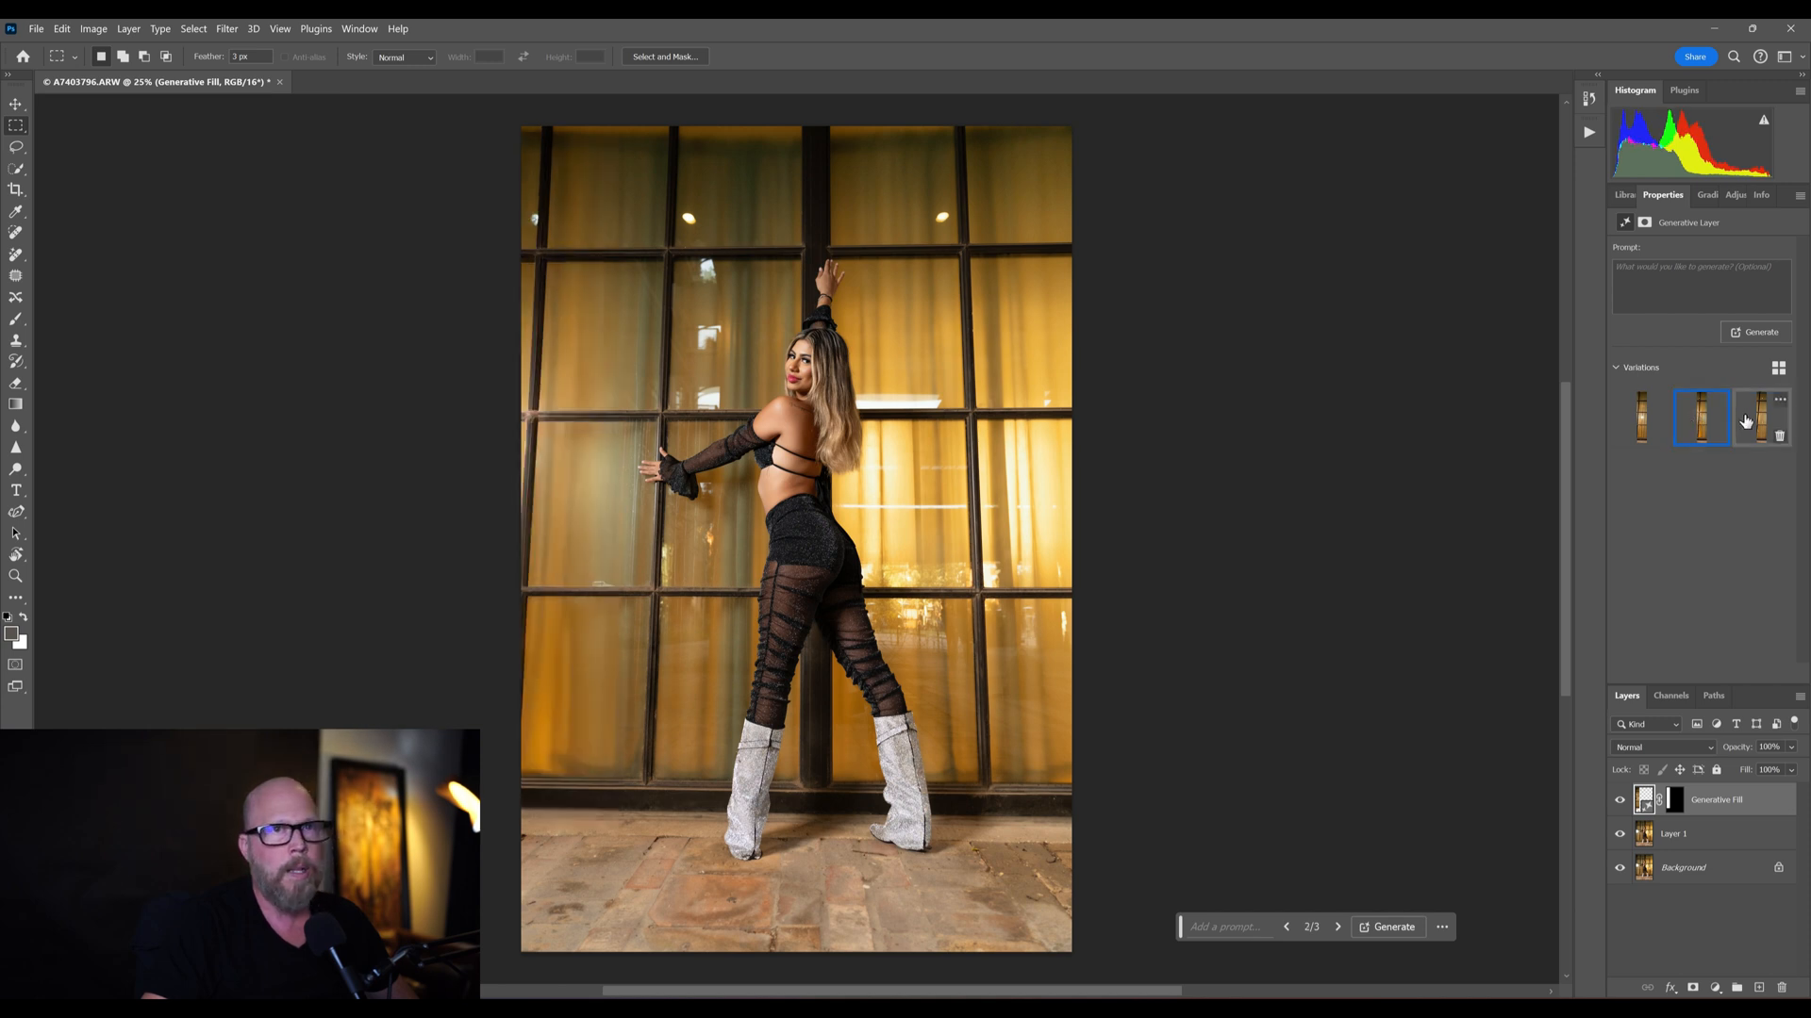
click(1760, 415)
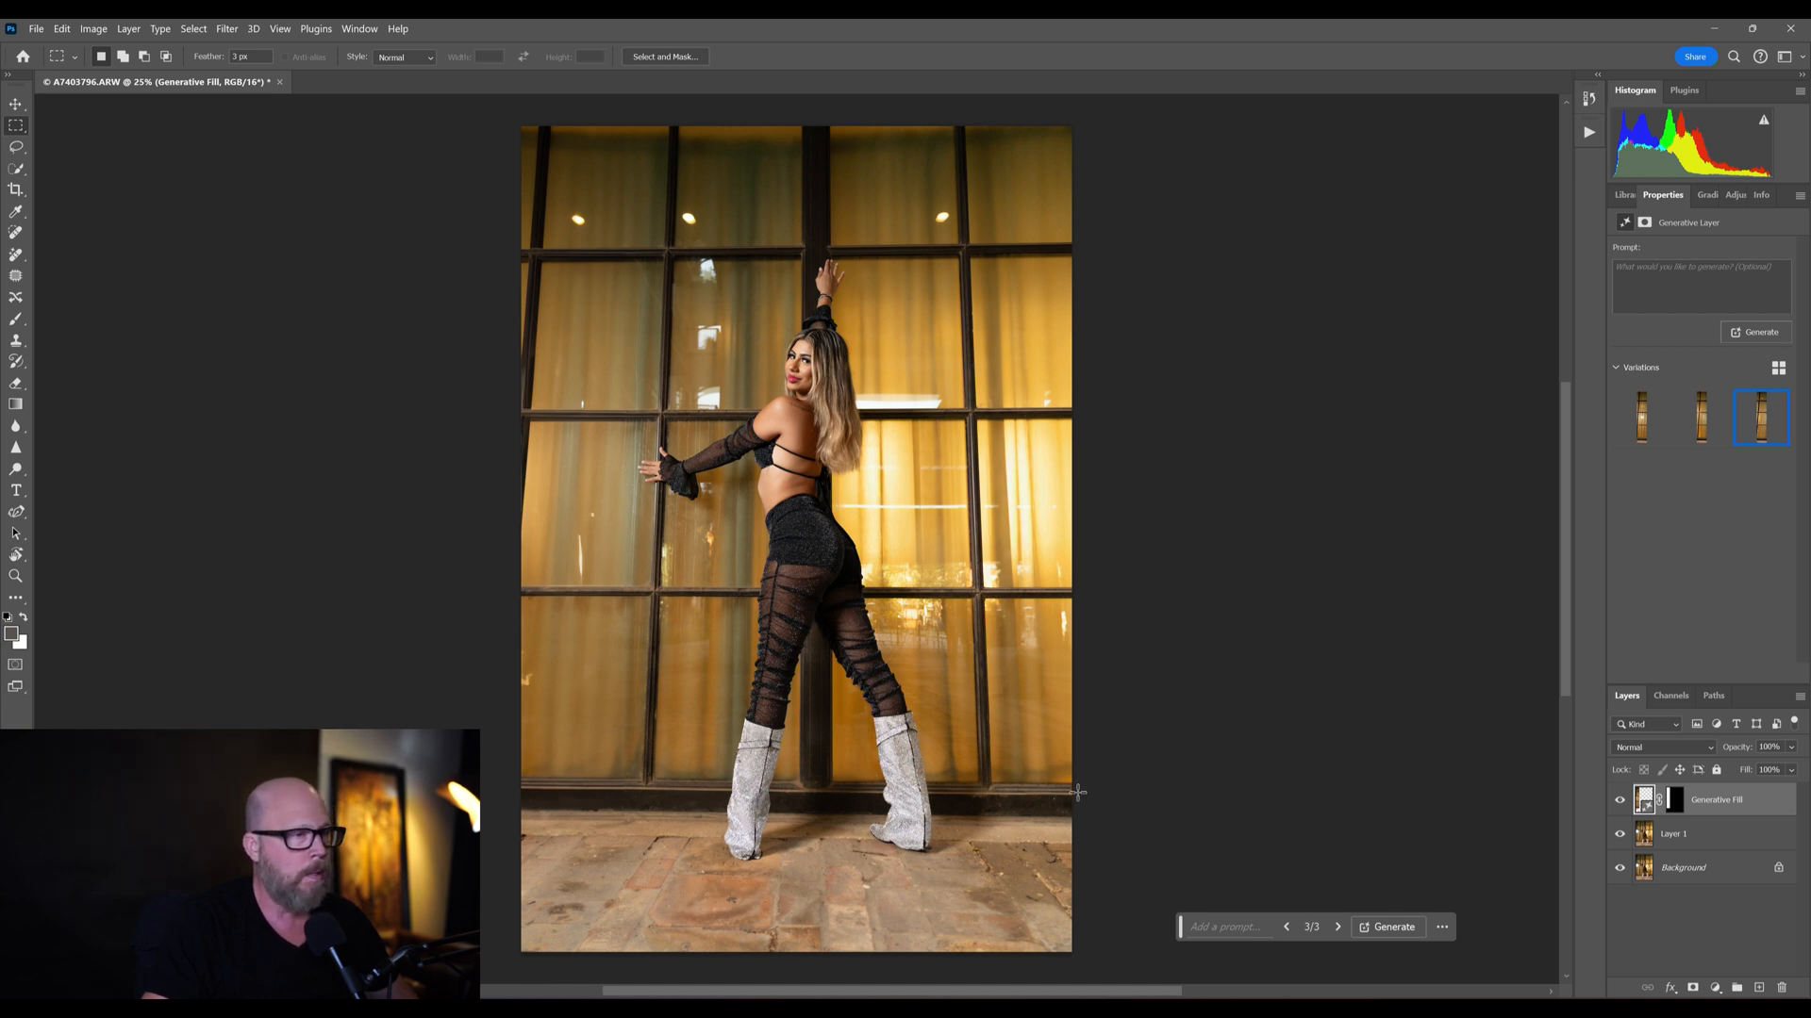
mouse_move(944, 196)
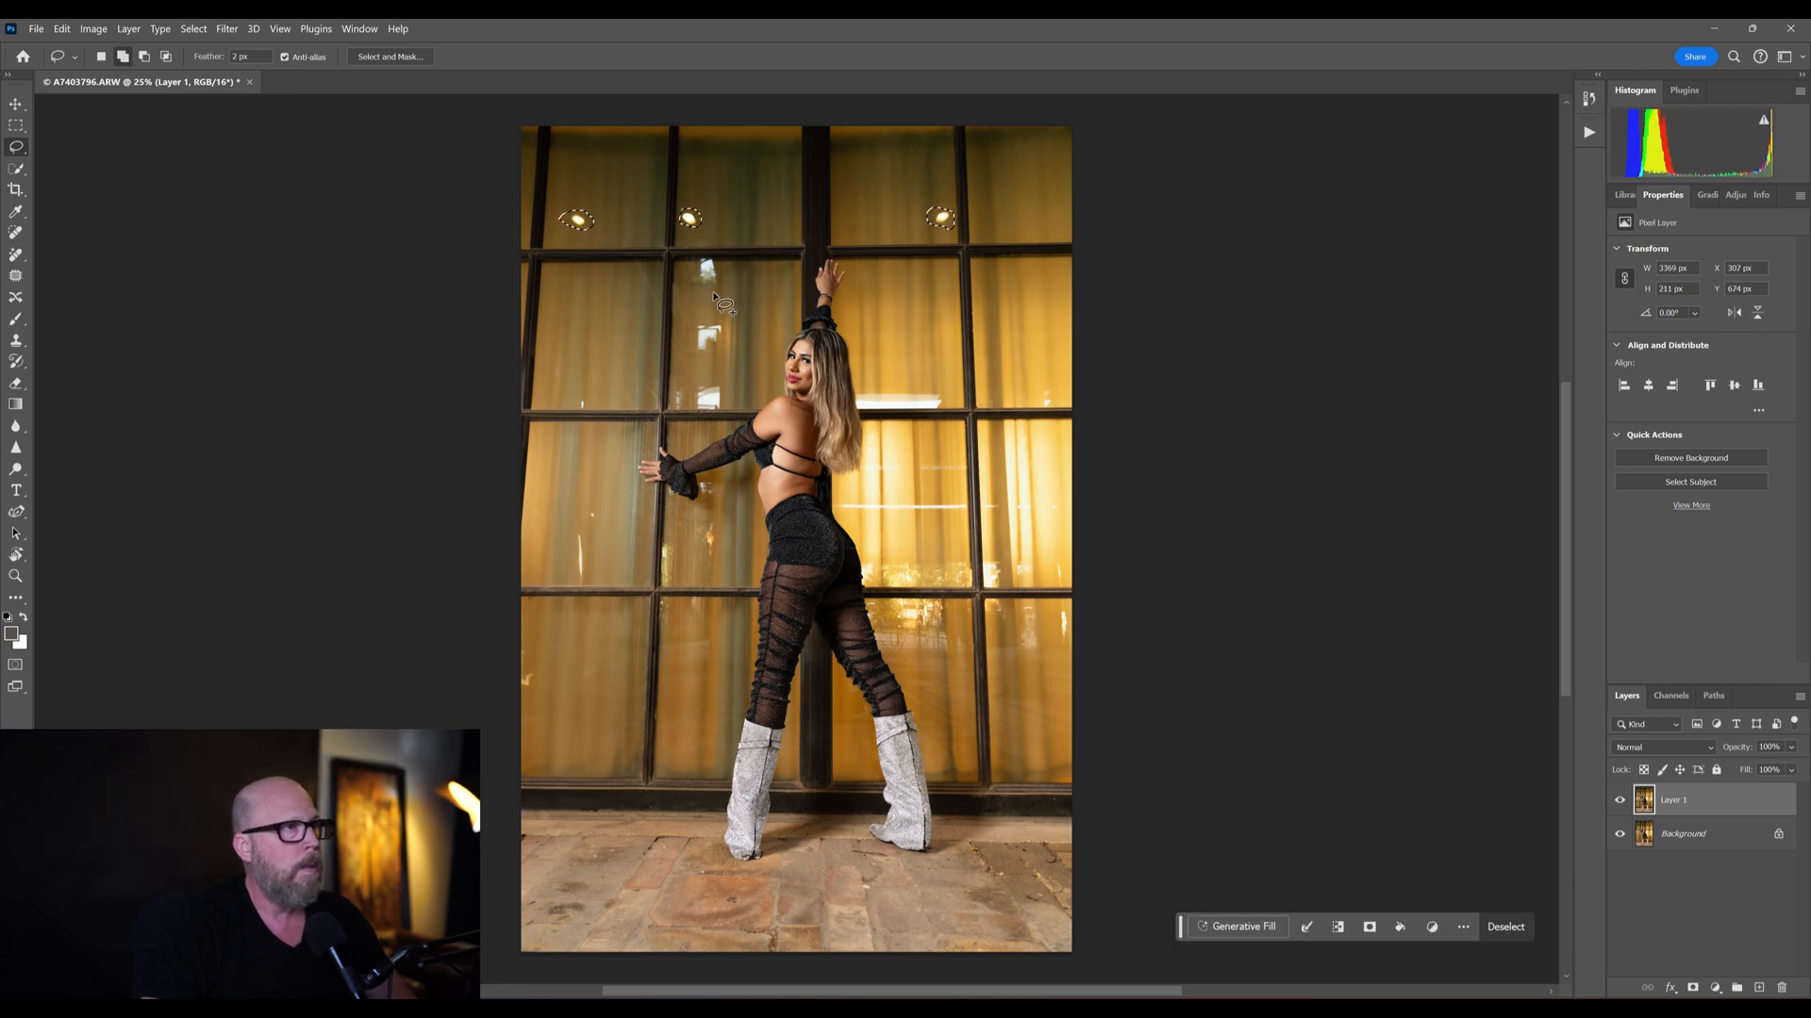
mouse_move(716, 358)
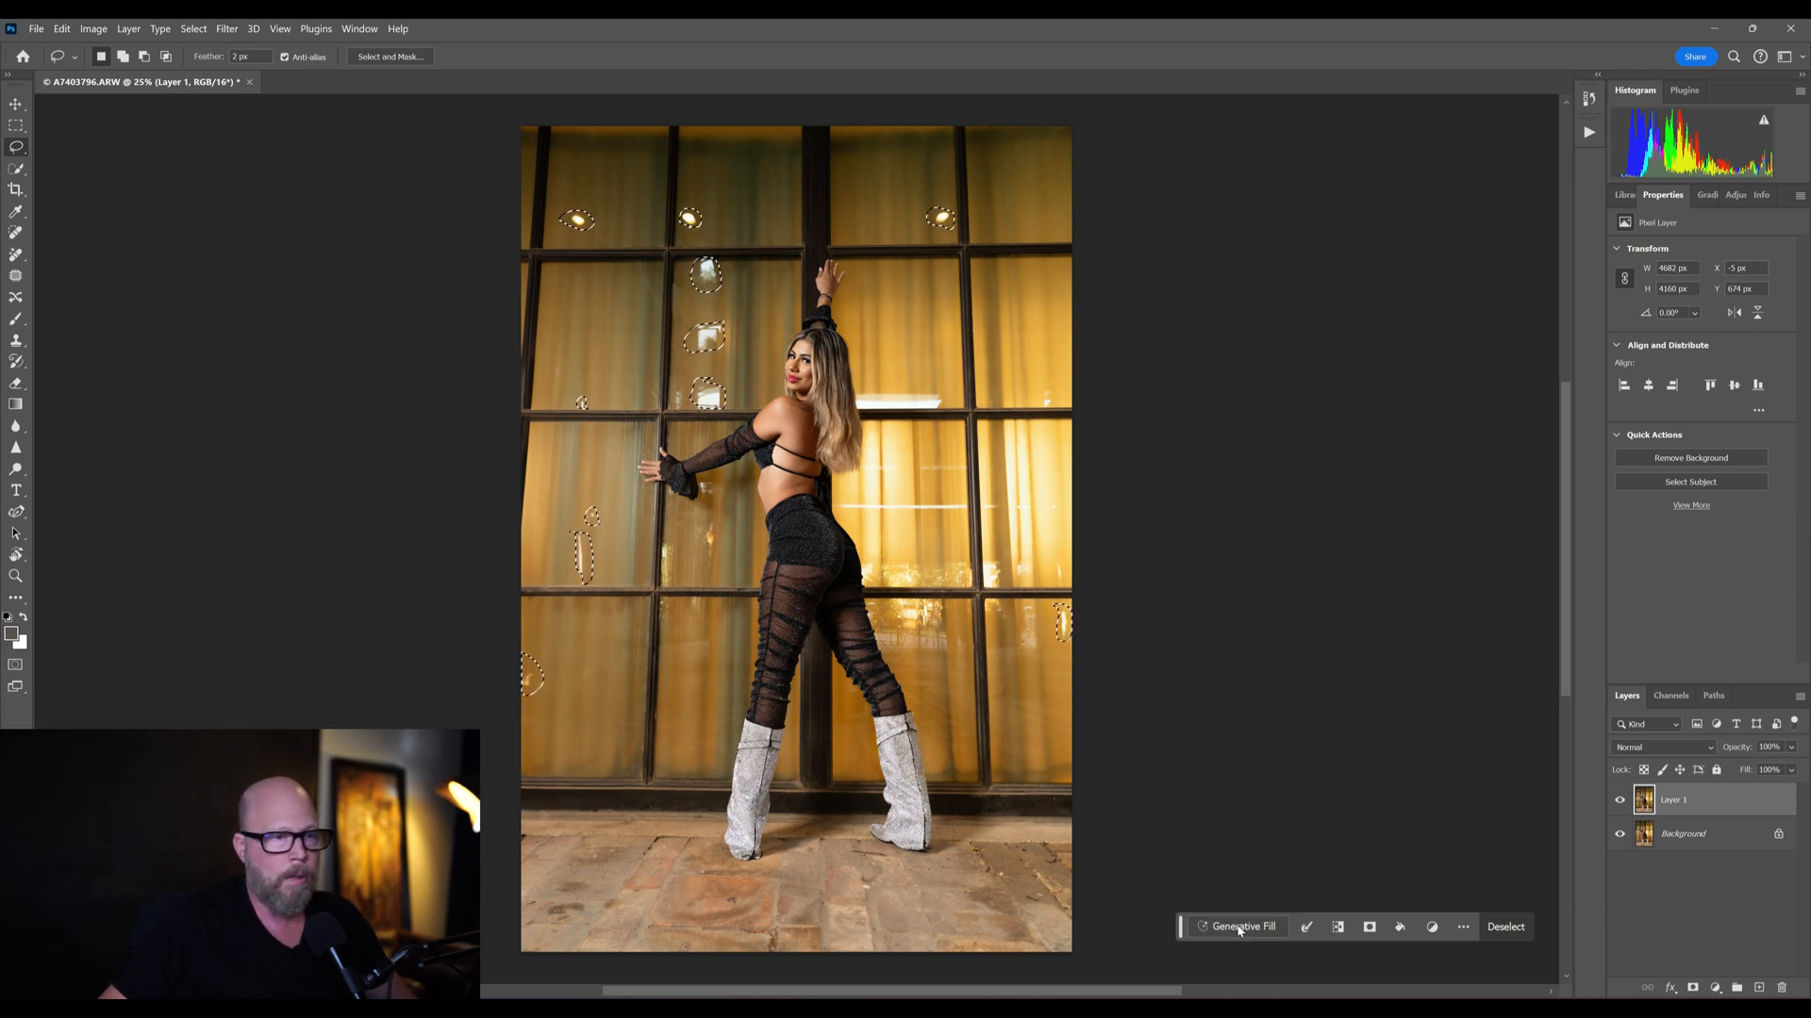
- Replace the selected reflections on the window panes with an empty-prompt Generative Fill
click(1237, 926)
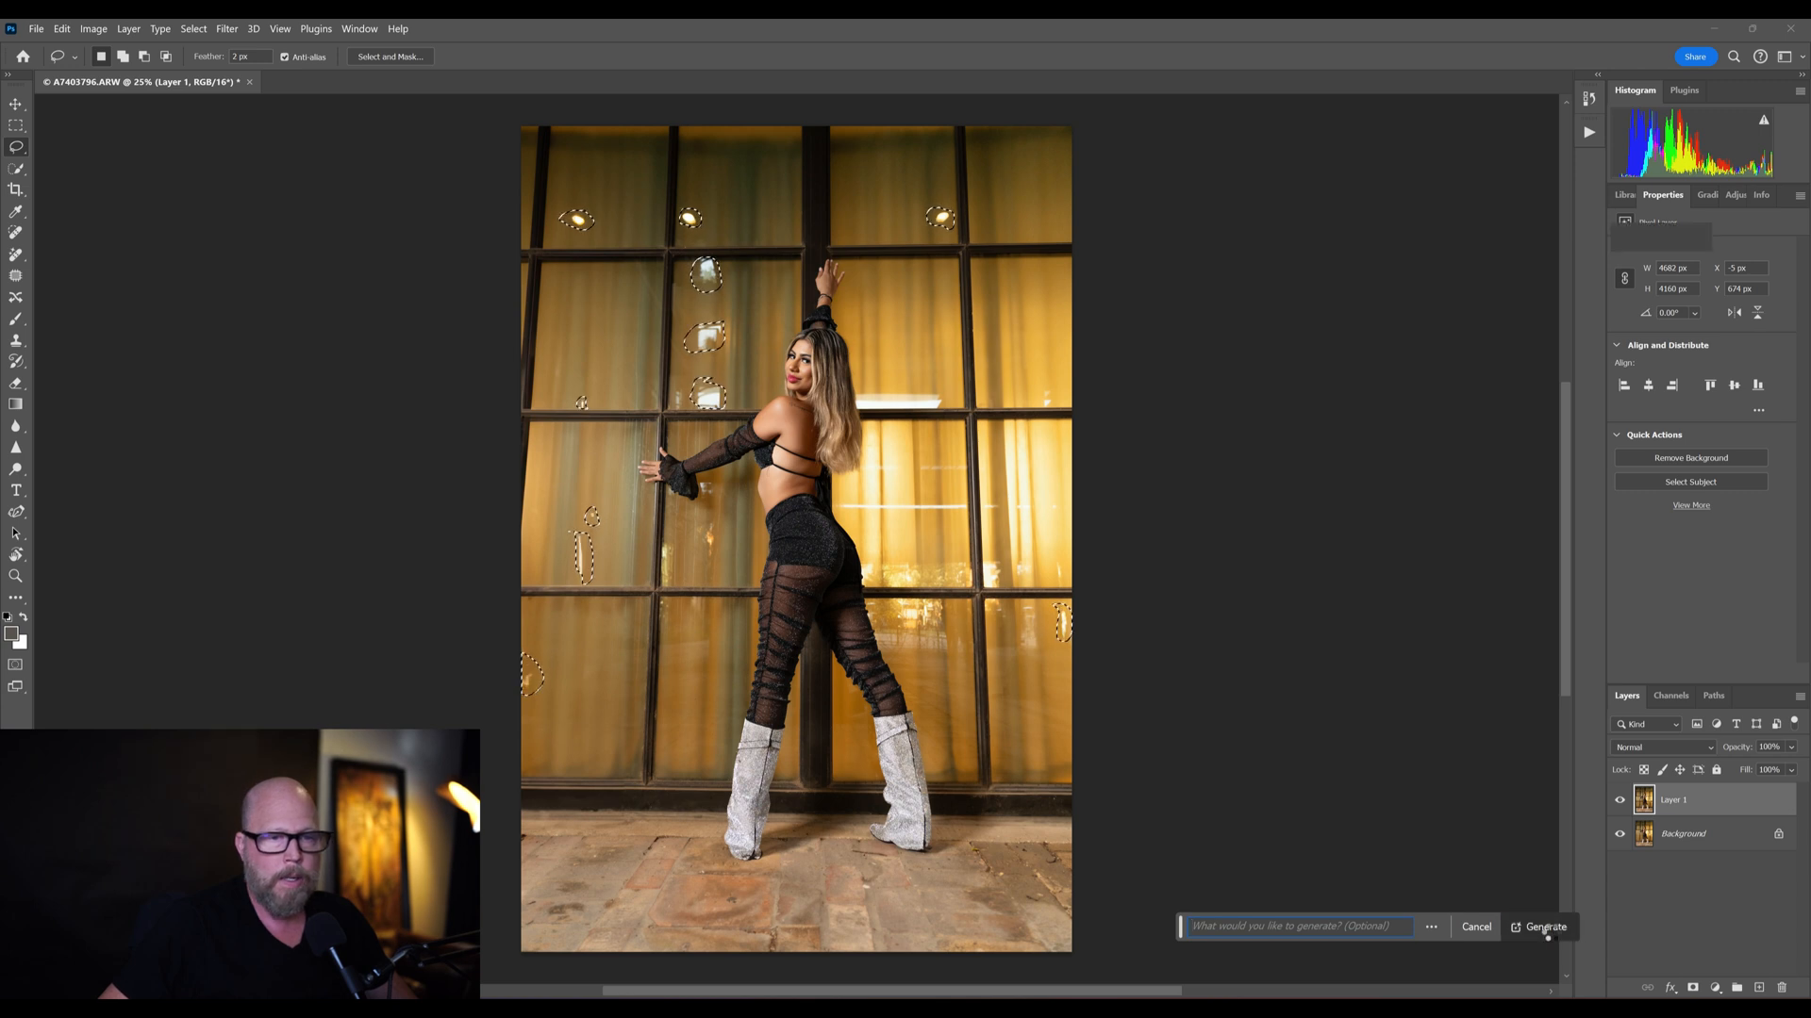
click(1544, 926)
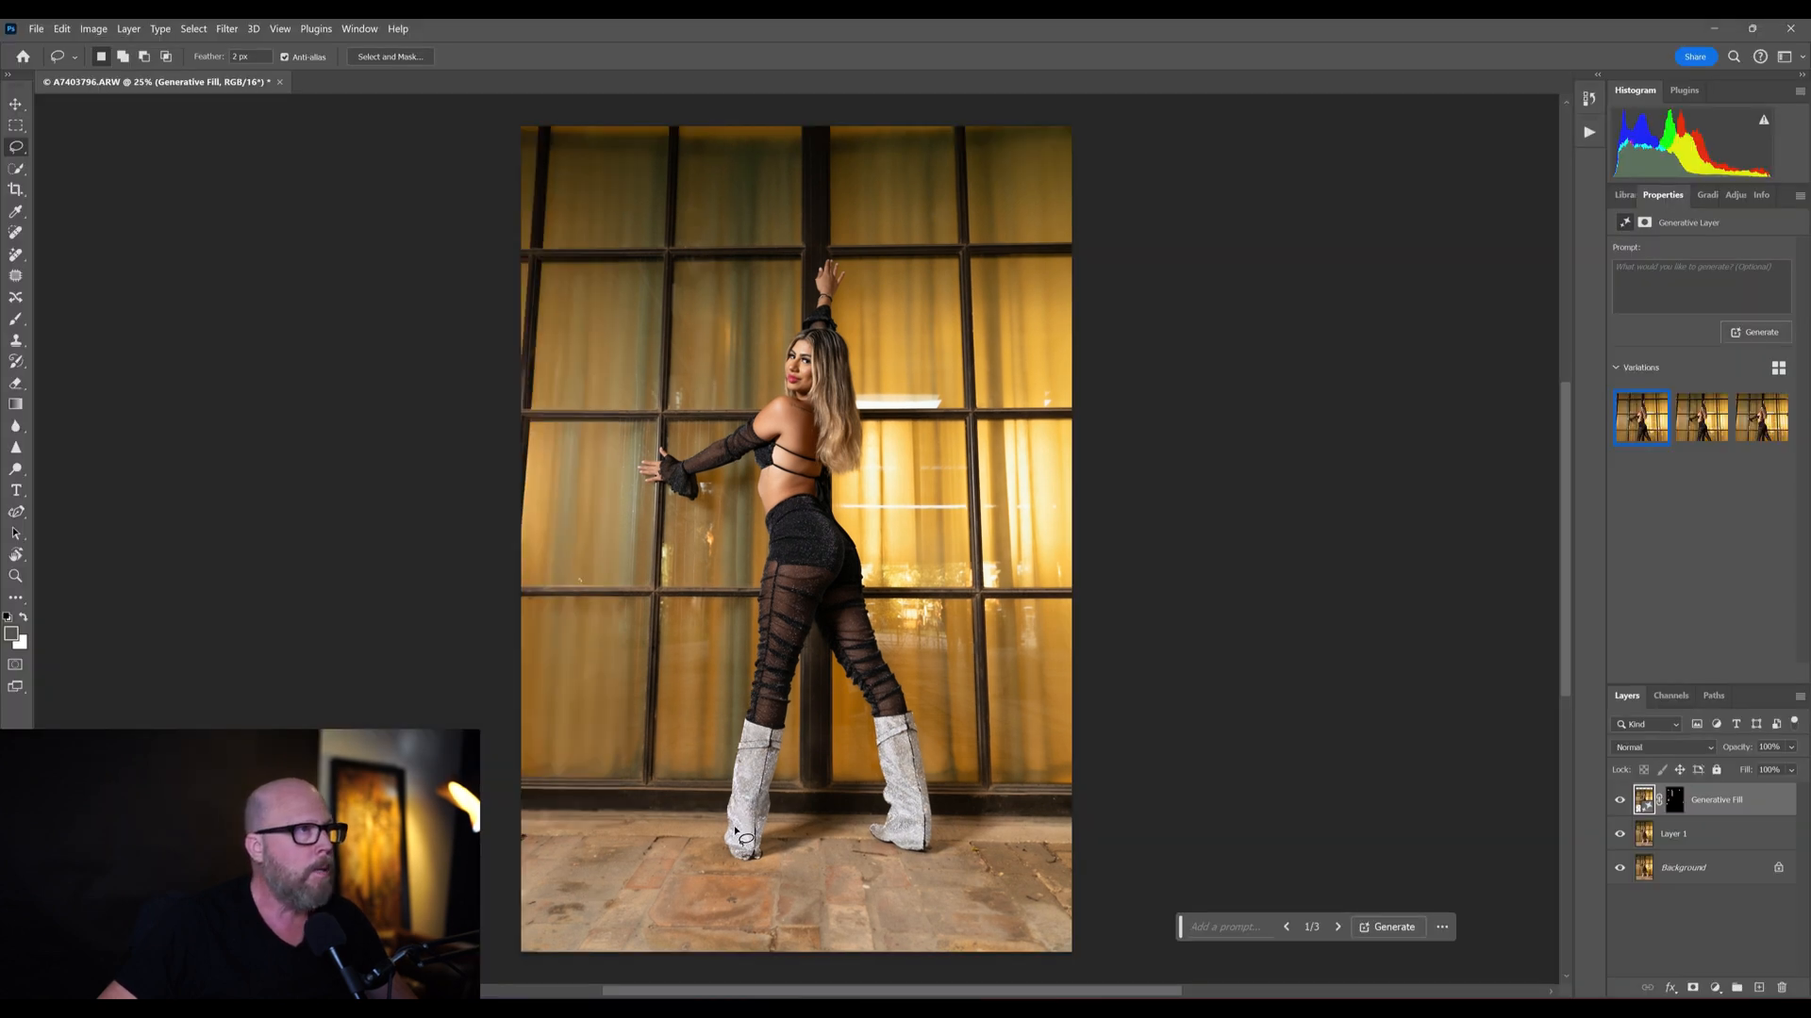
mouse_move(701, 237)
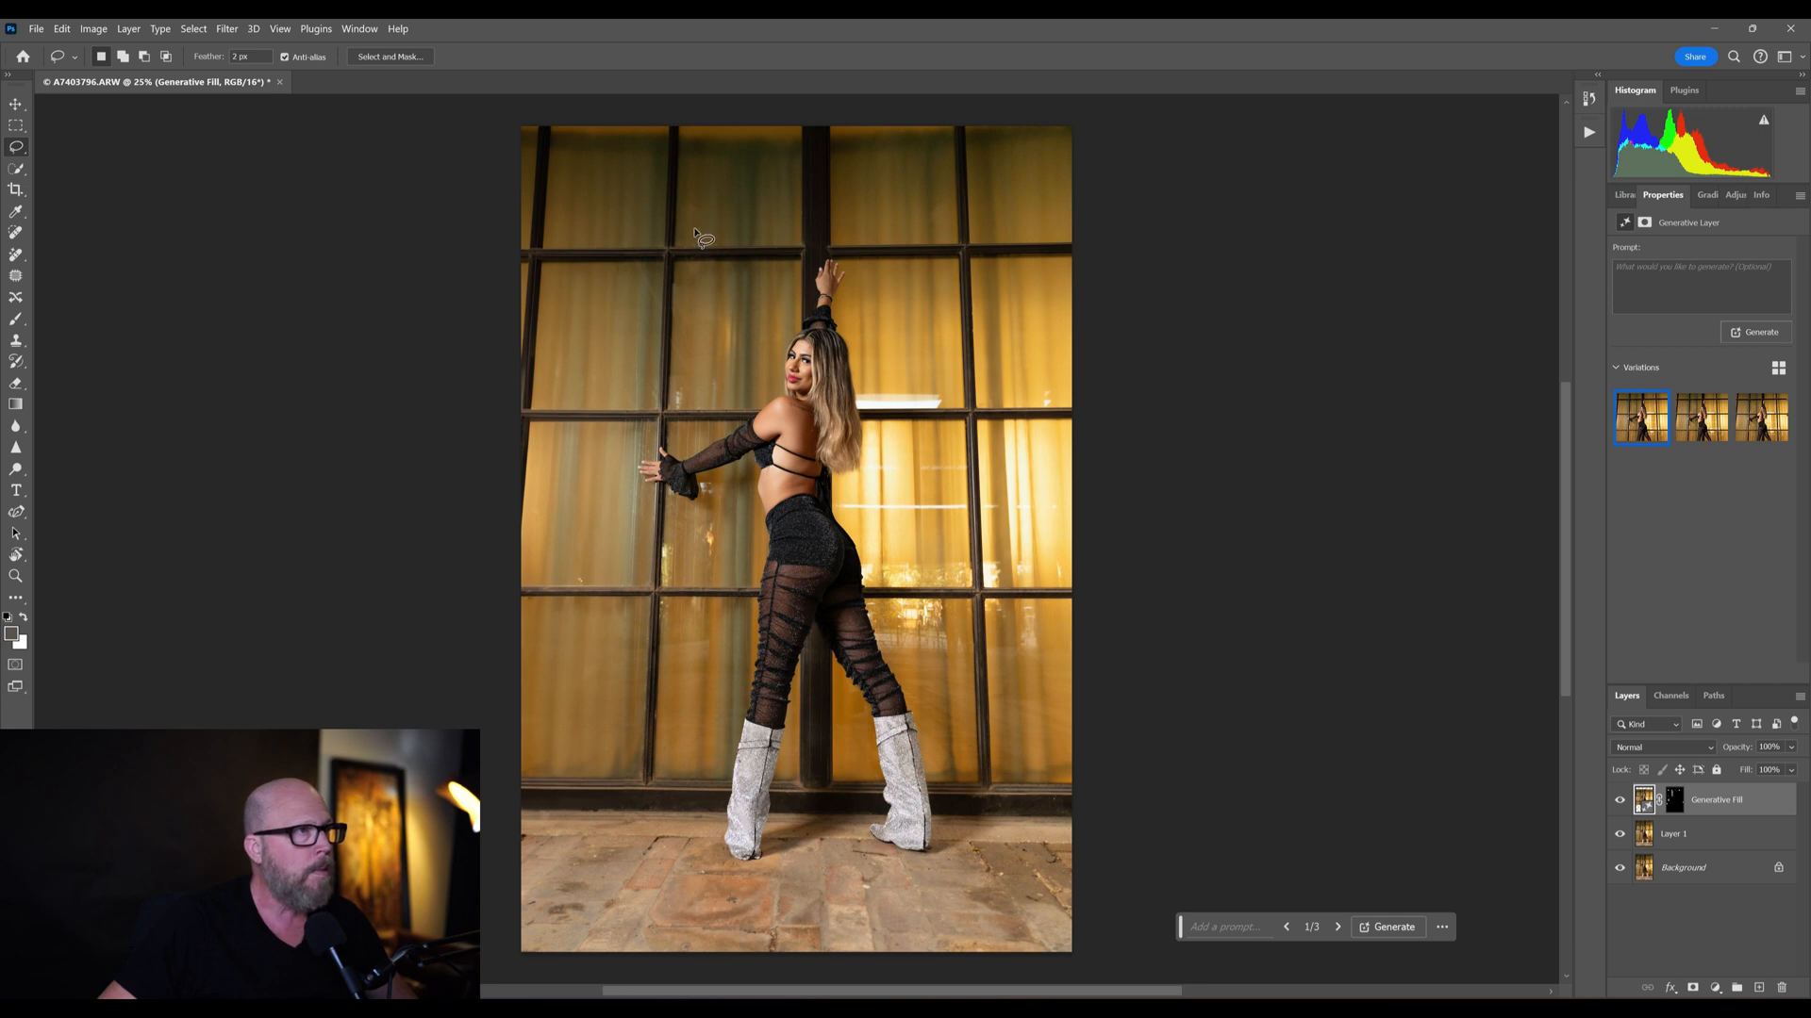
mouse_move(611, 707)
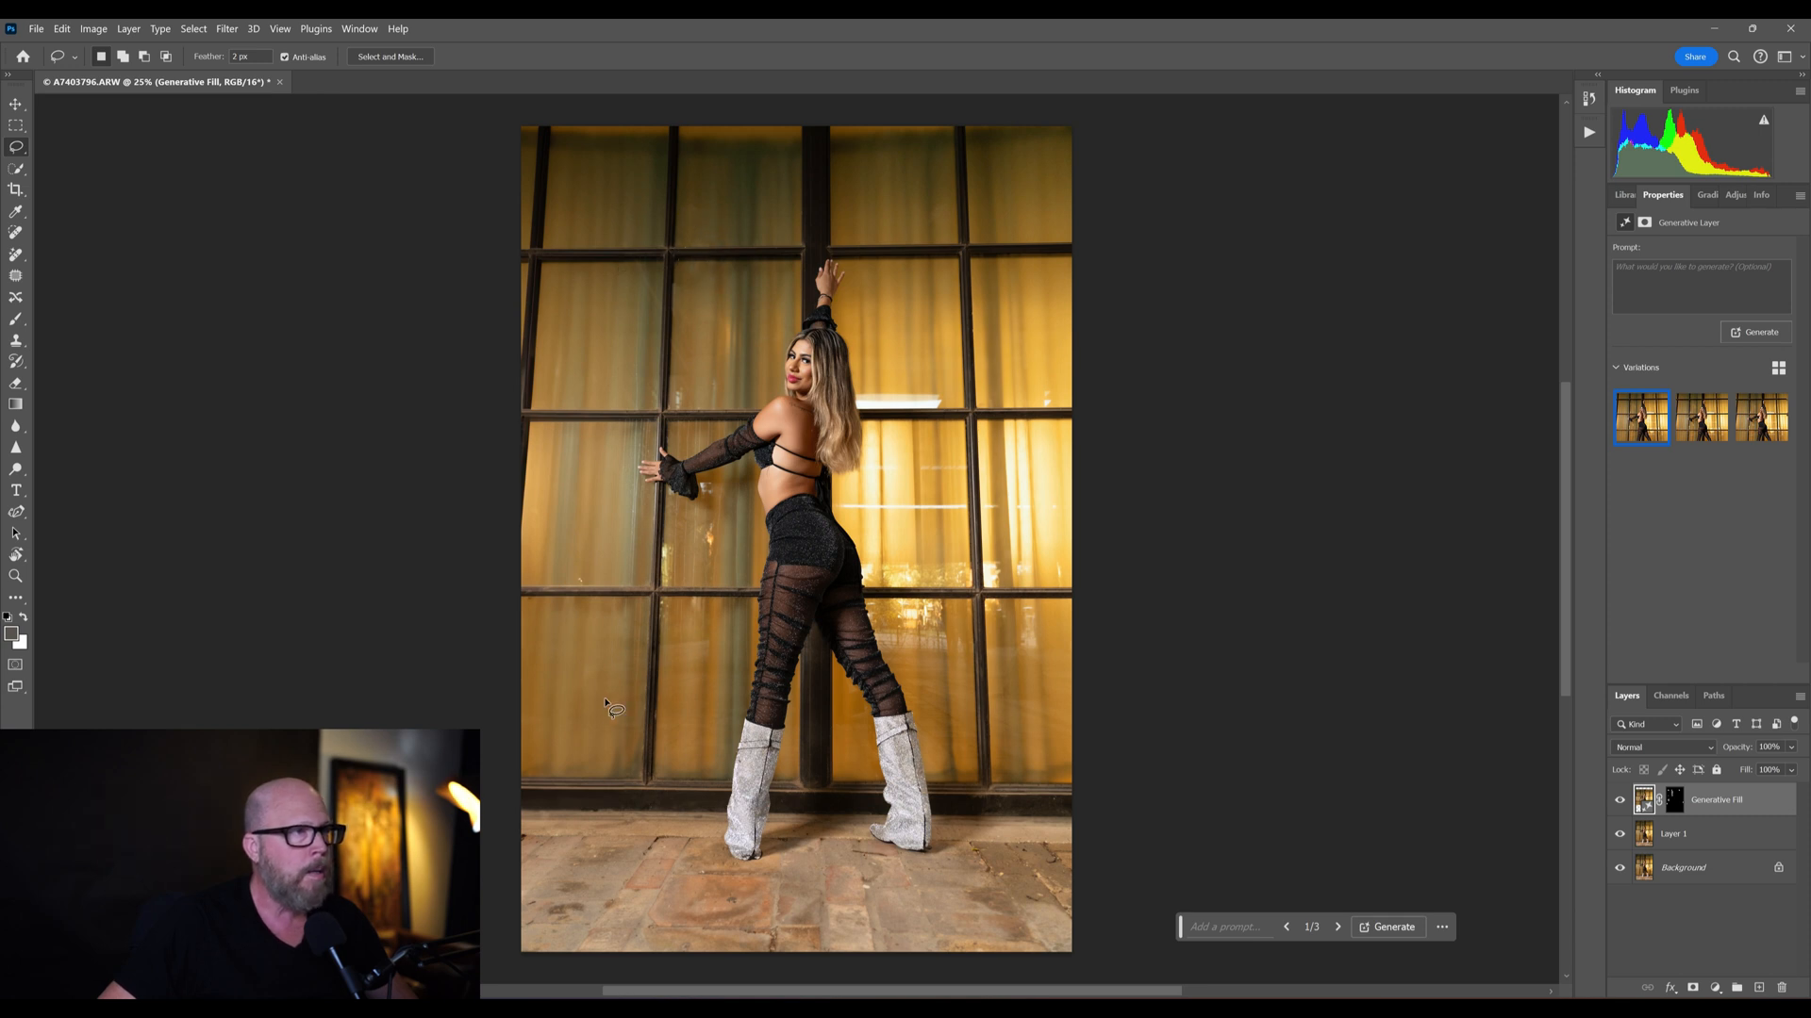
mouse_move(613, 635)
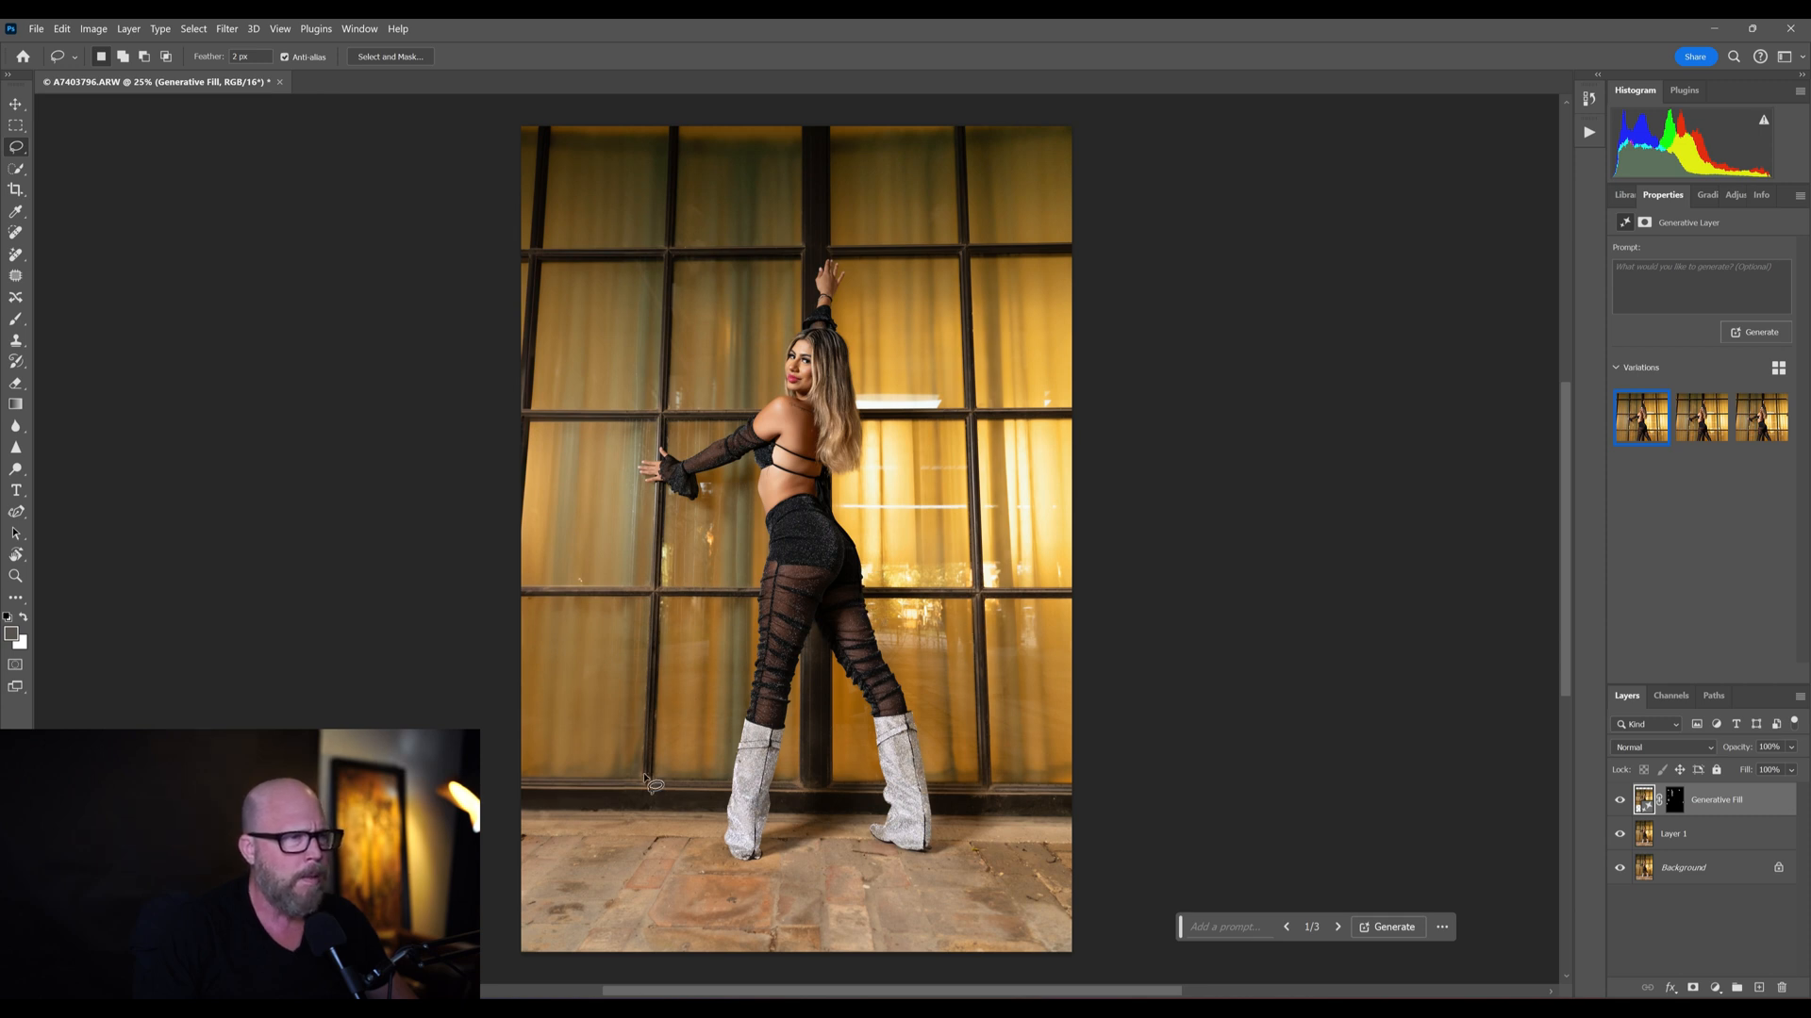
mouse_move(877, 615)
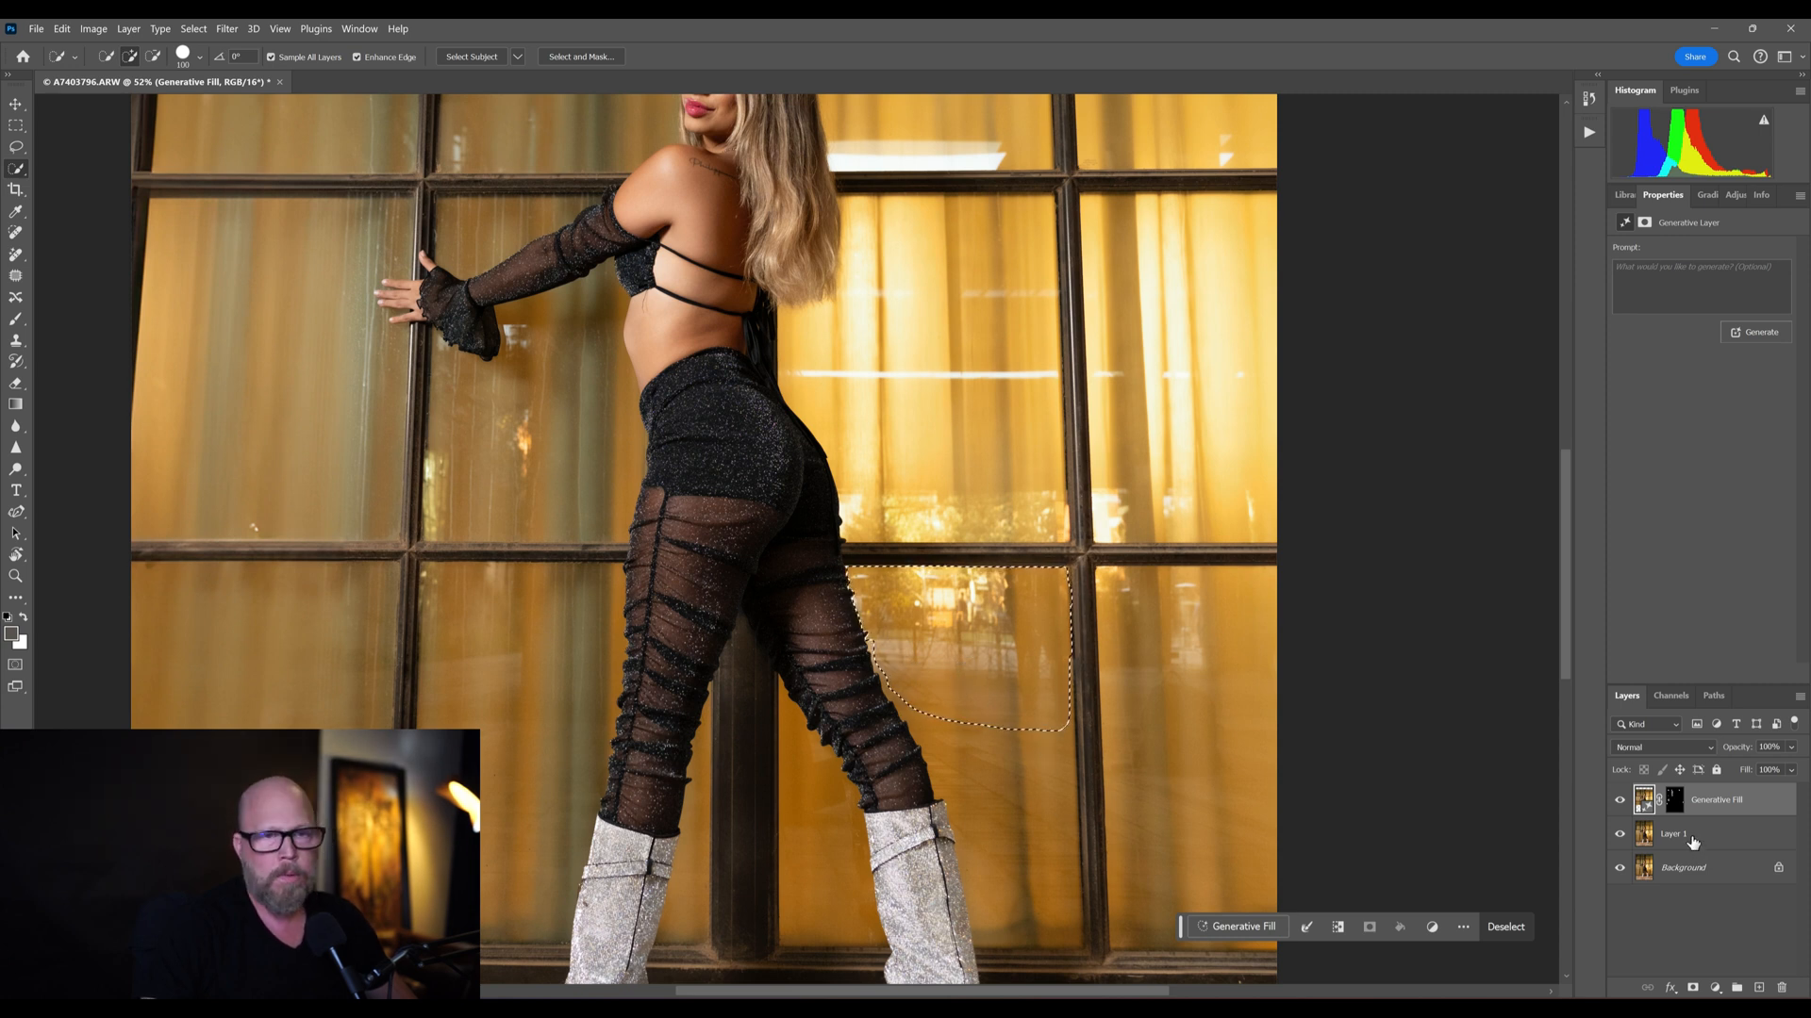
- Flatten all layers into a single Background layer from the Layers panel menu
right_click(1675, 834)
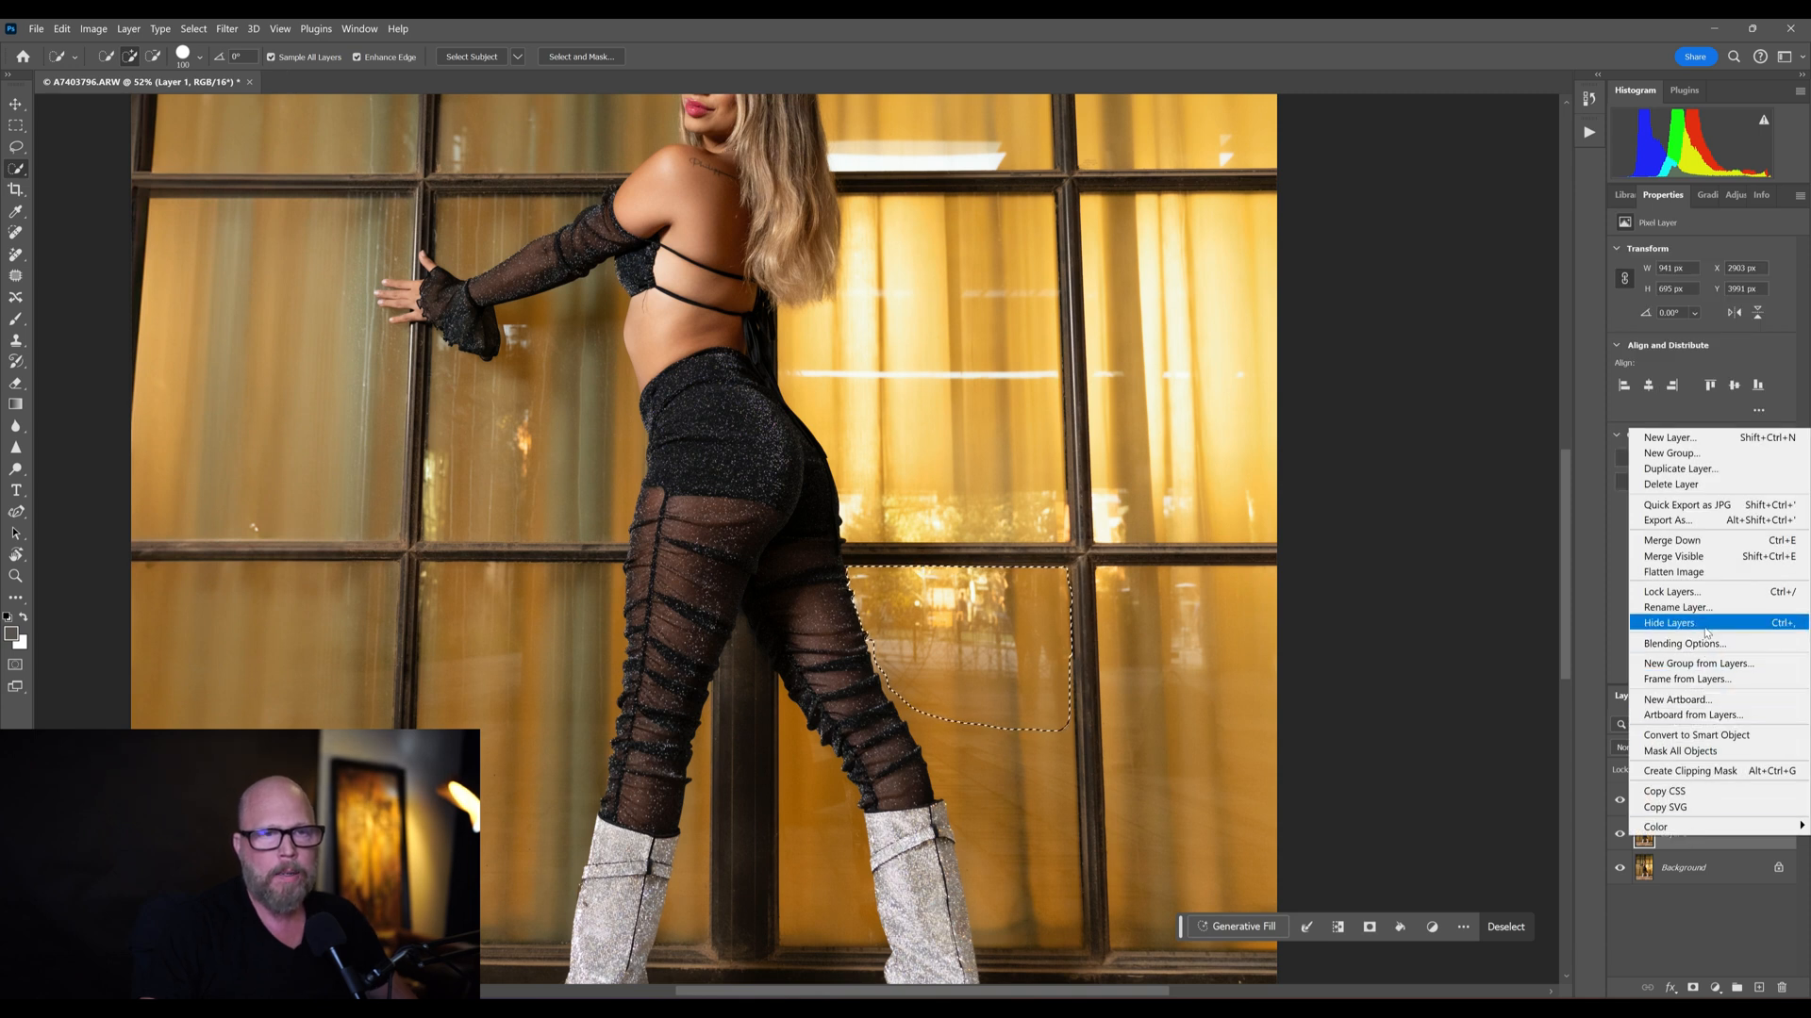
mouse_move(1705, 584)
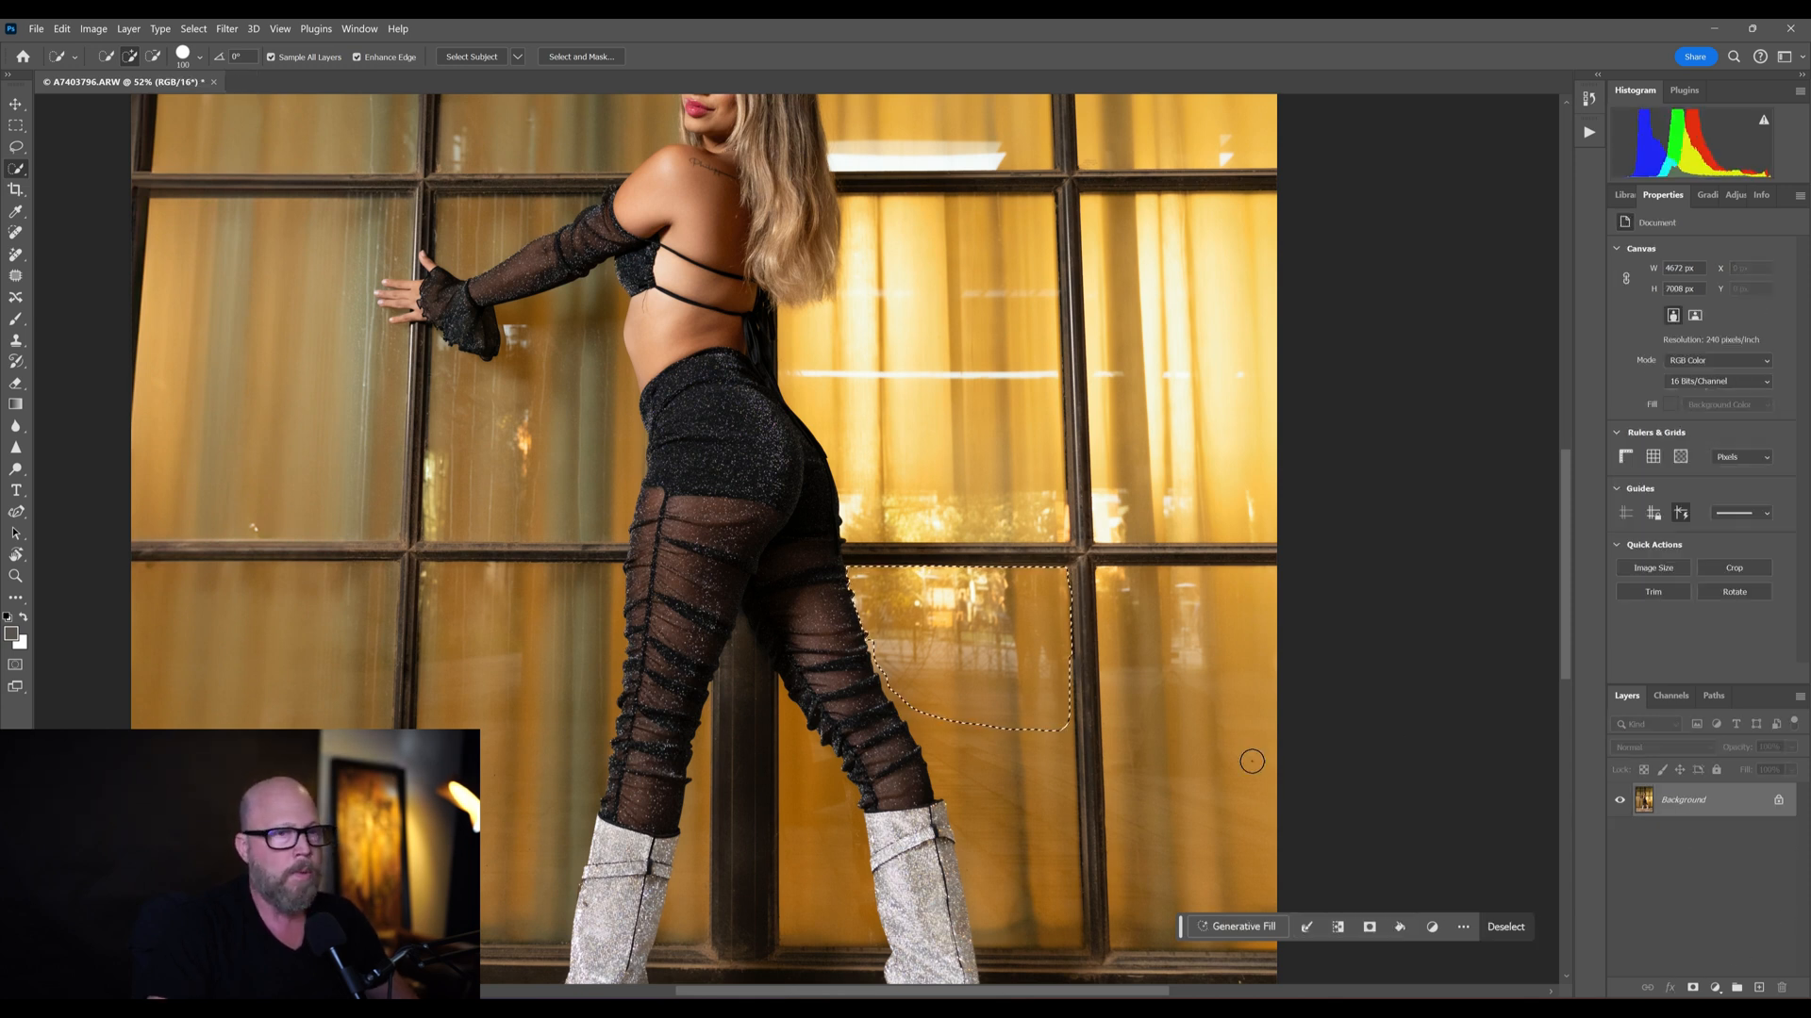
- Fill the selected glass patch between the legs generatively with no prompt
click(1235, 926)
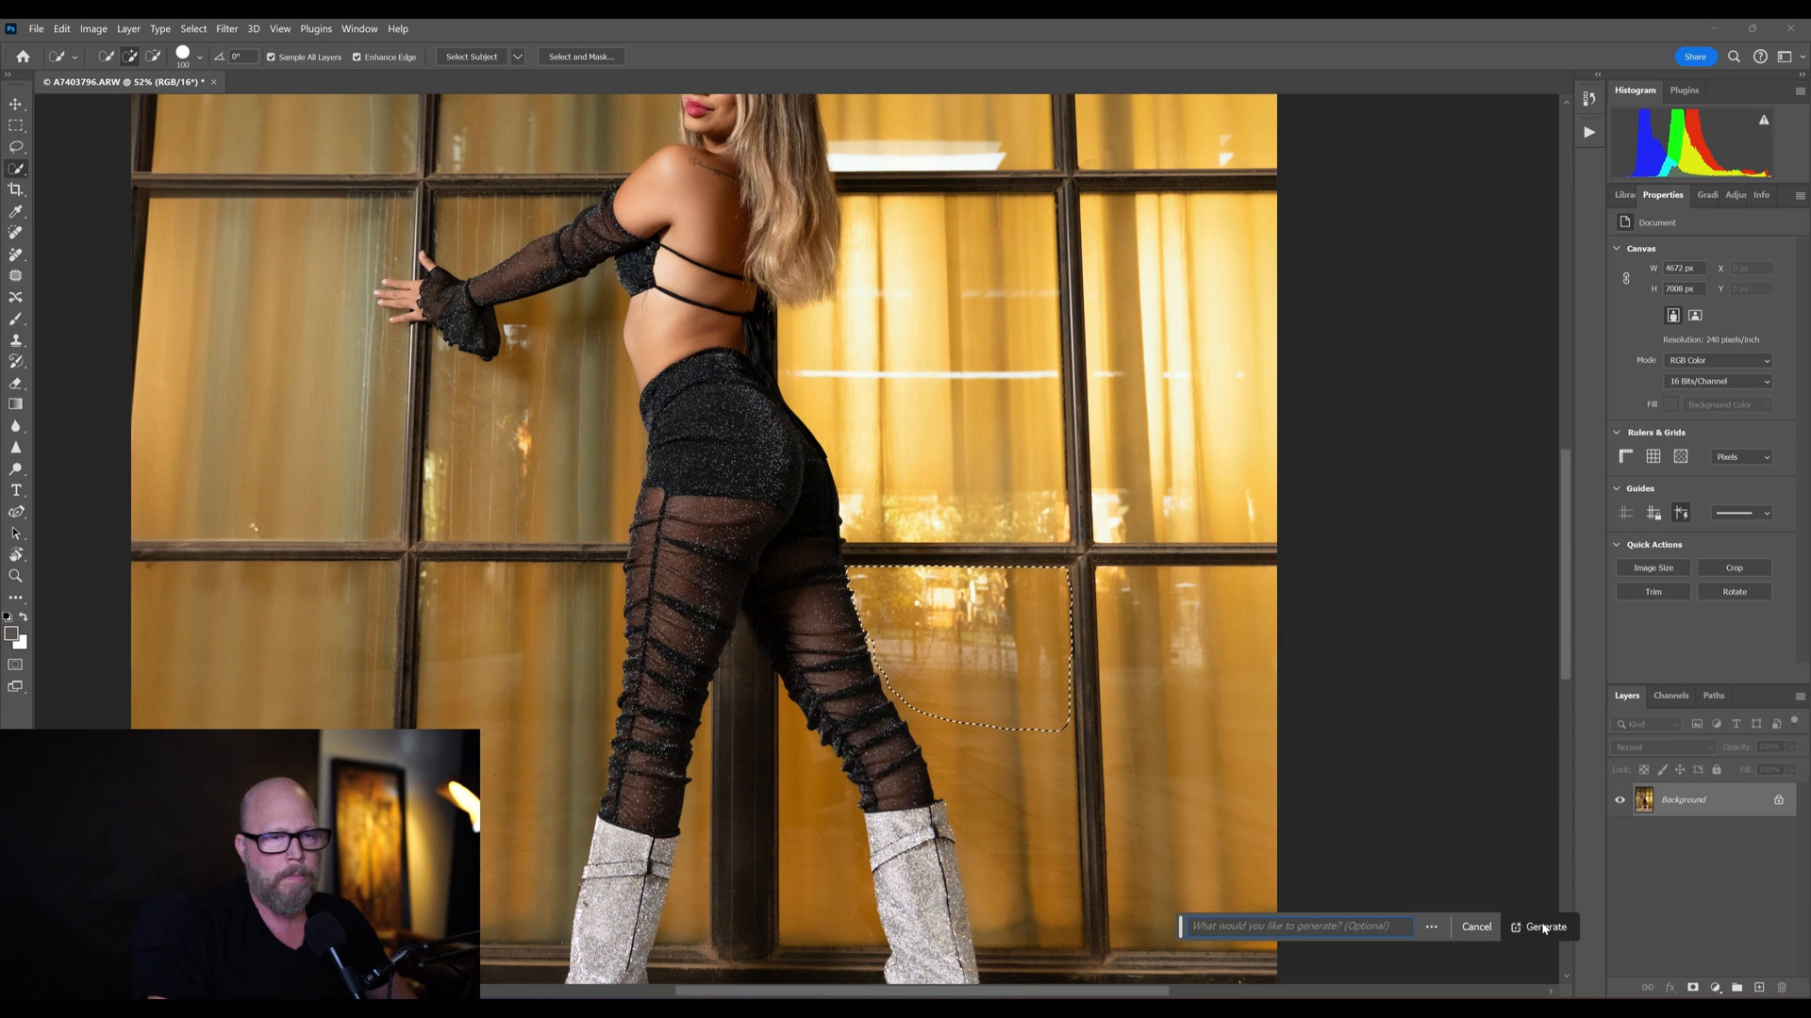
click(1545, 926)
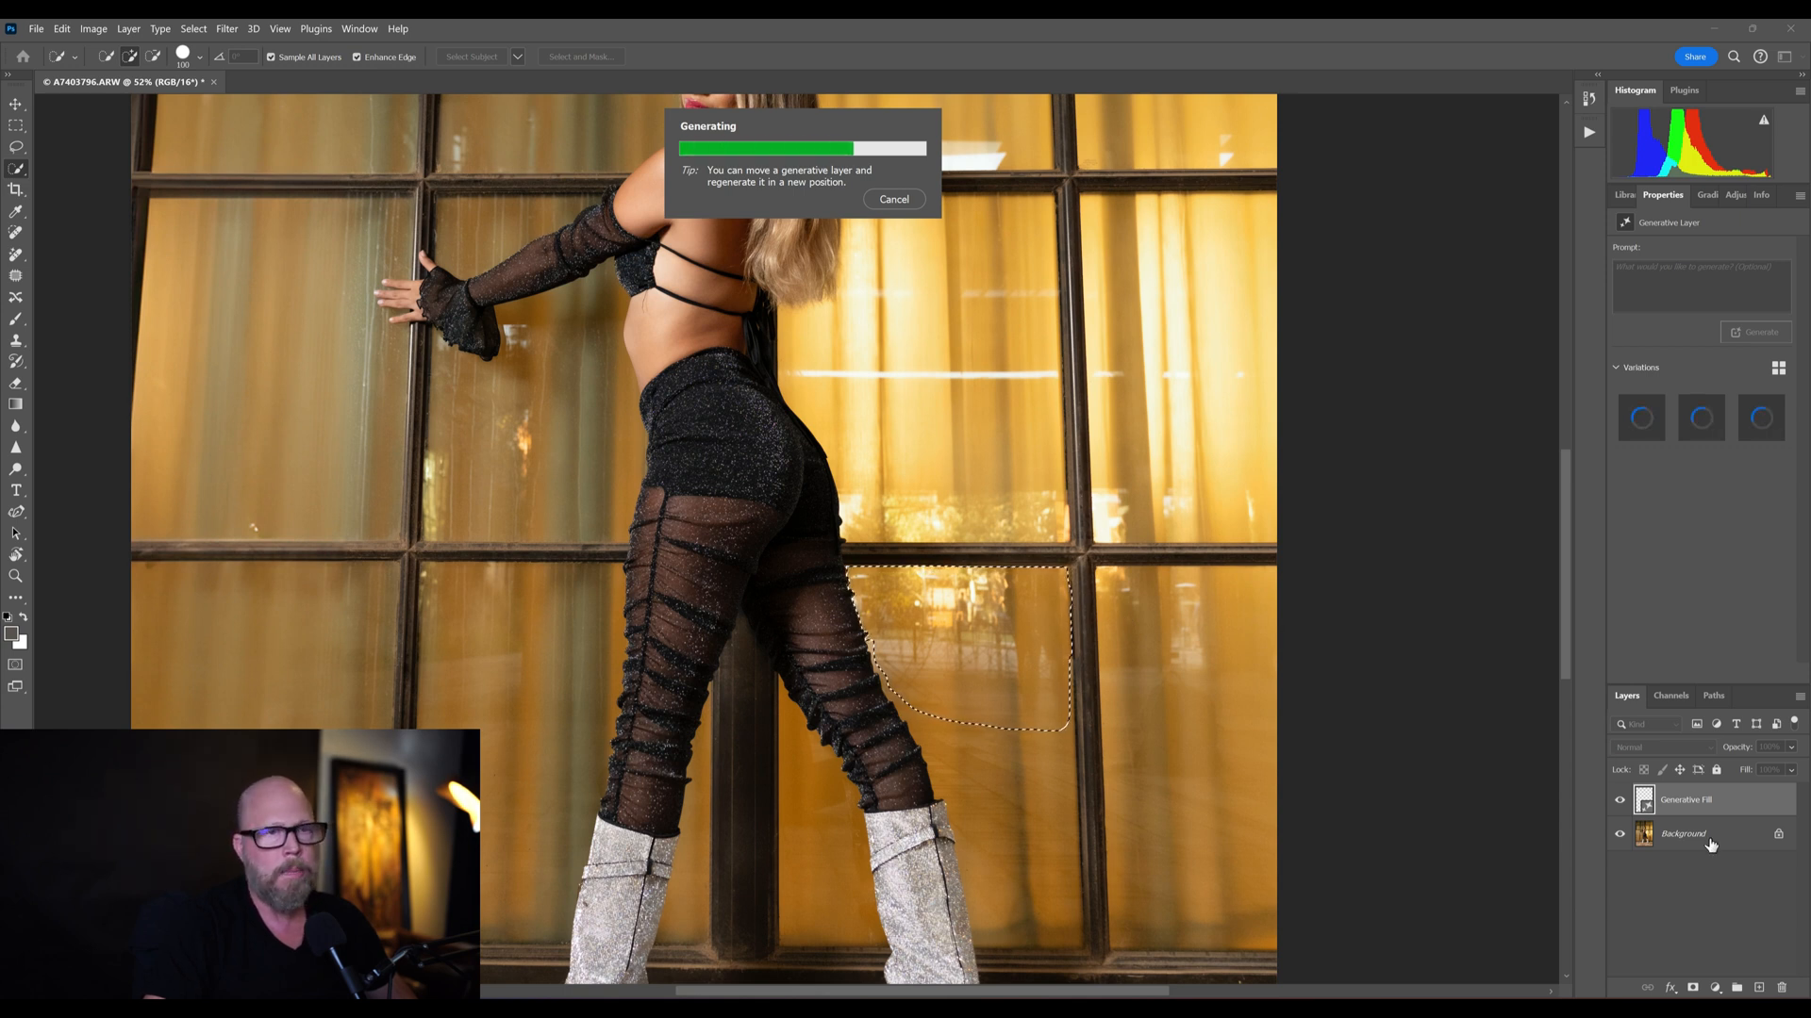
mouse_move(1262, 692)
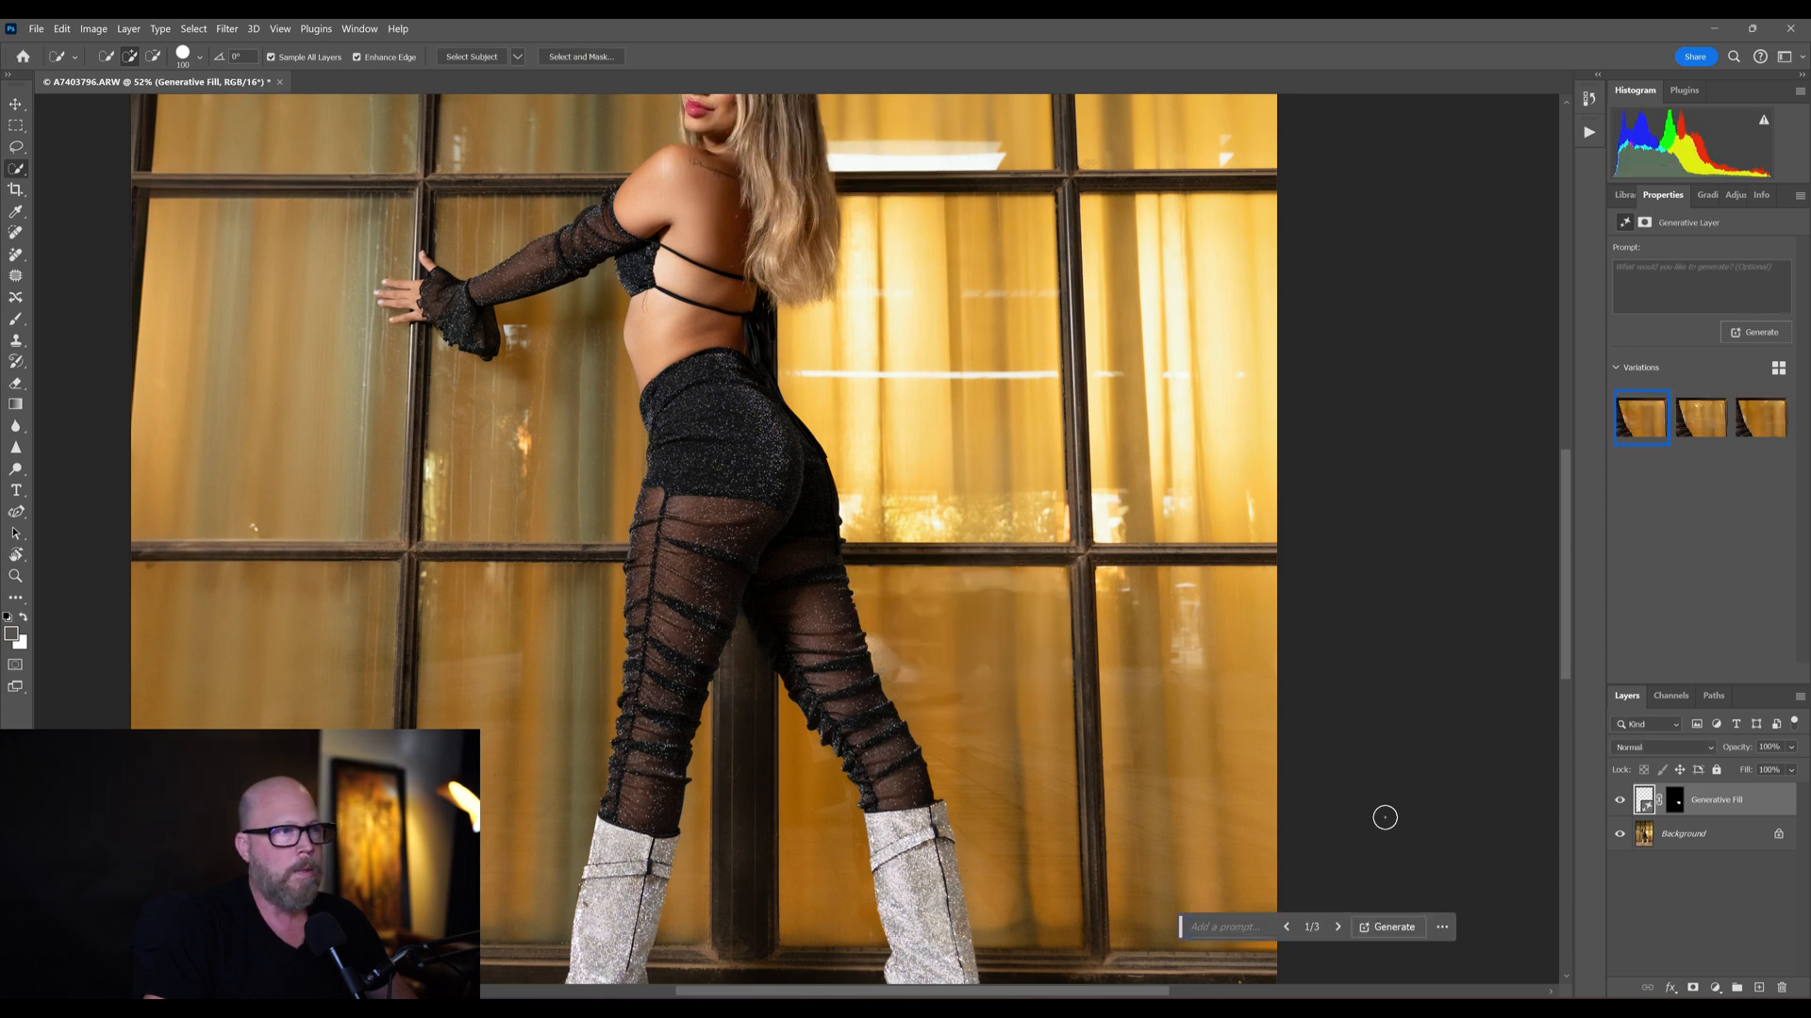
mouse_move(1681, 449)
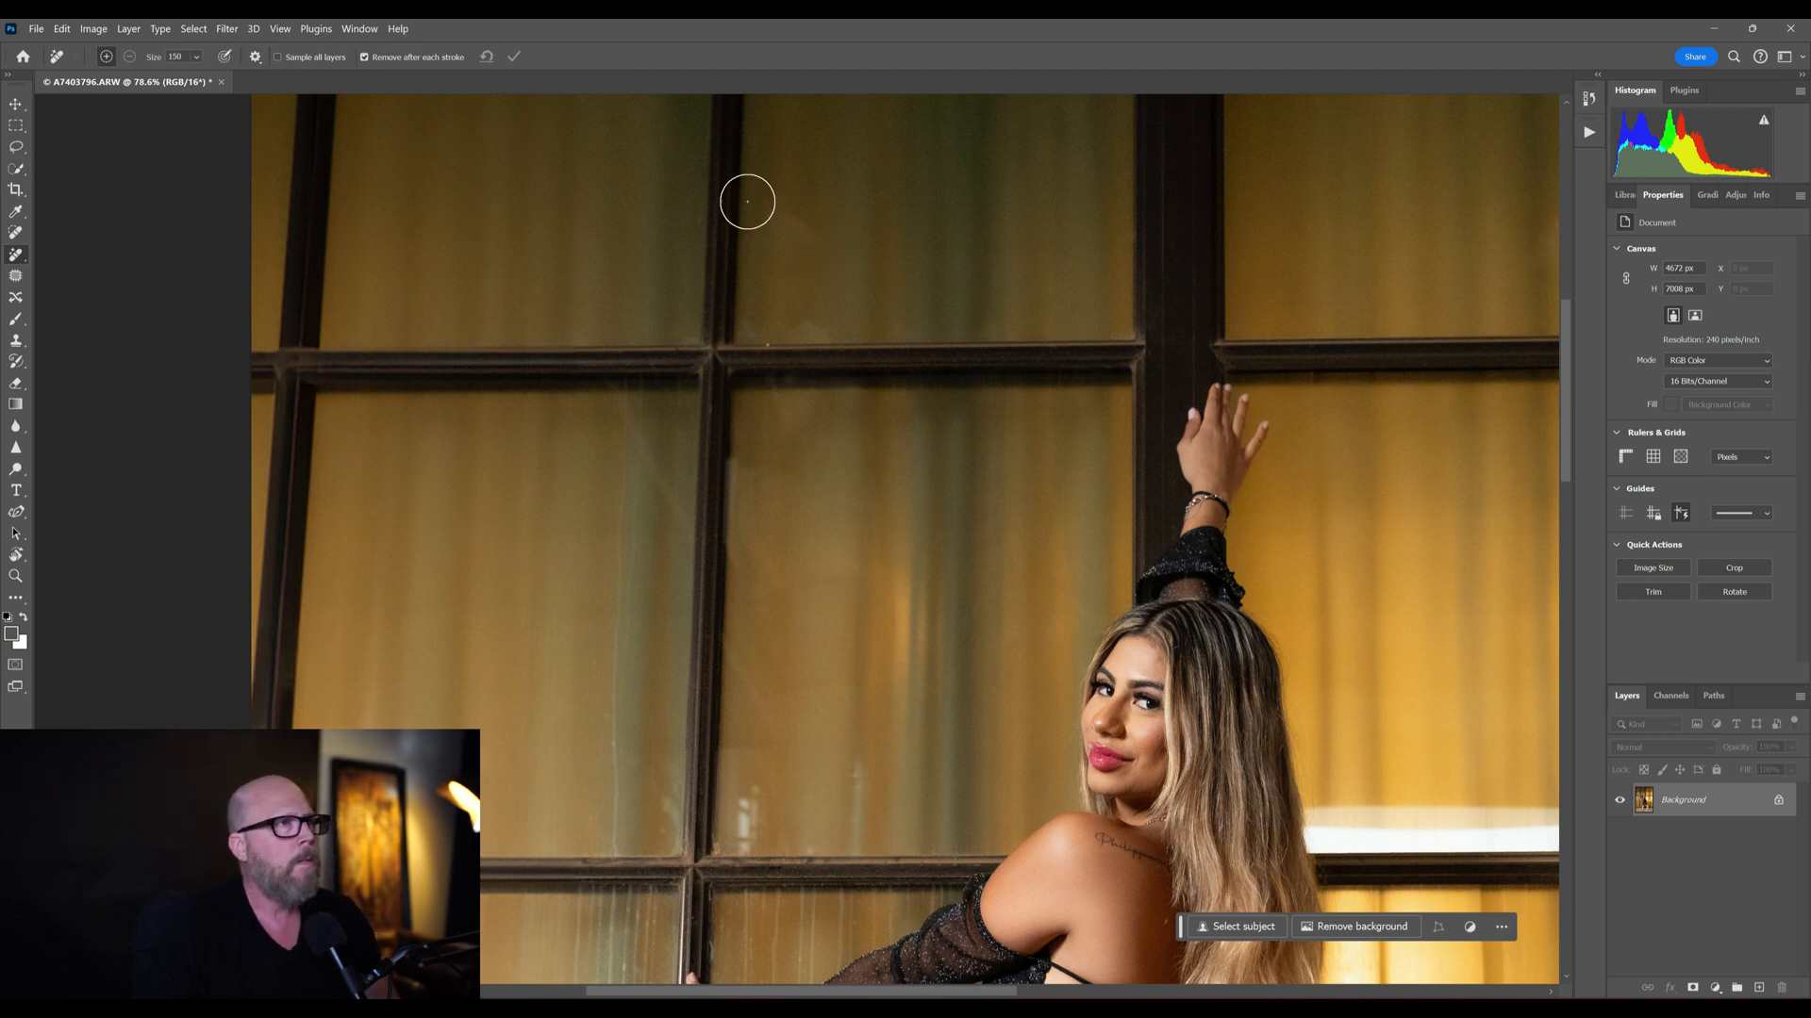
- Remove two small blemishes on the upper window panes with the Remove tool
drag(747, 202, 796, 243)
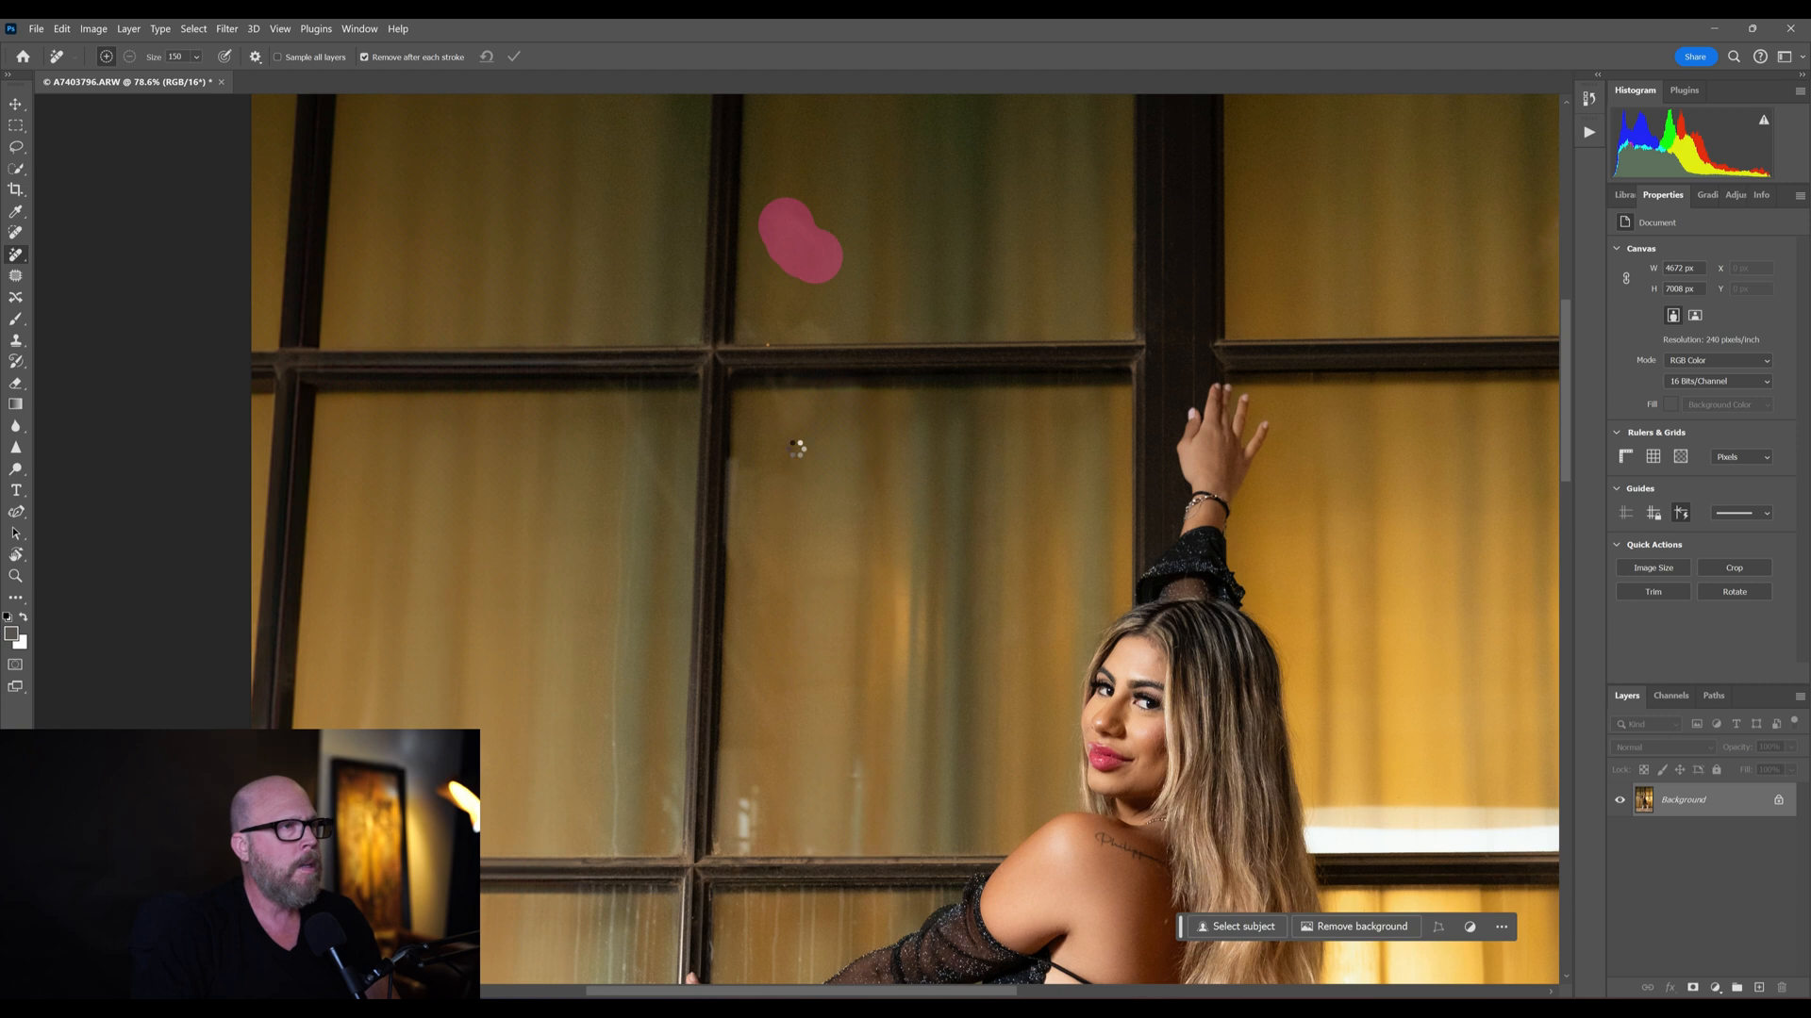
click(796, 449)
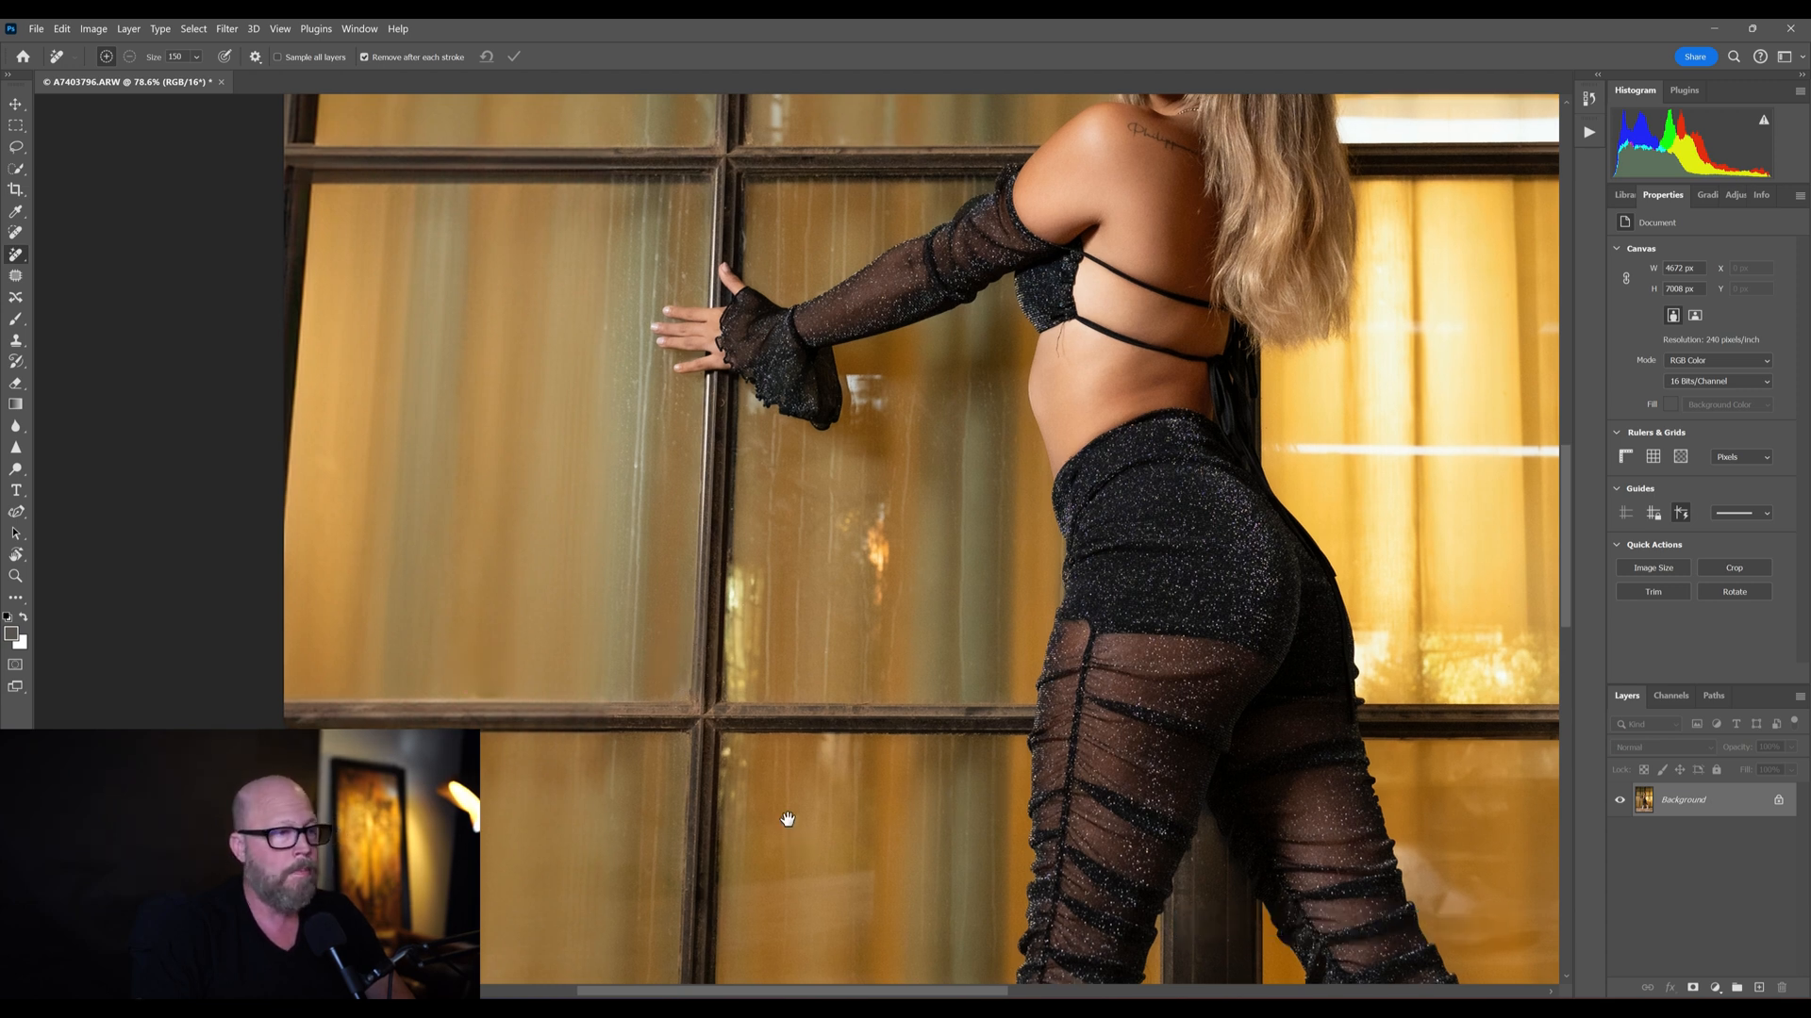
scroll(down, 3)
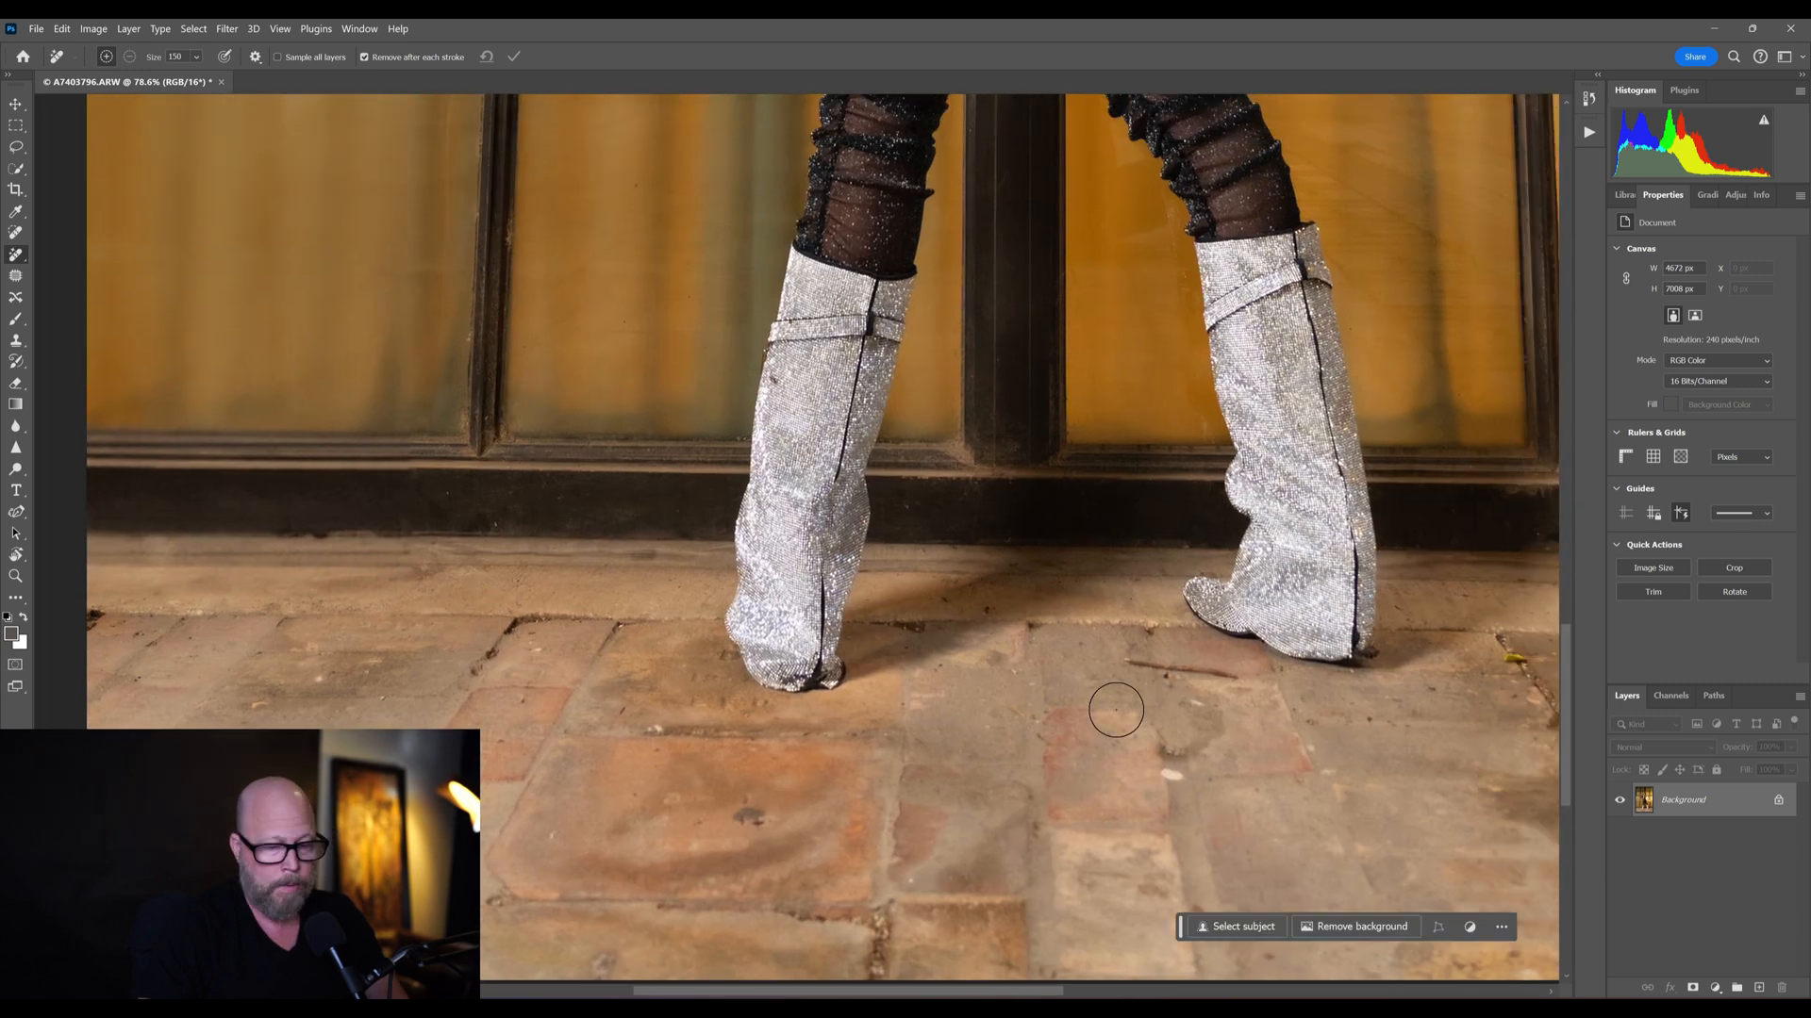
- Erase the dark marks on the floor tiles beside and below the boots
drag(1115, 709, 1207, 675)
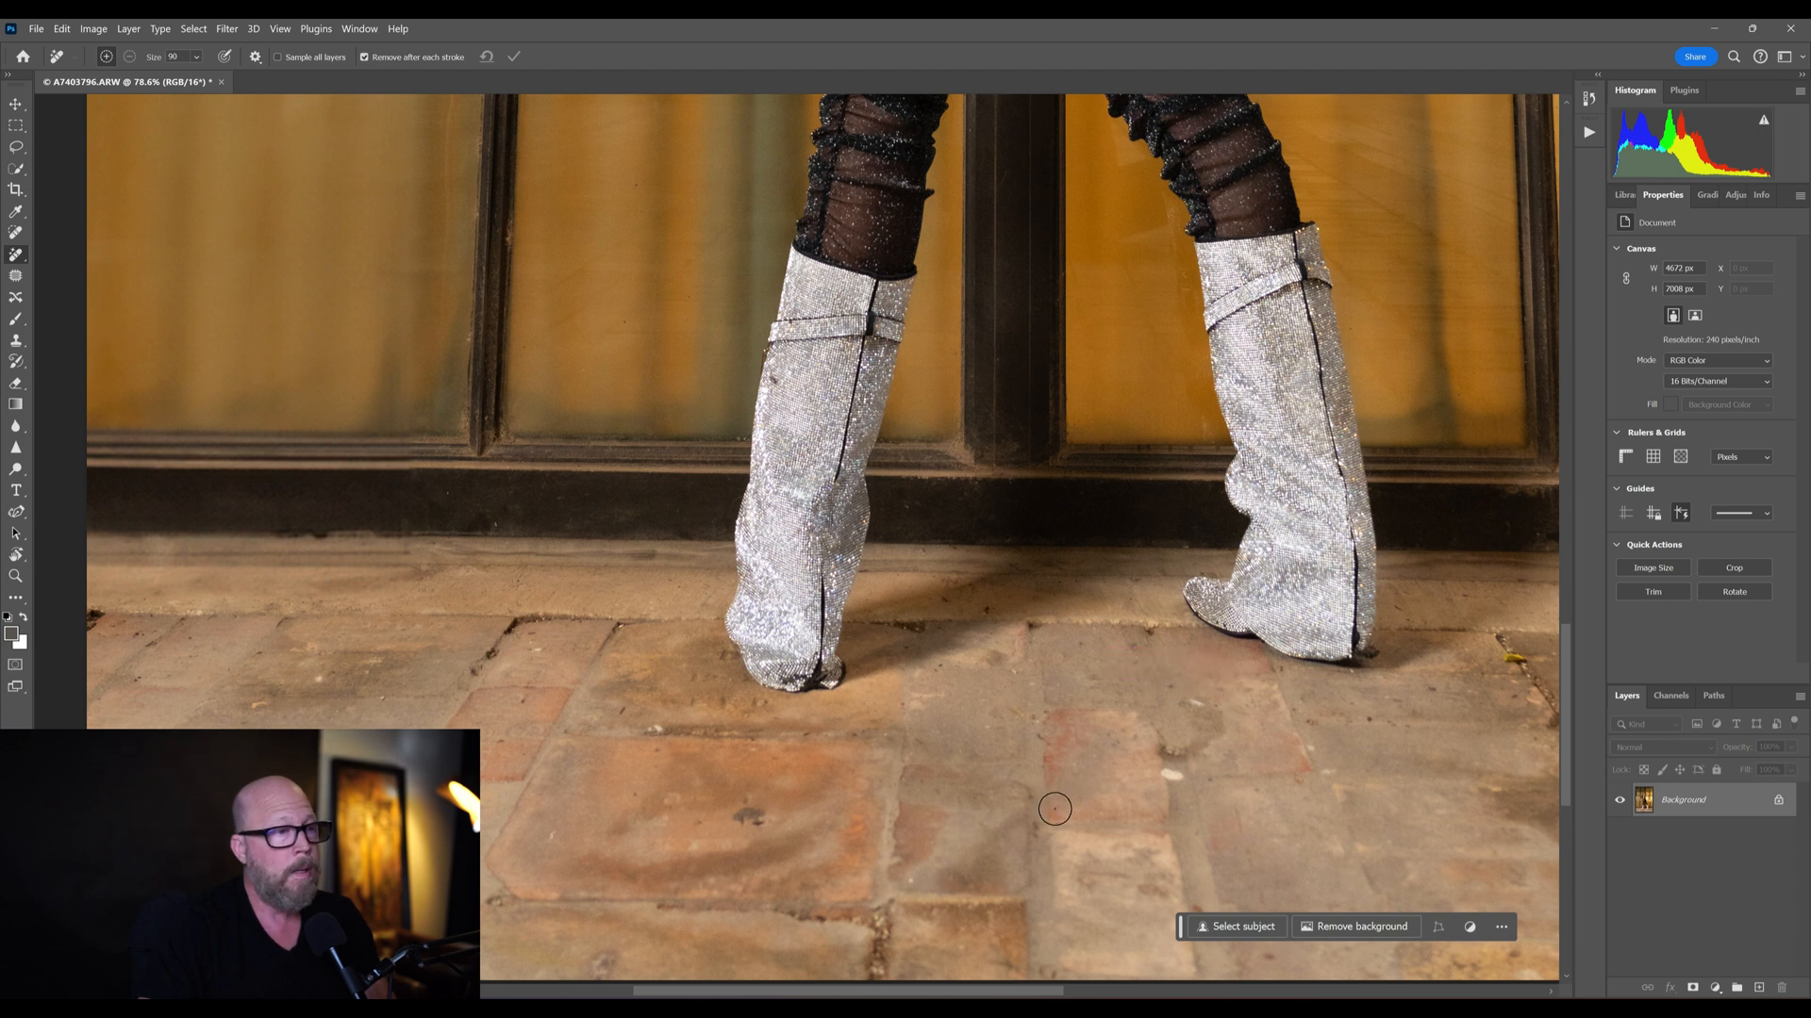
mouse_move(1075, 809)
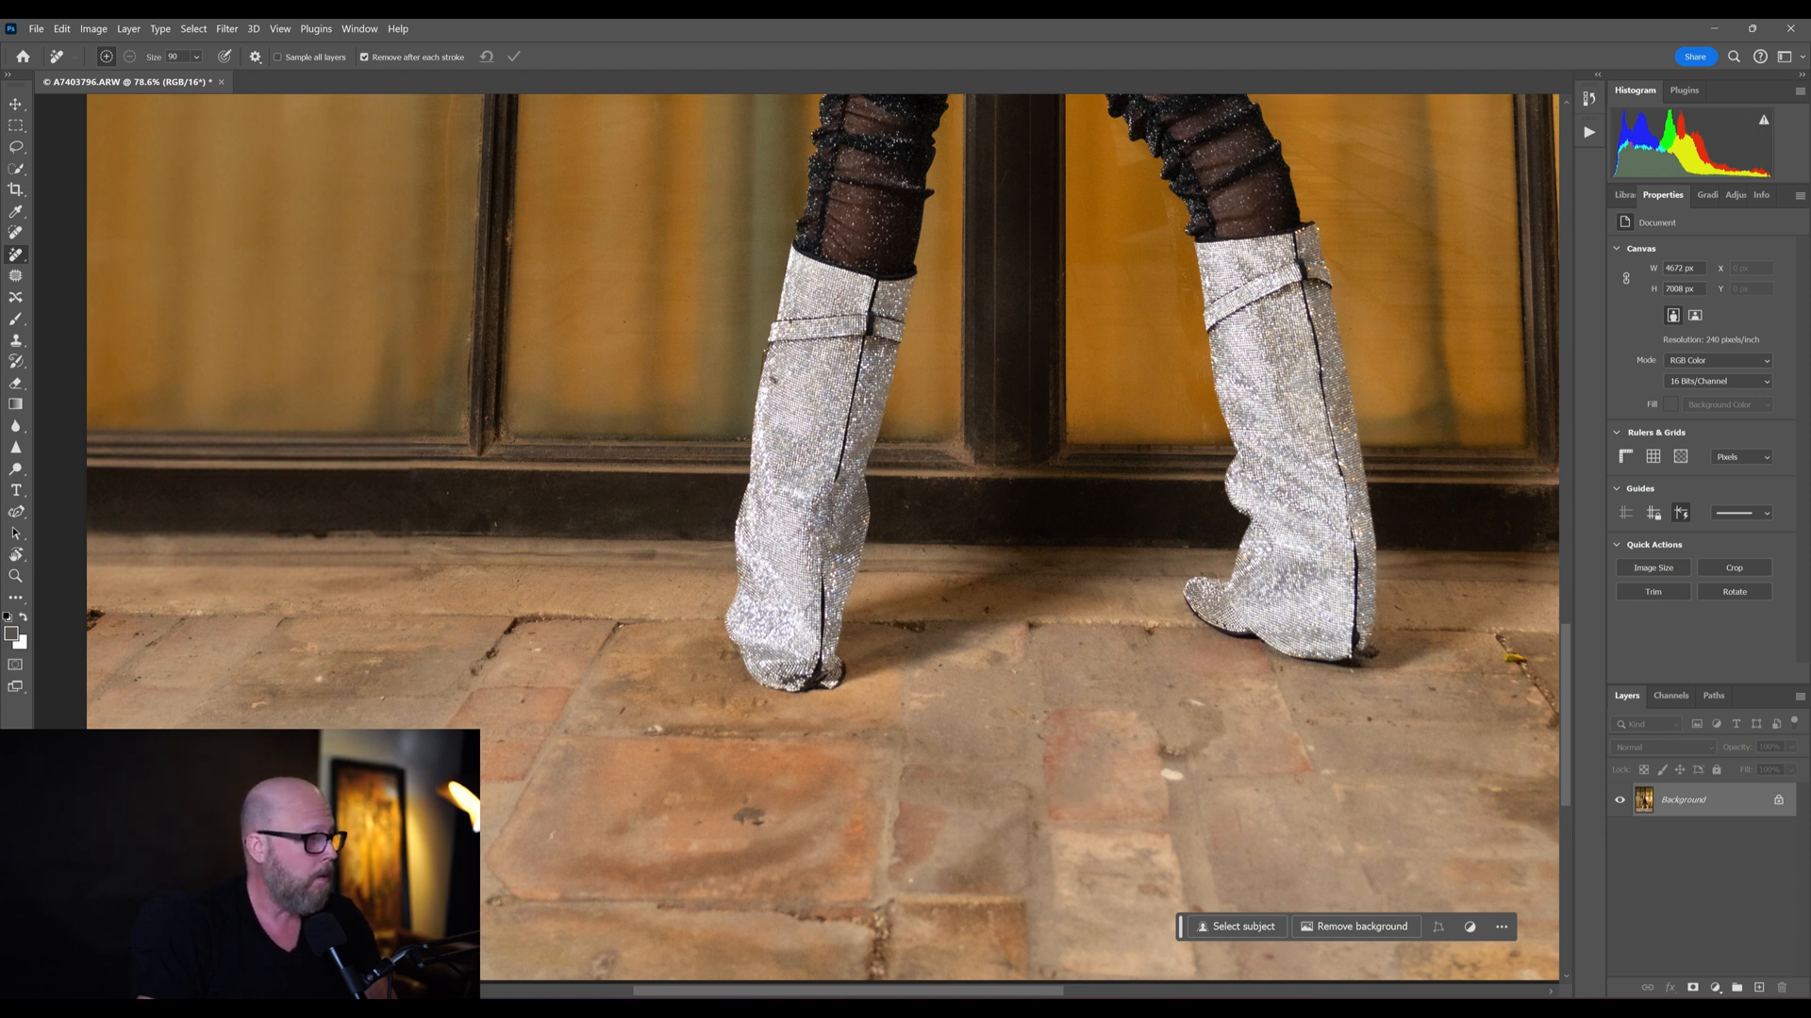
click(751, 817)
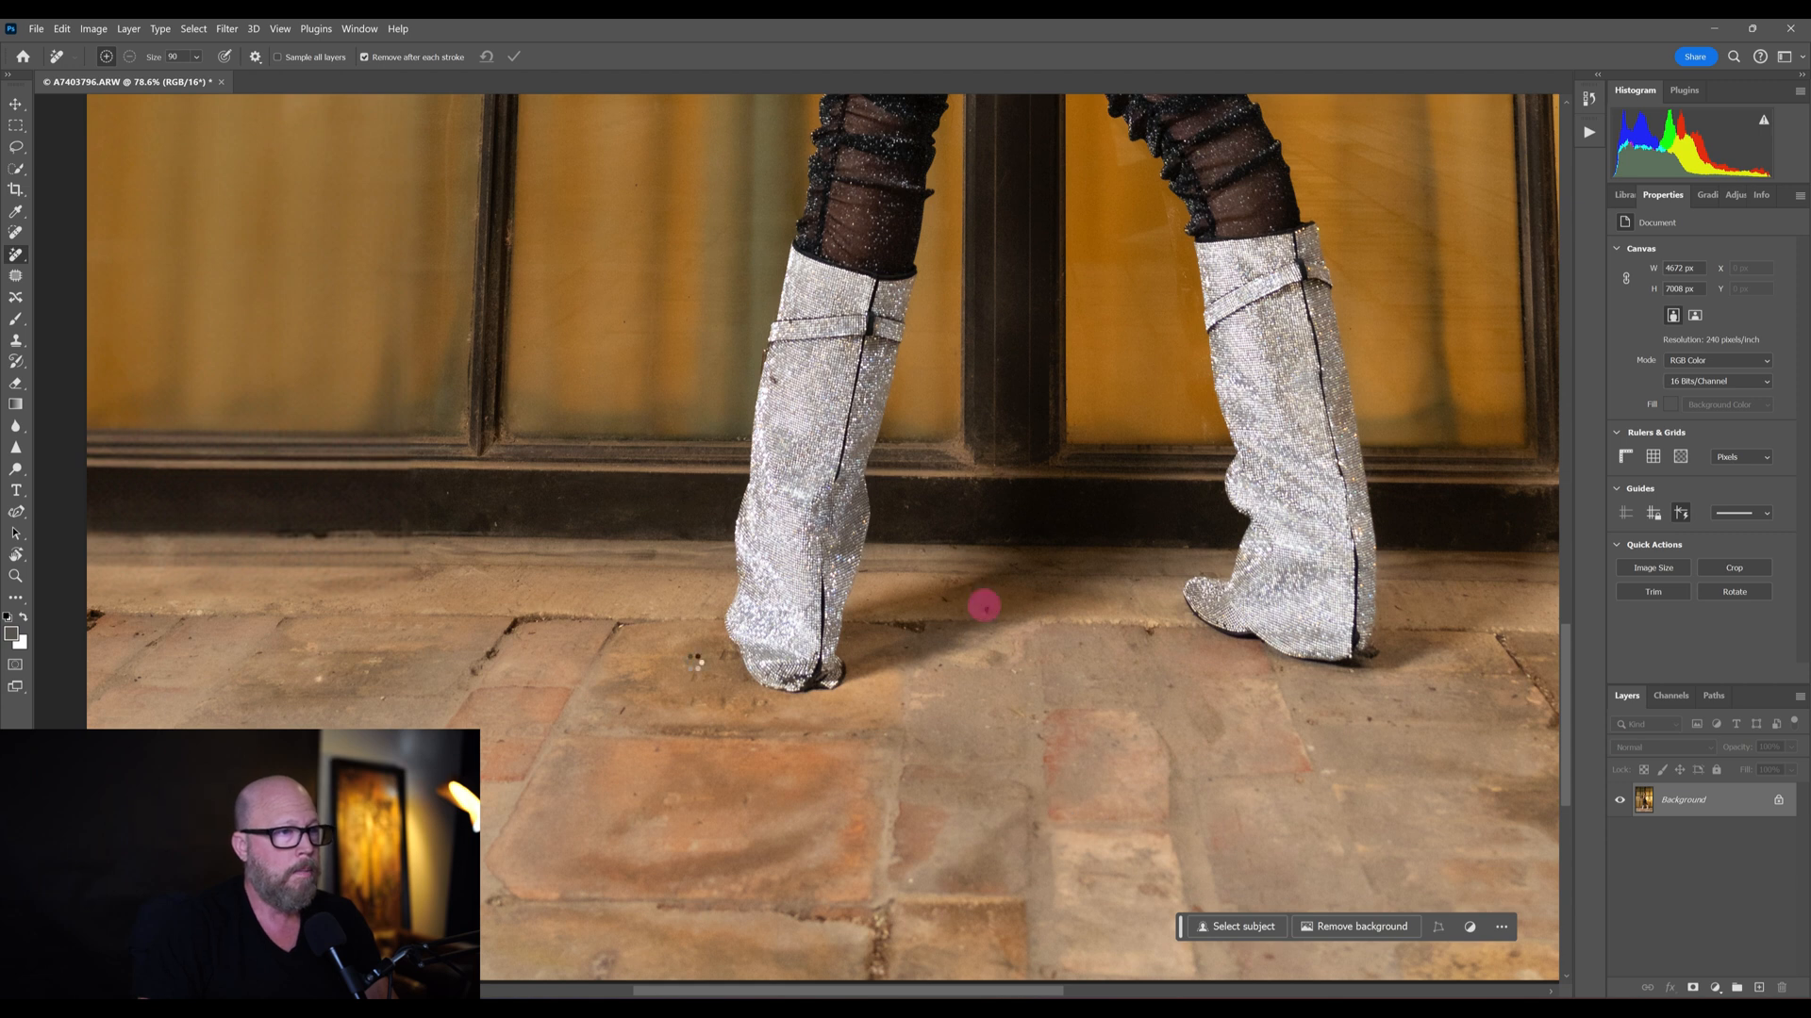
mouse_move(125, 660)
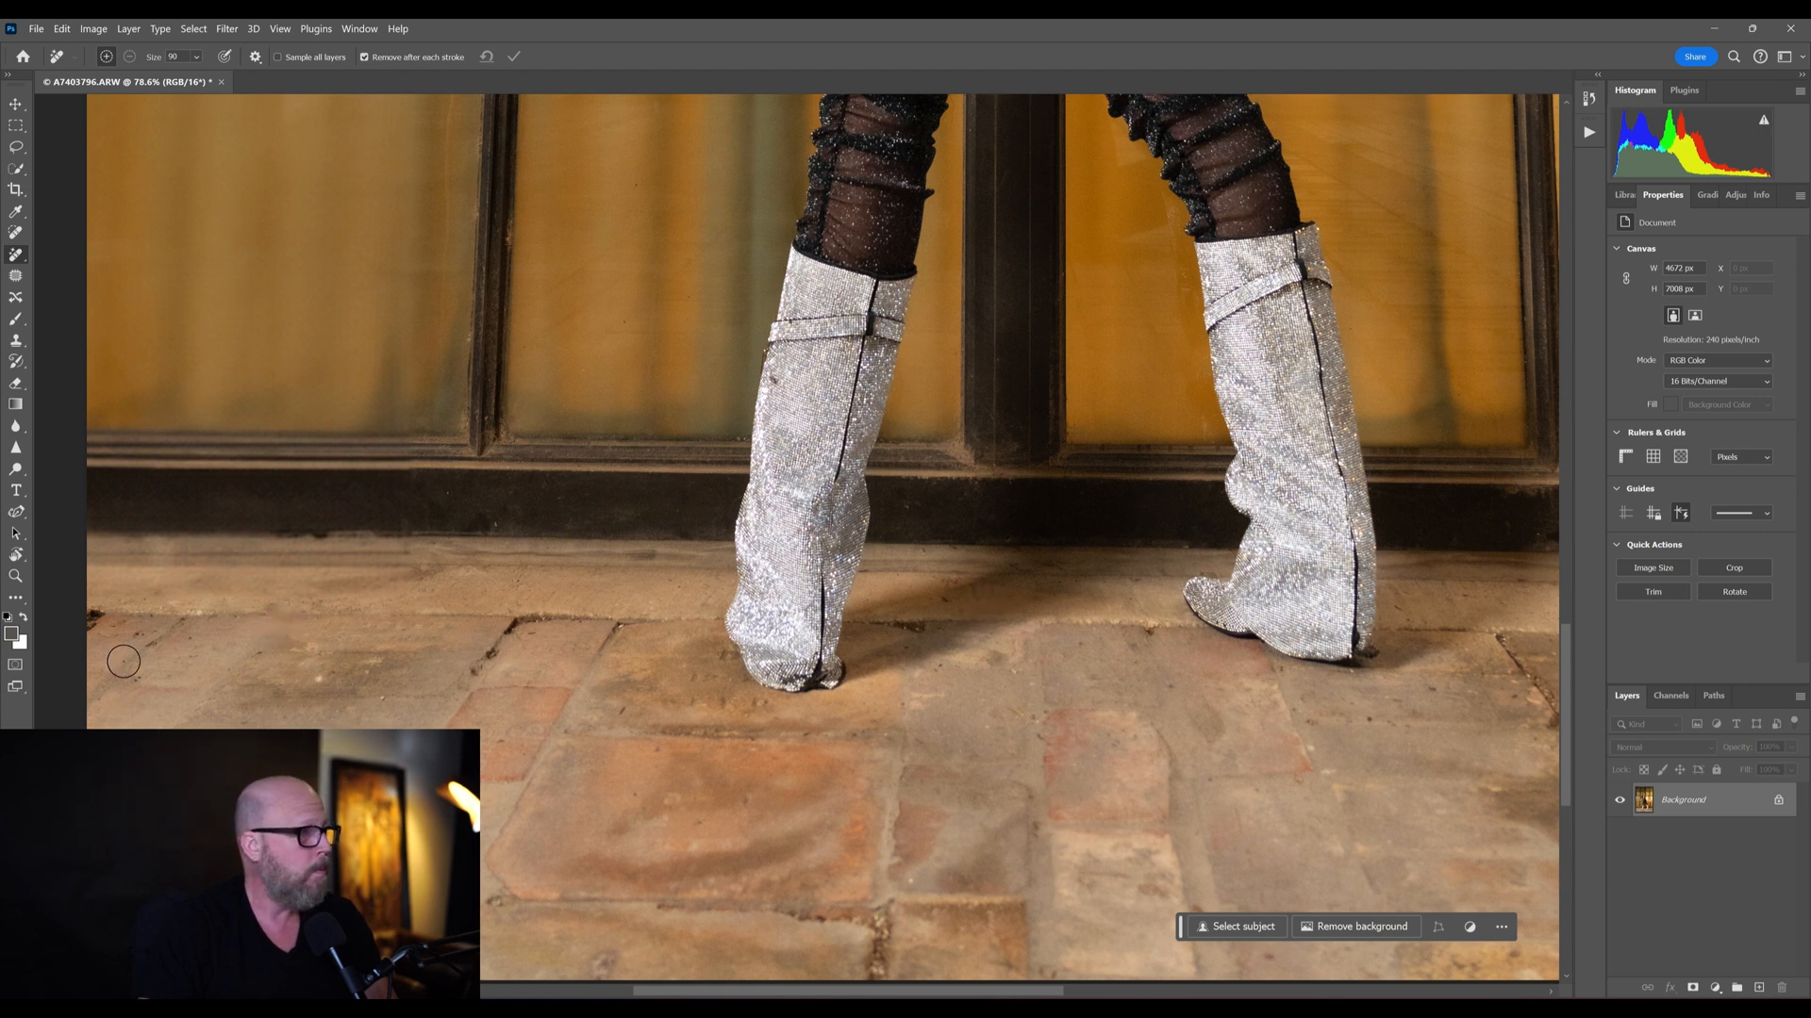
mouse_move(1282, 745)
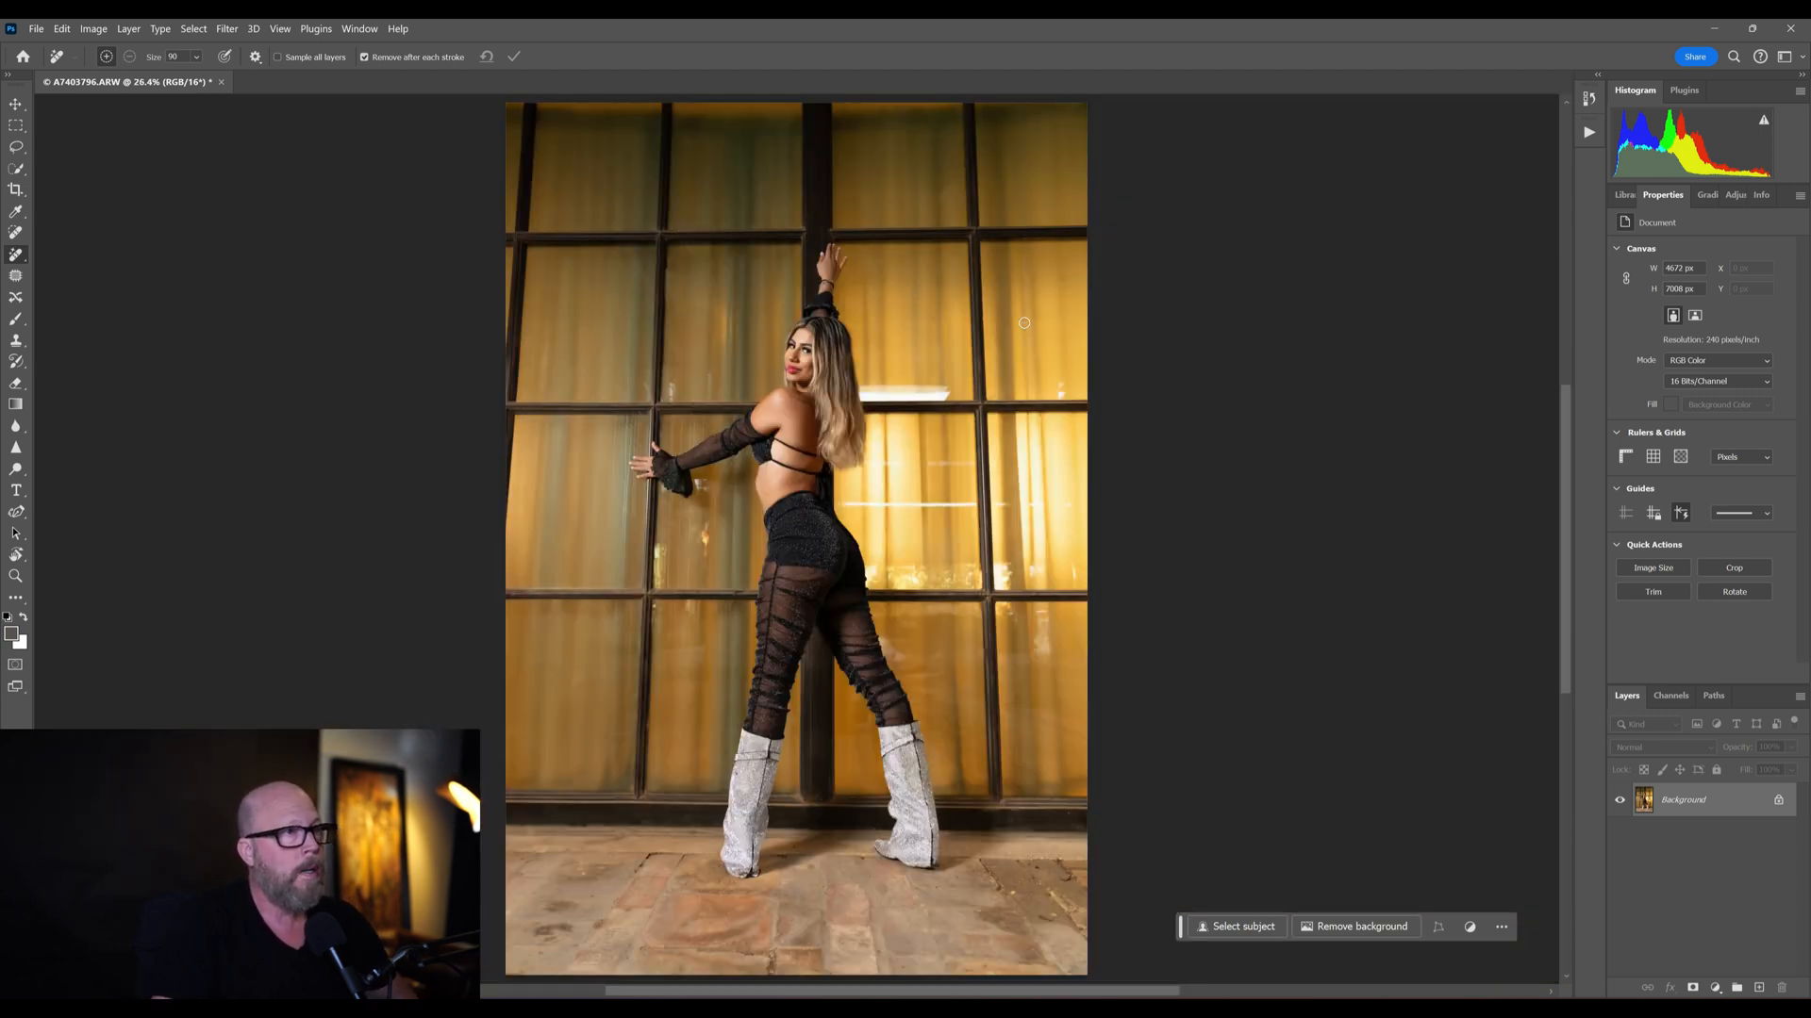
- Start a 4:5 crop and pull the frame up beyond the top of the photo
click(17, 190)
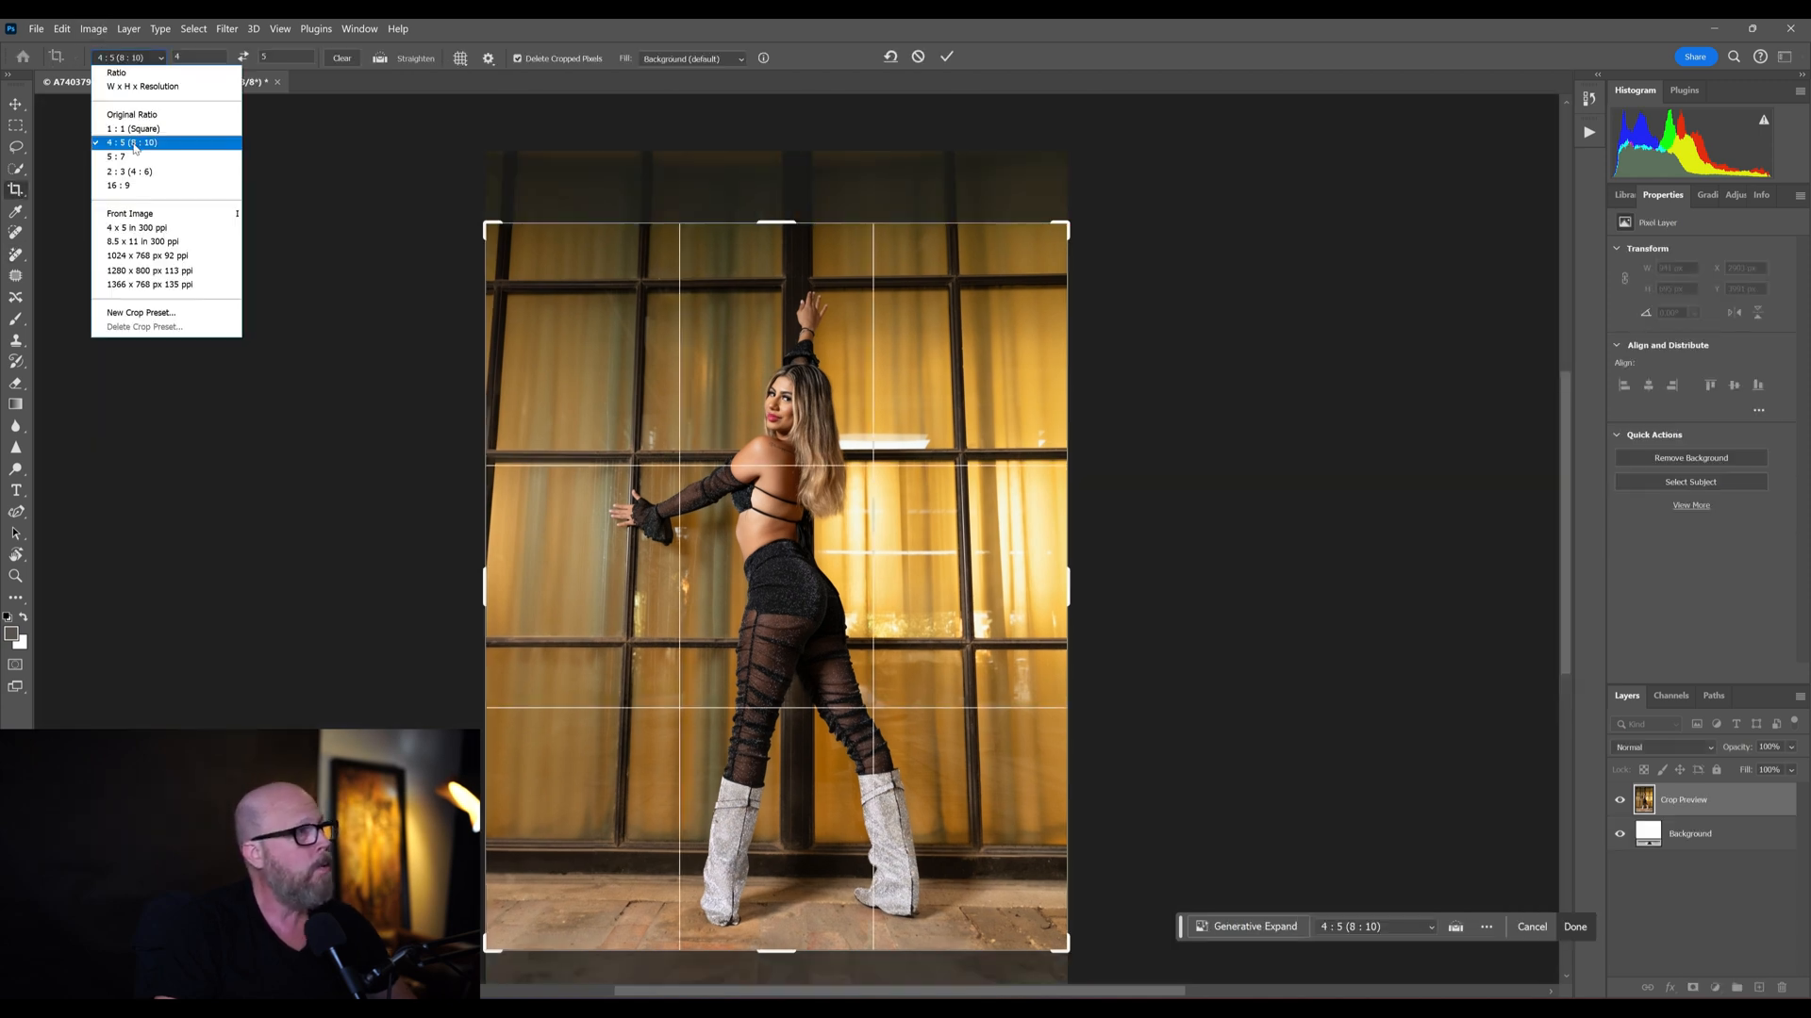
click(130, 141)
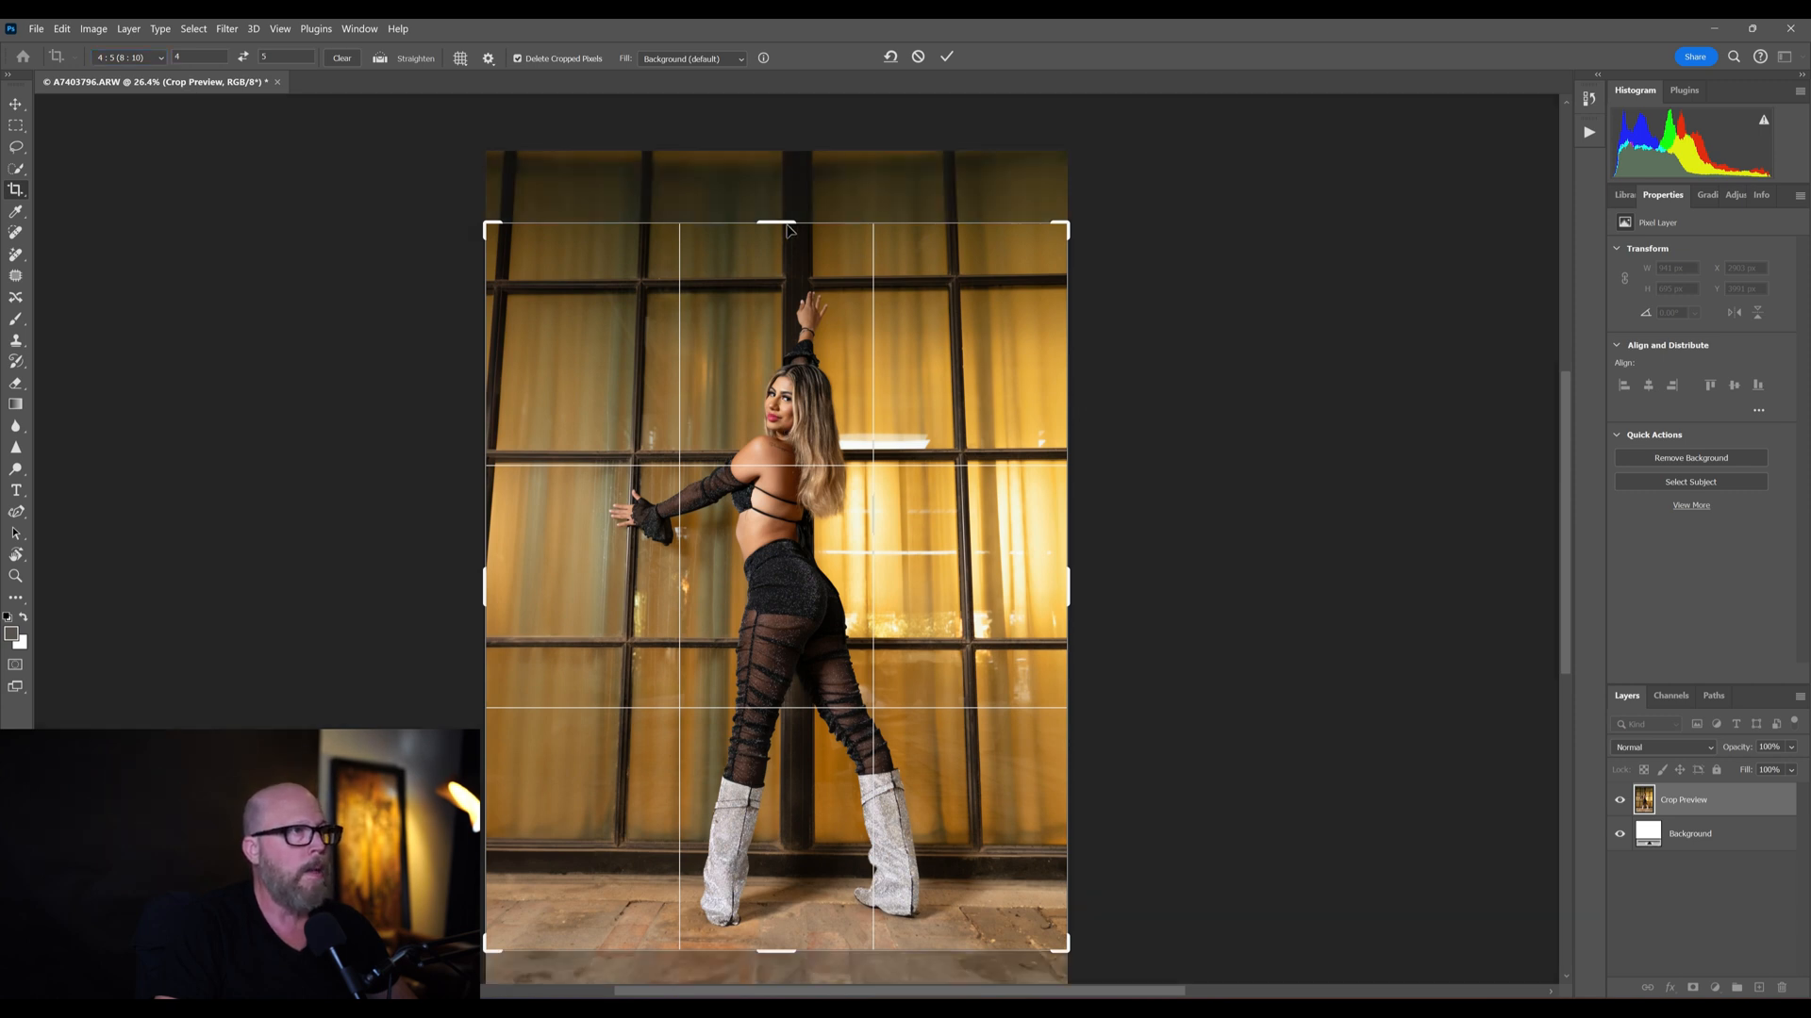
drag(775, 228, 775, 210)
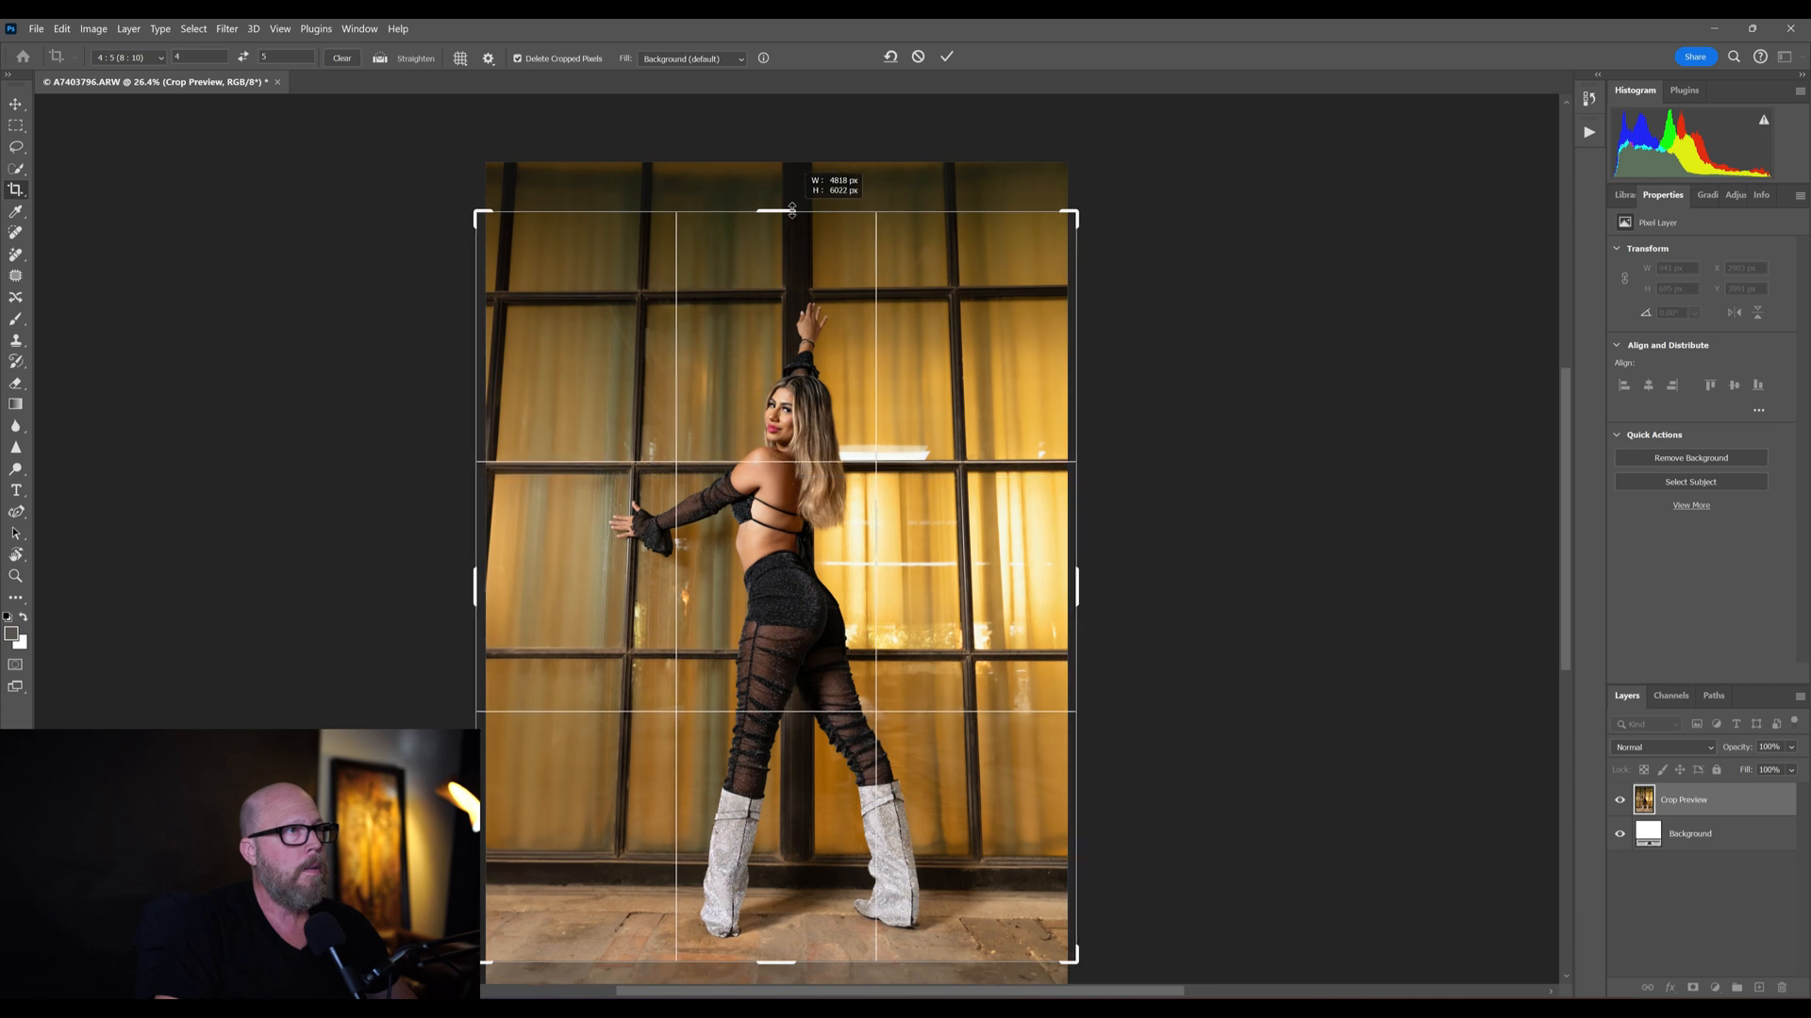
drag(790, 209, 794, 192)
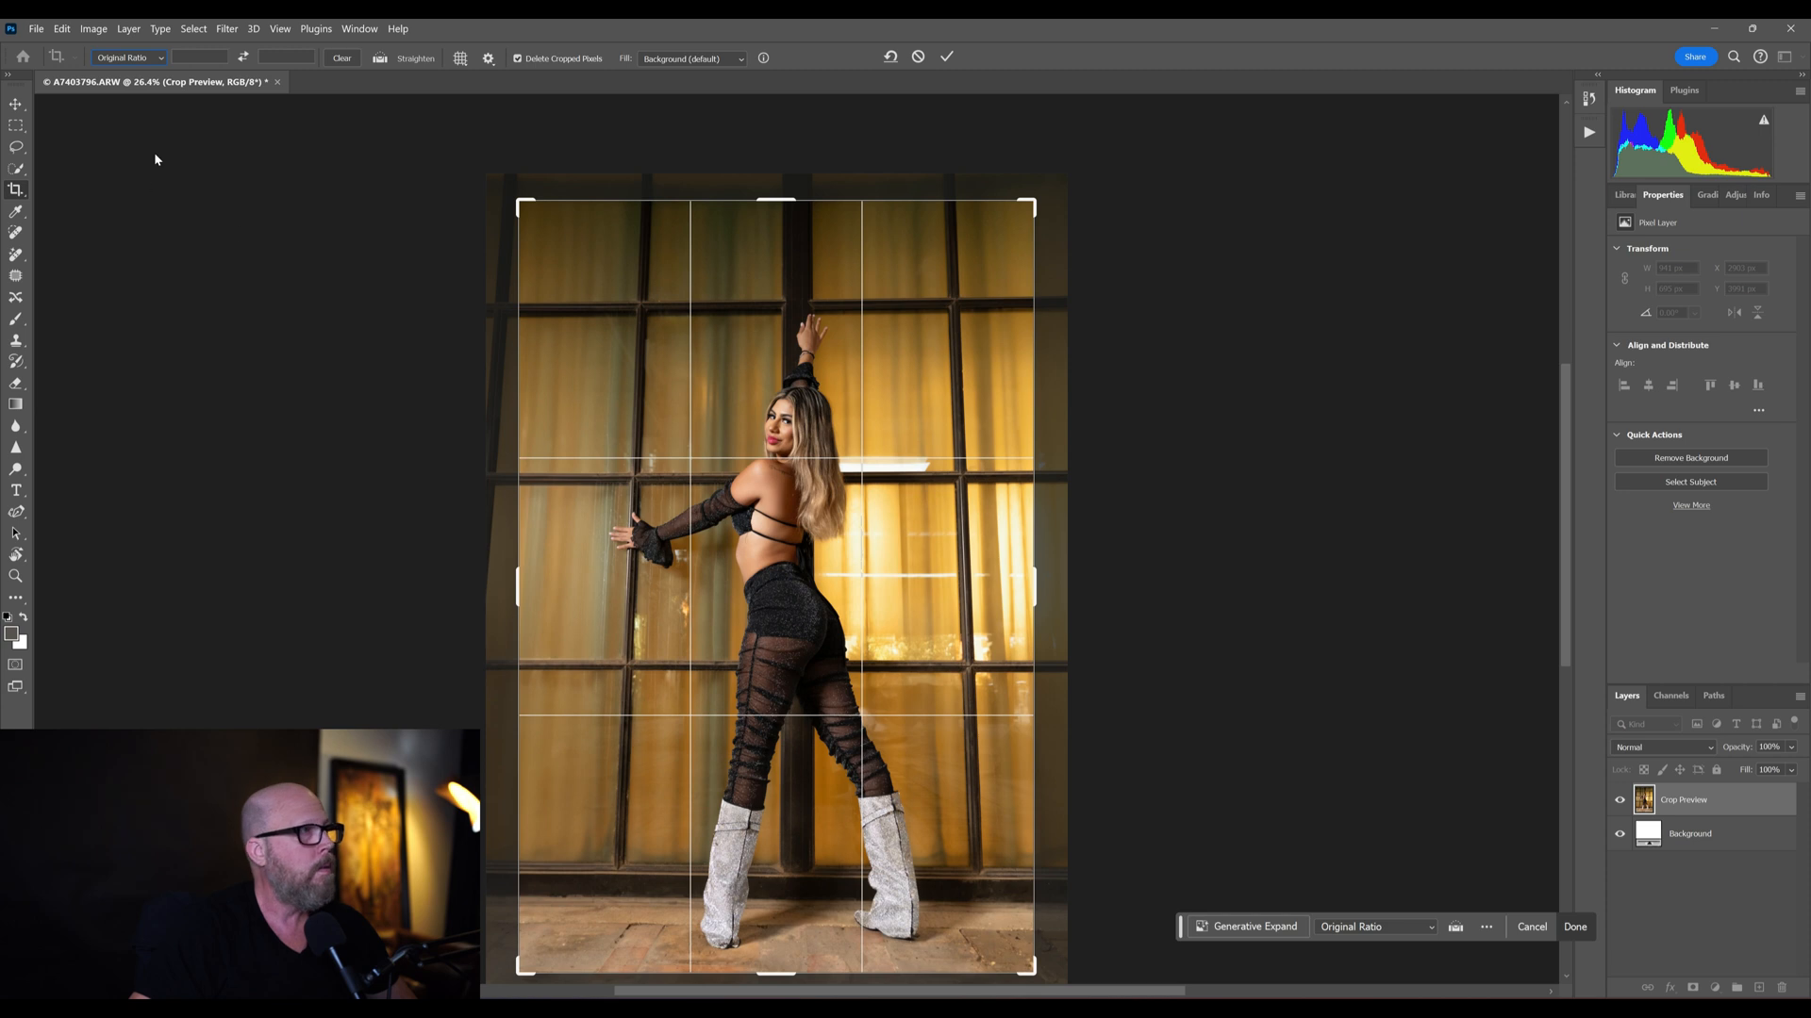
- Set the crop ratio to 4:5 (8:10) and the fill for extended areas to Generative Expand
click(159, 59)
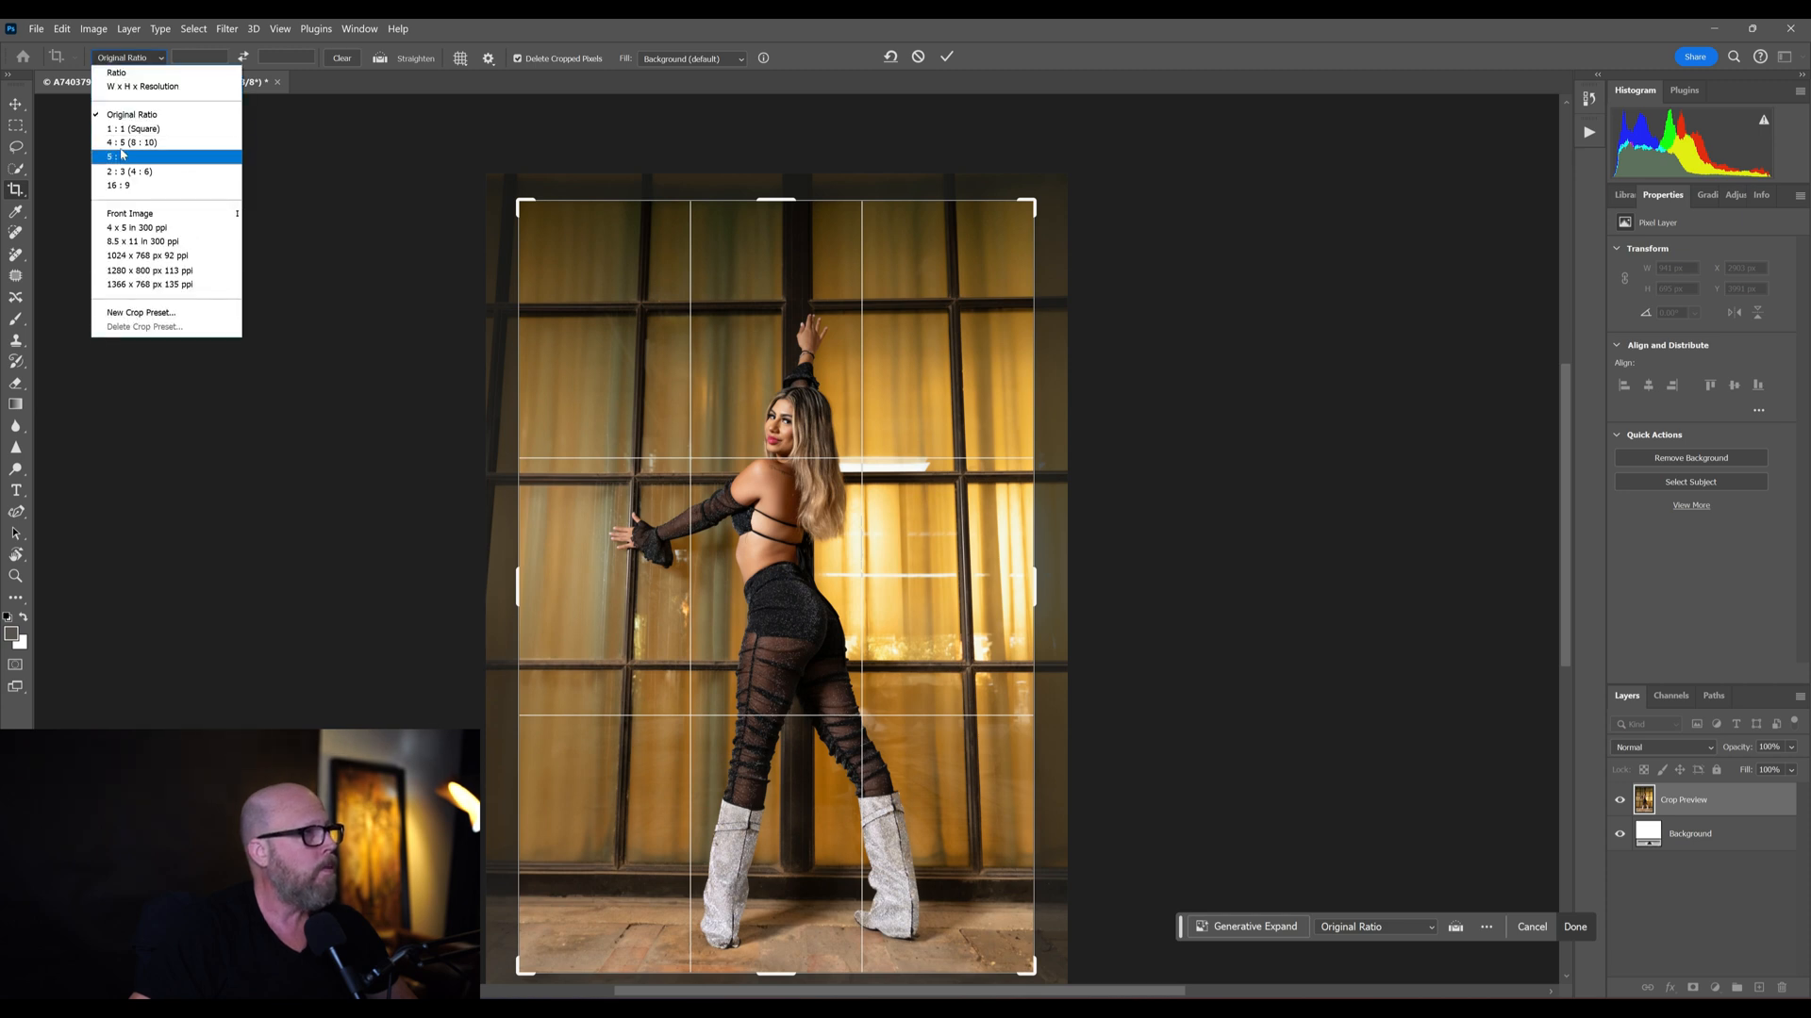
click(130, 141)
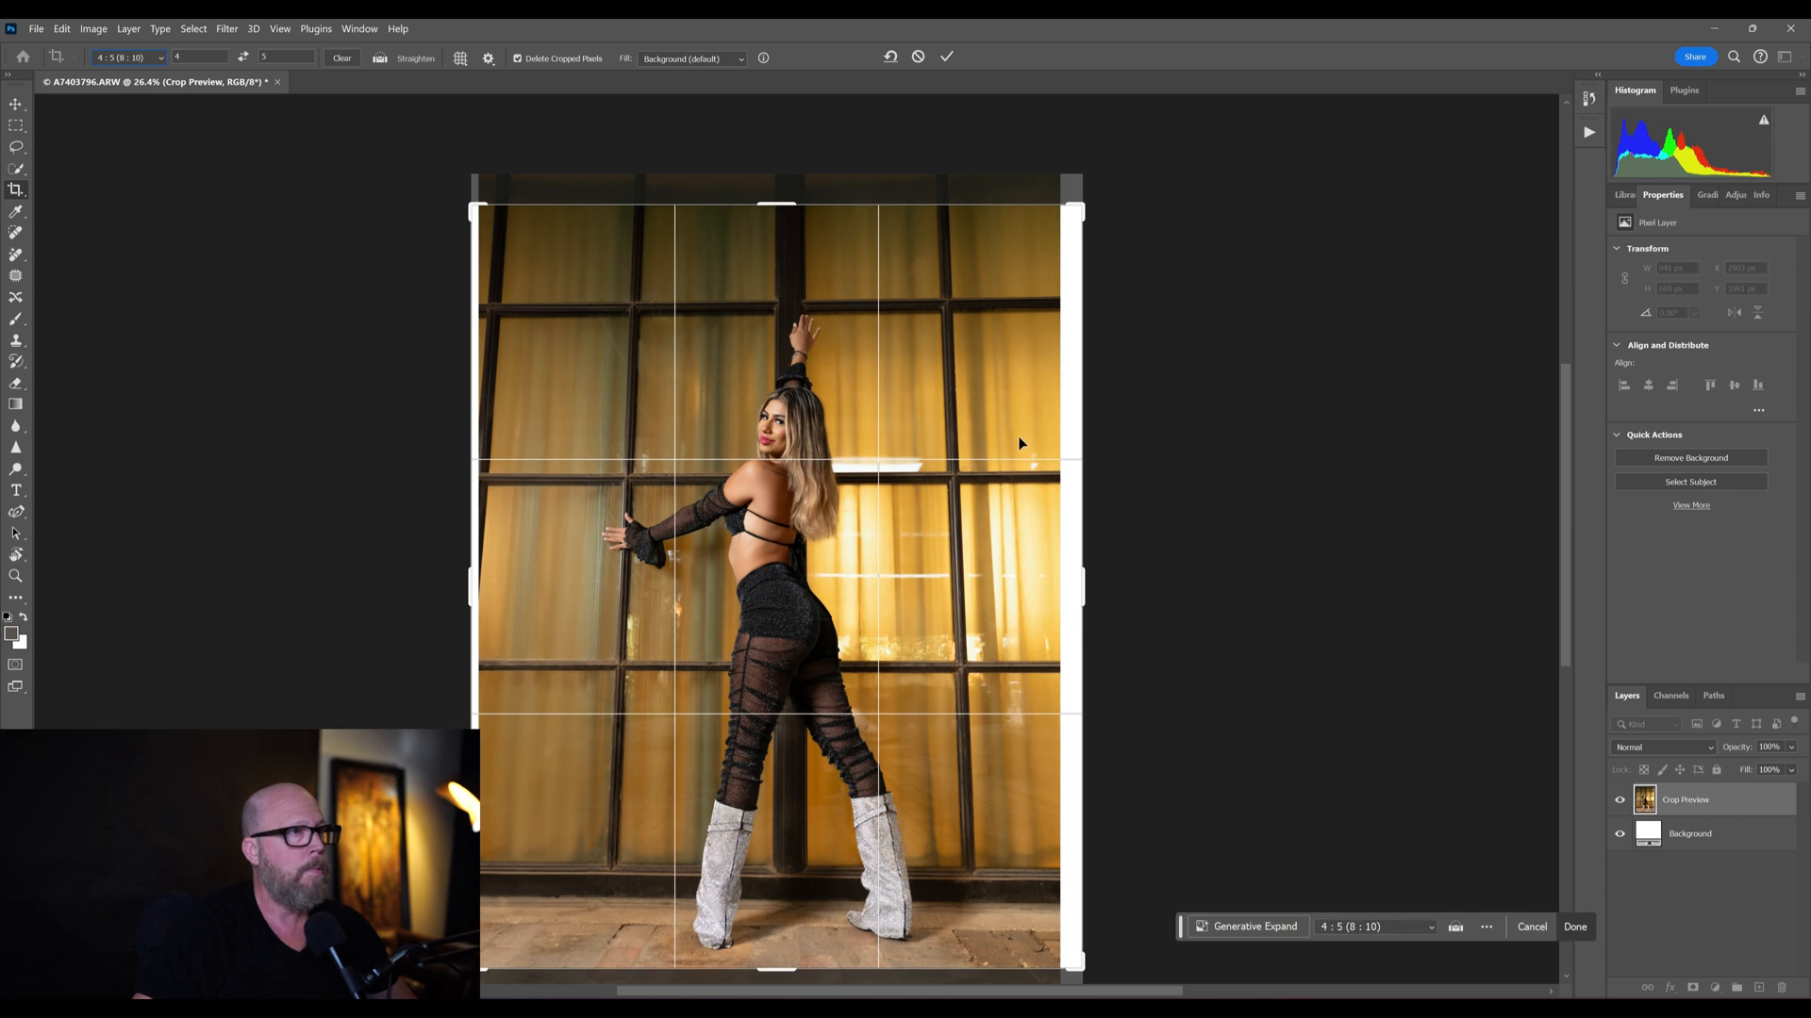
click(688, 58)
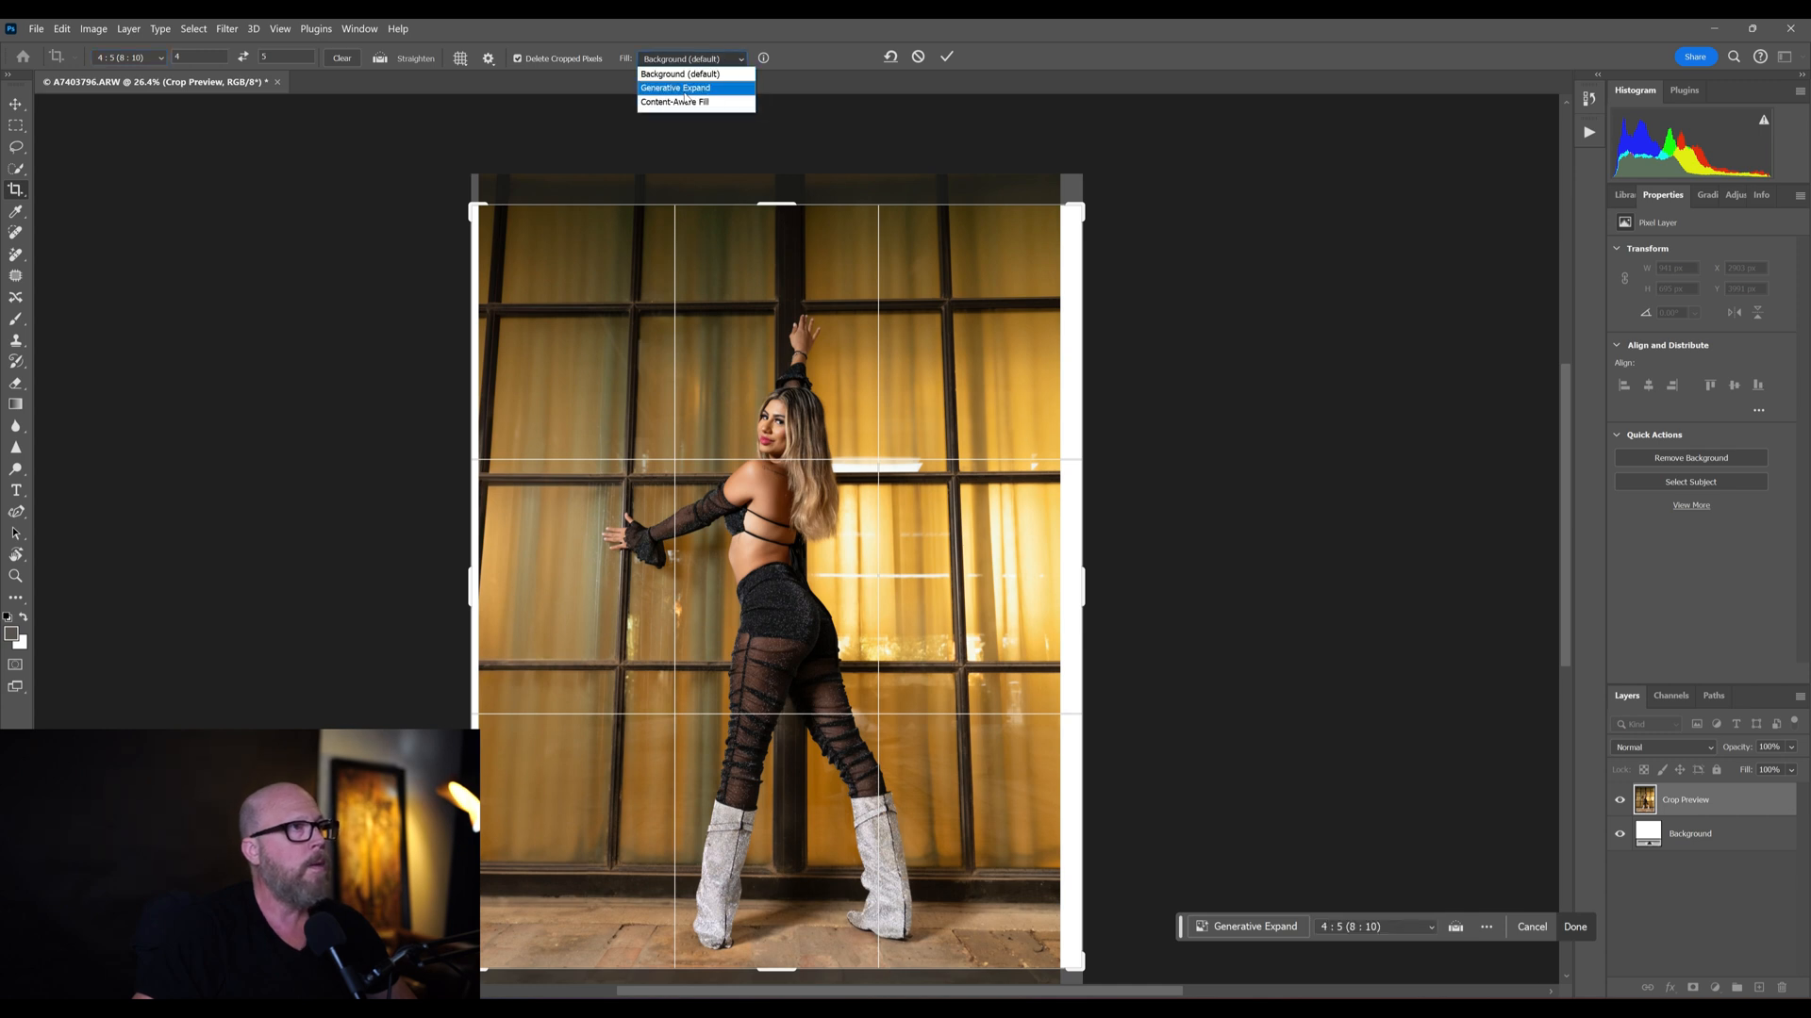
click(675, 89)
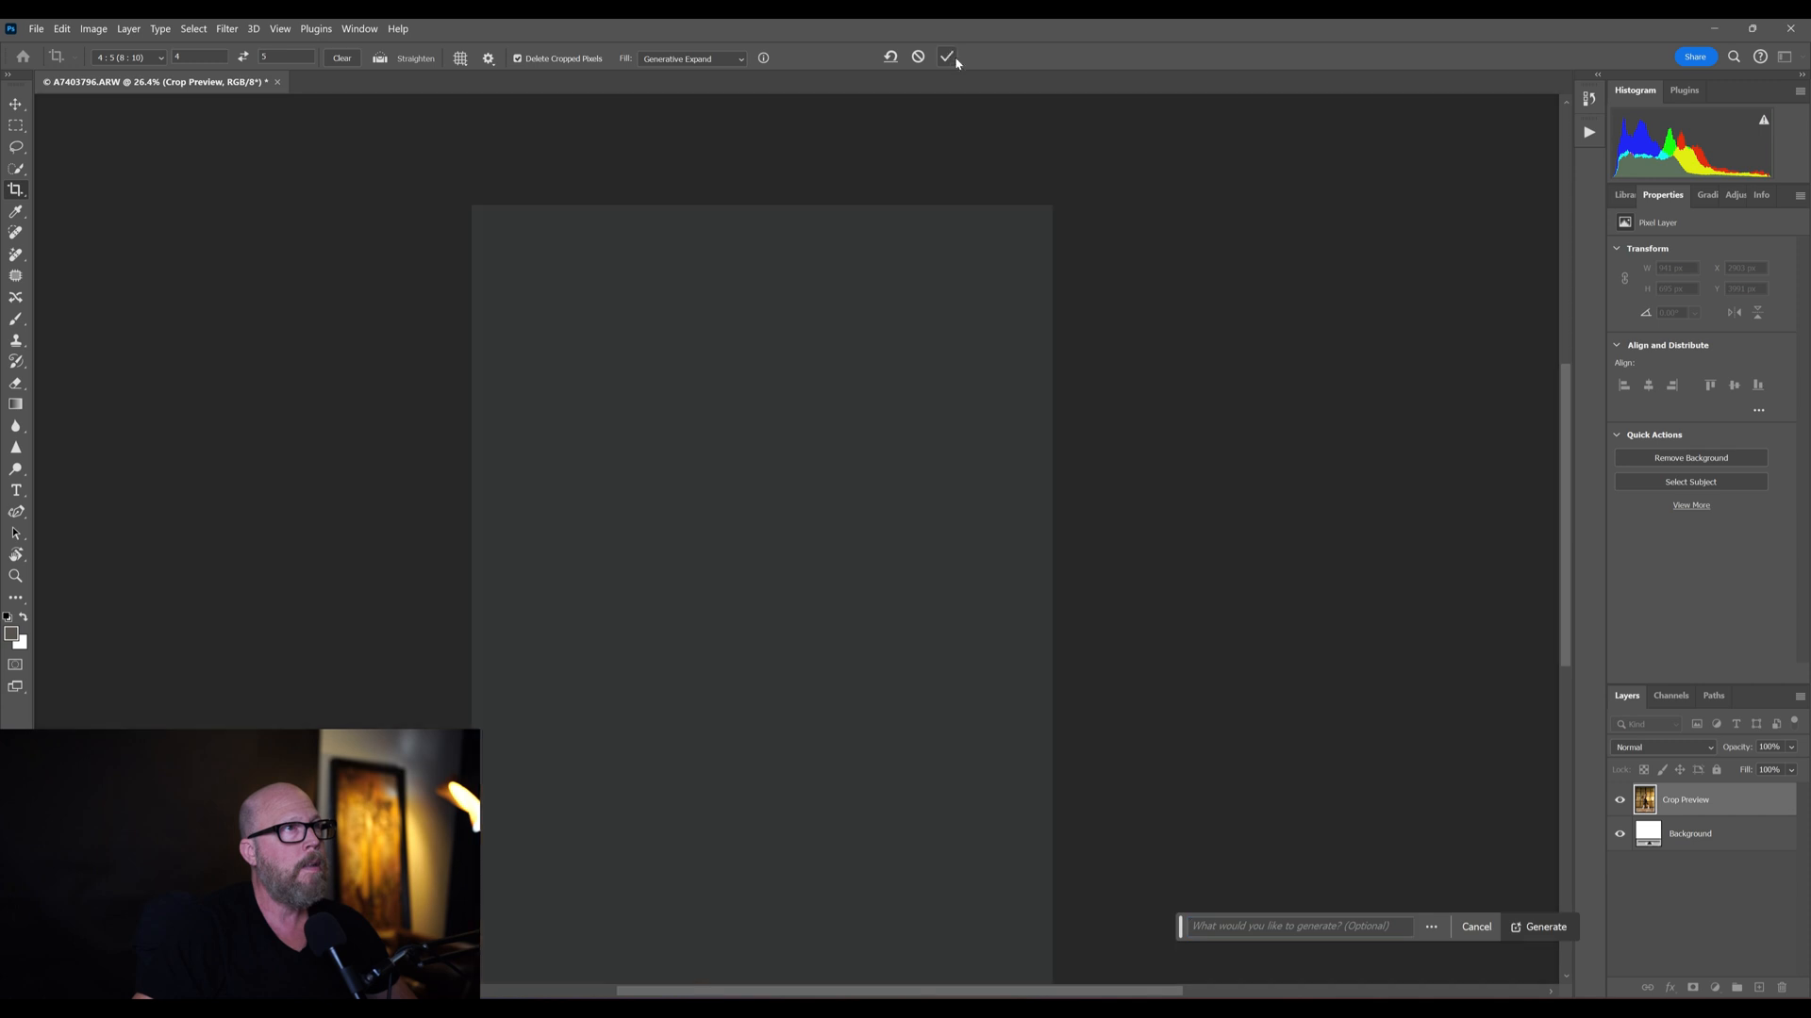
- Commit the crop with Generative Expand, keep the first of three variations, and add a new layer
click(1544, 926)
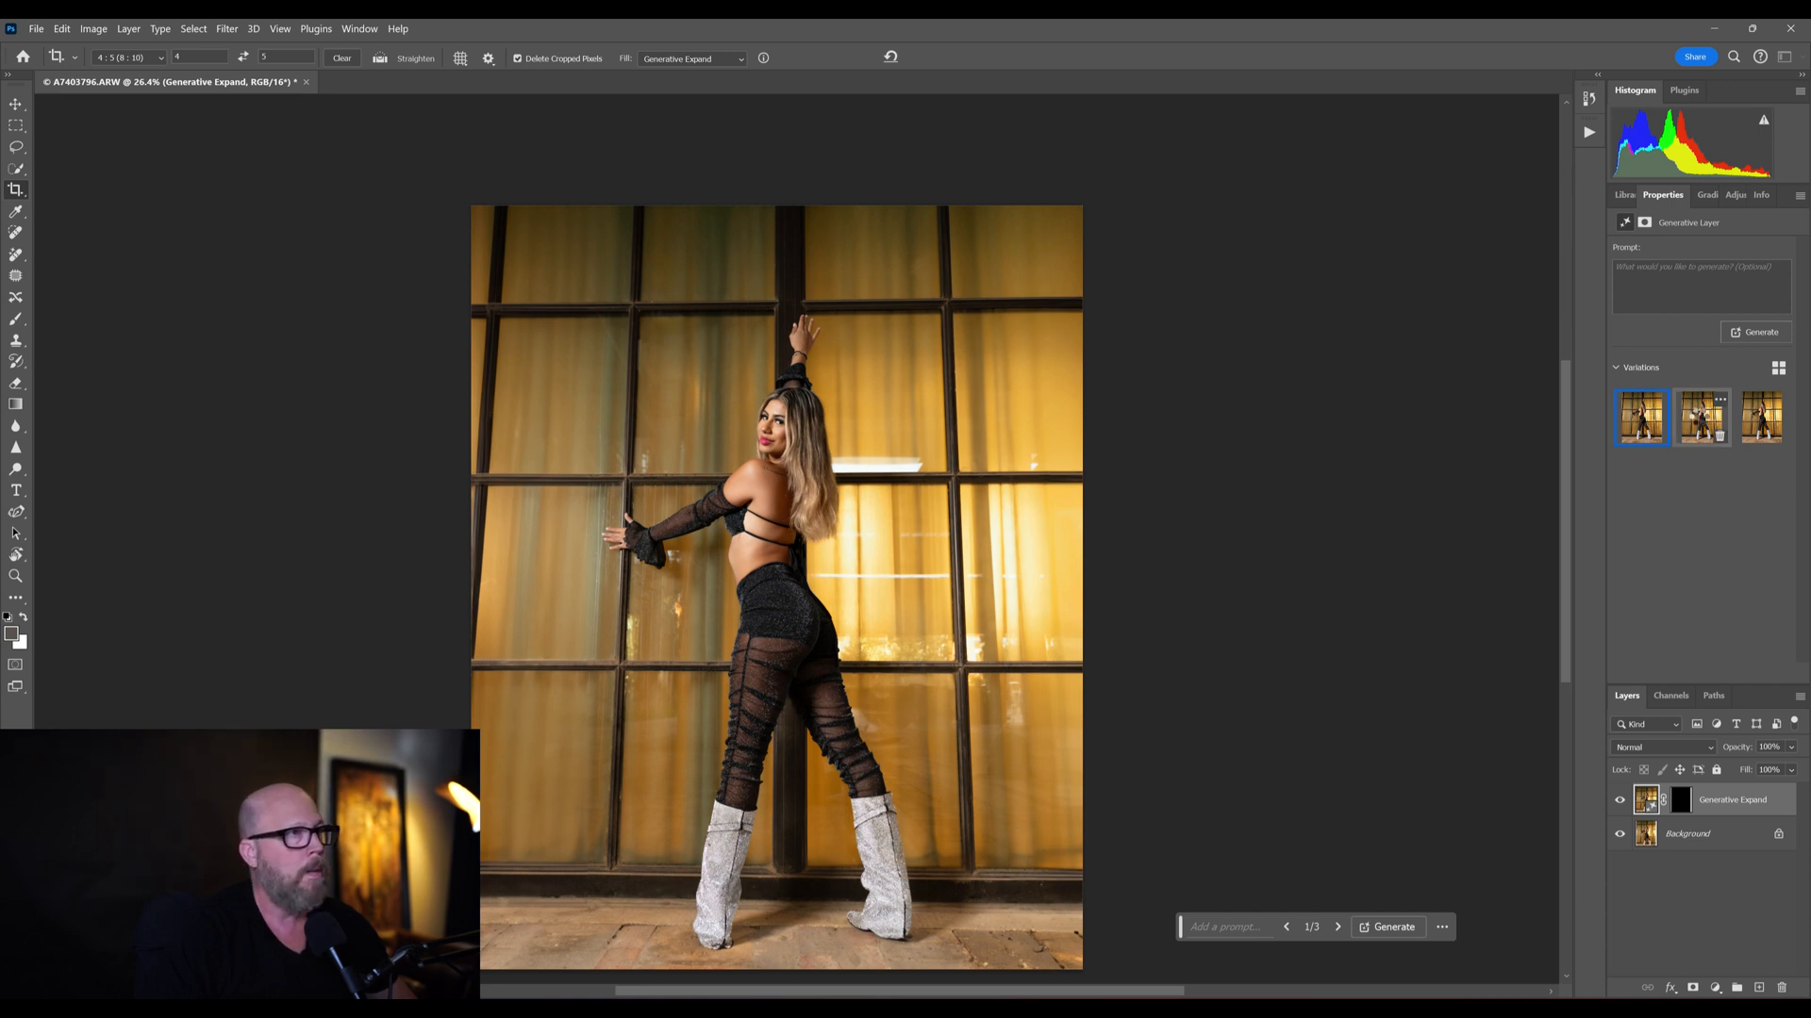
click(1699, 417)
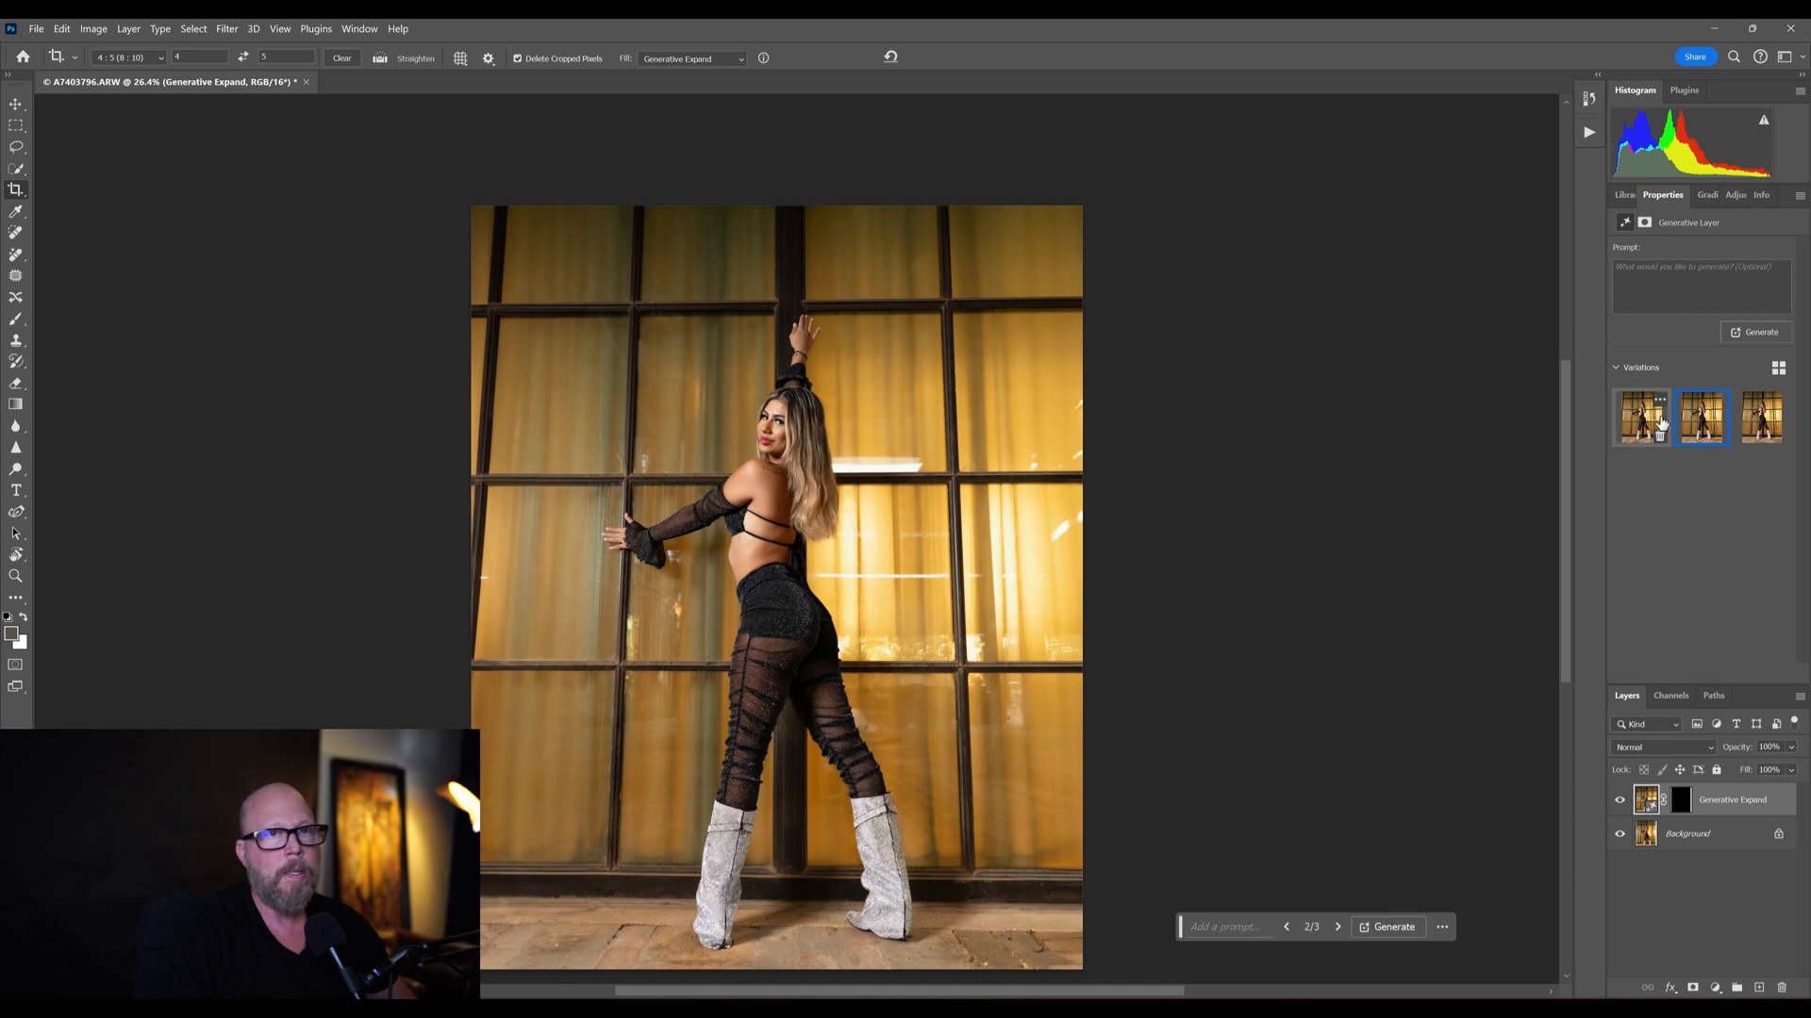
click(1759, 417)
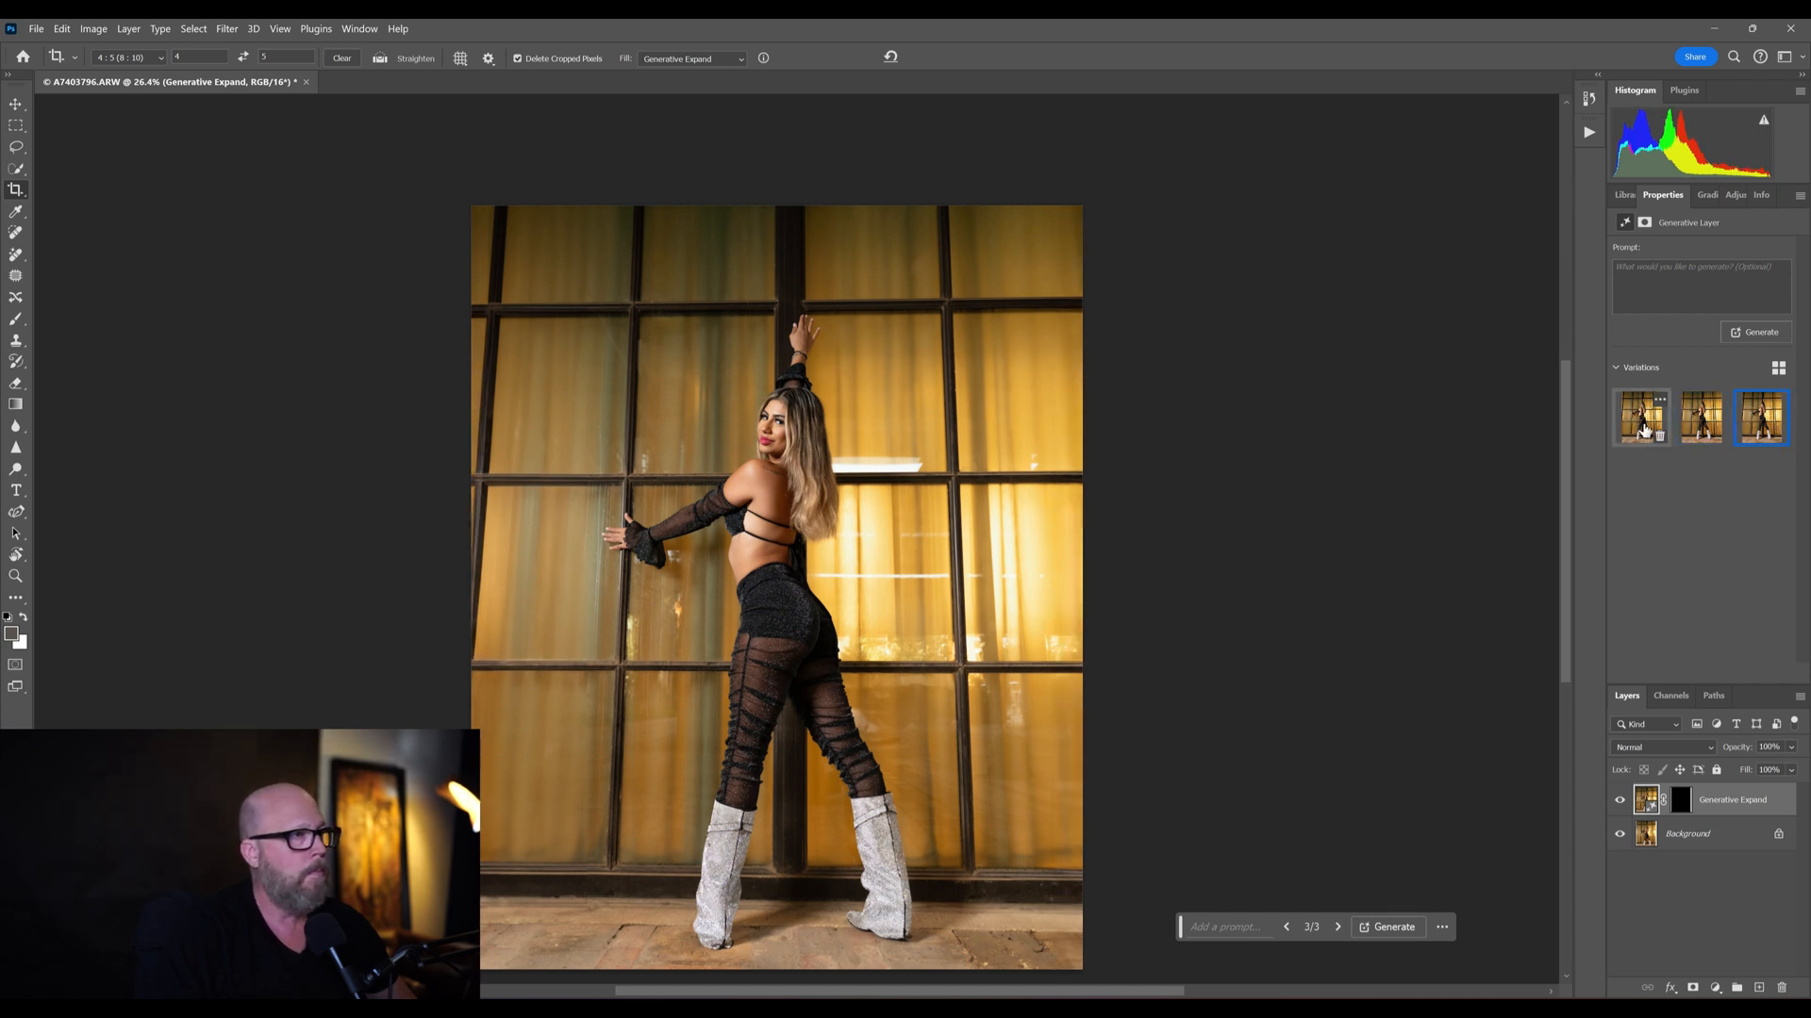
click(1641, 415)
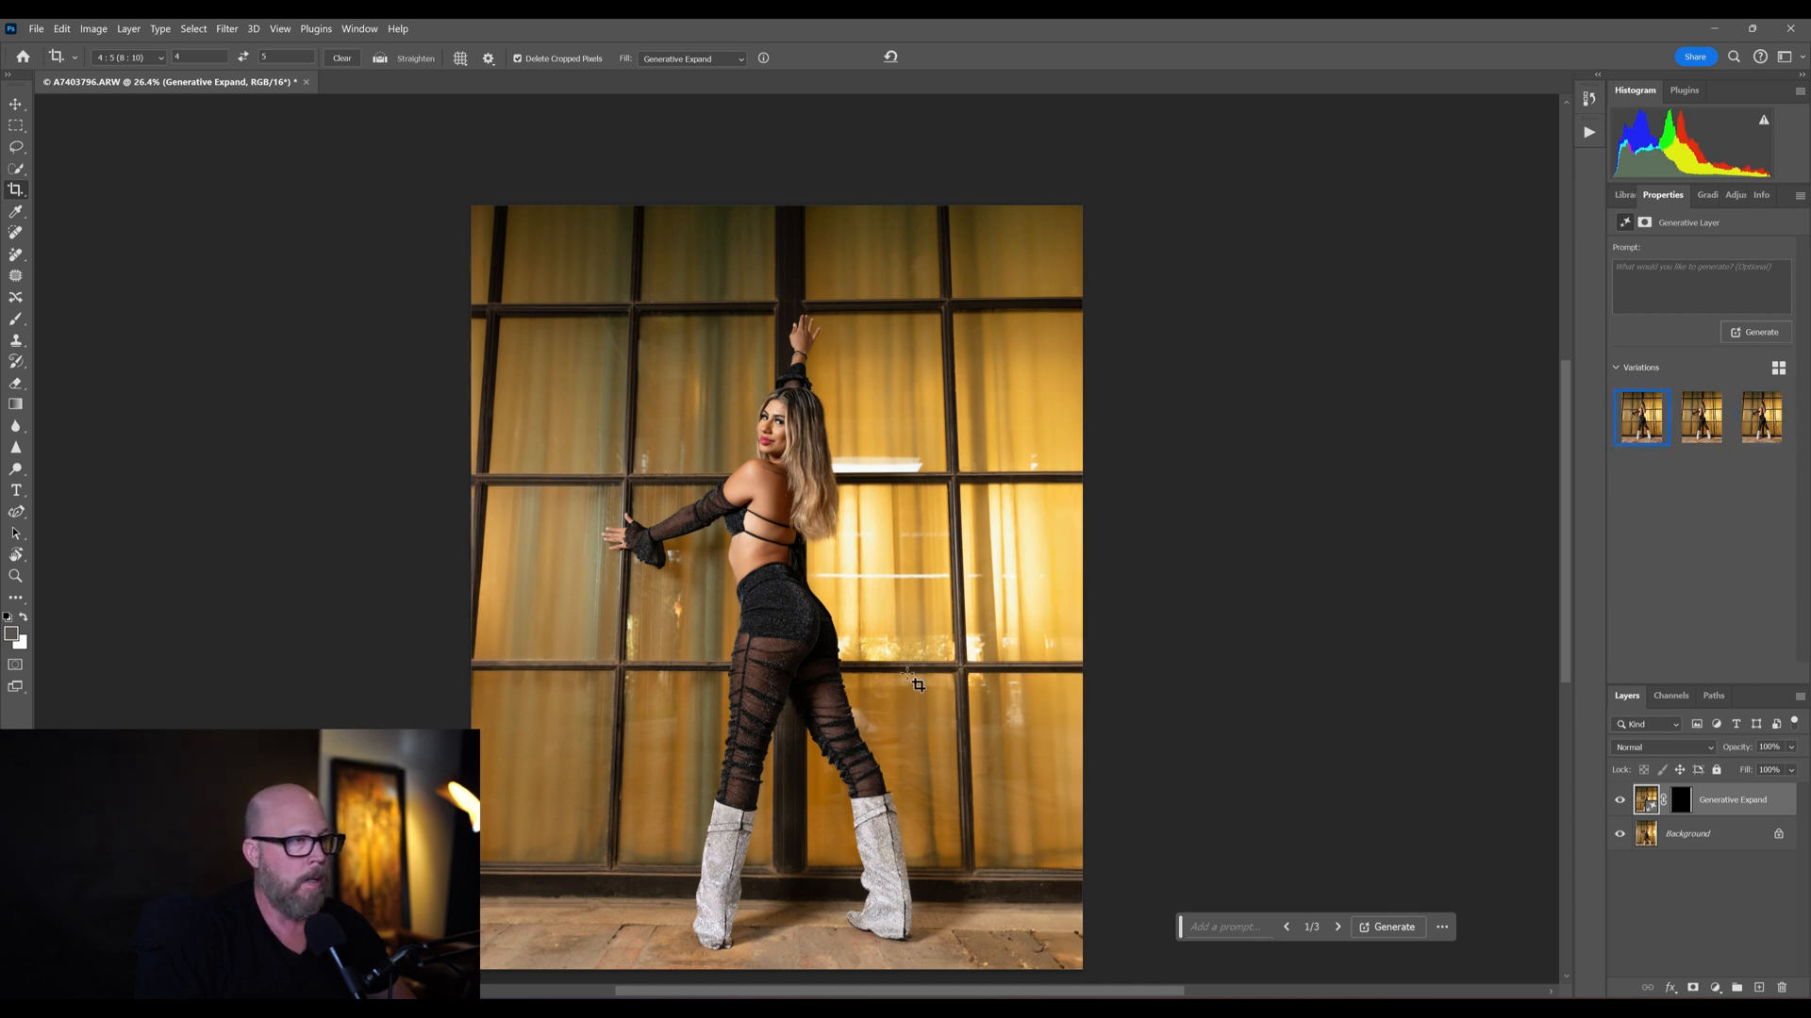
mouse_move(740, 462)
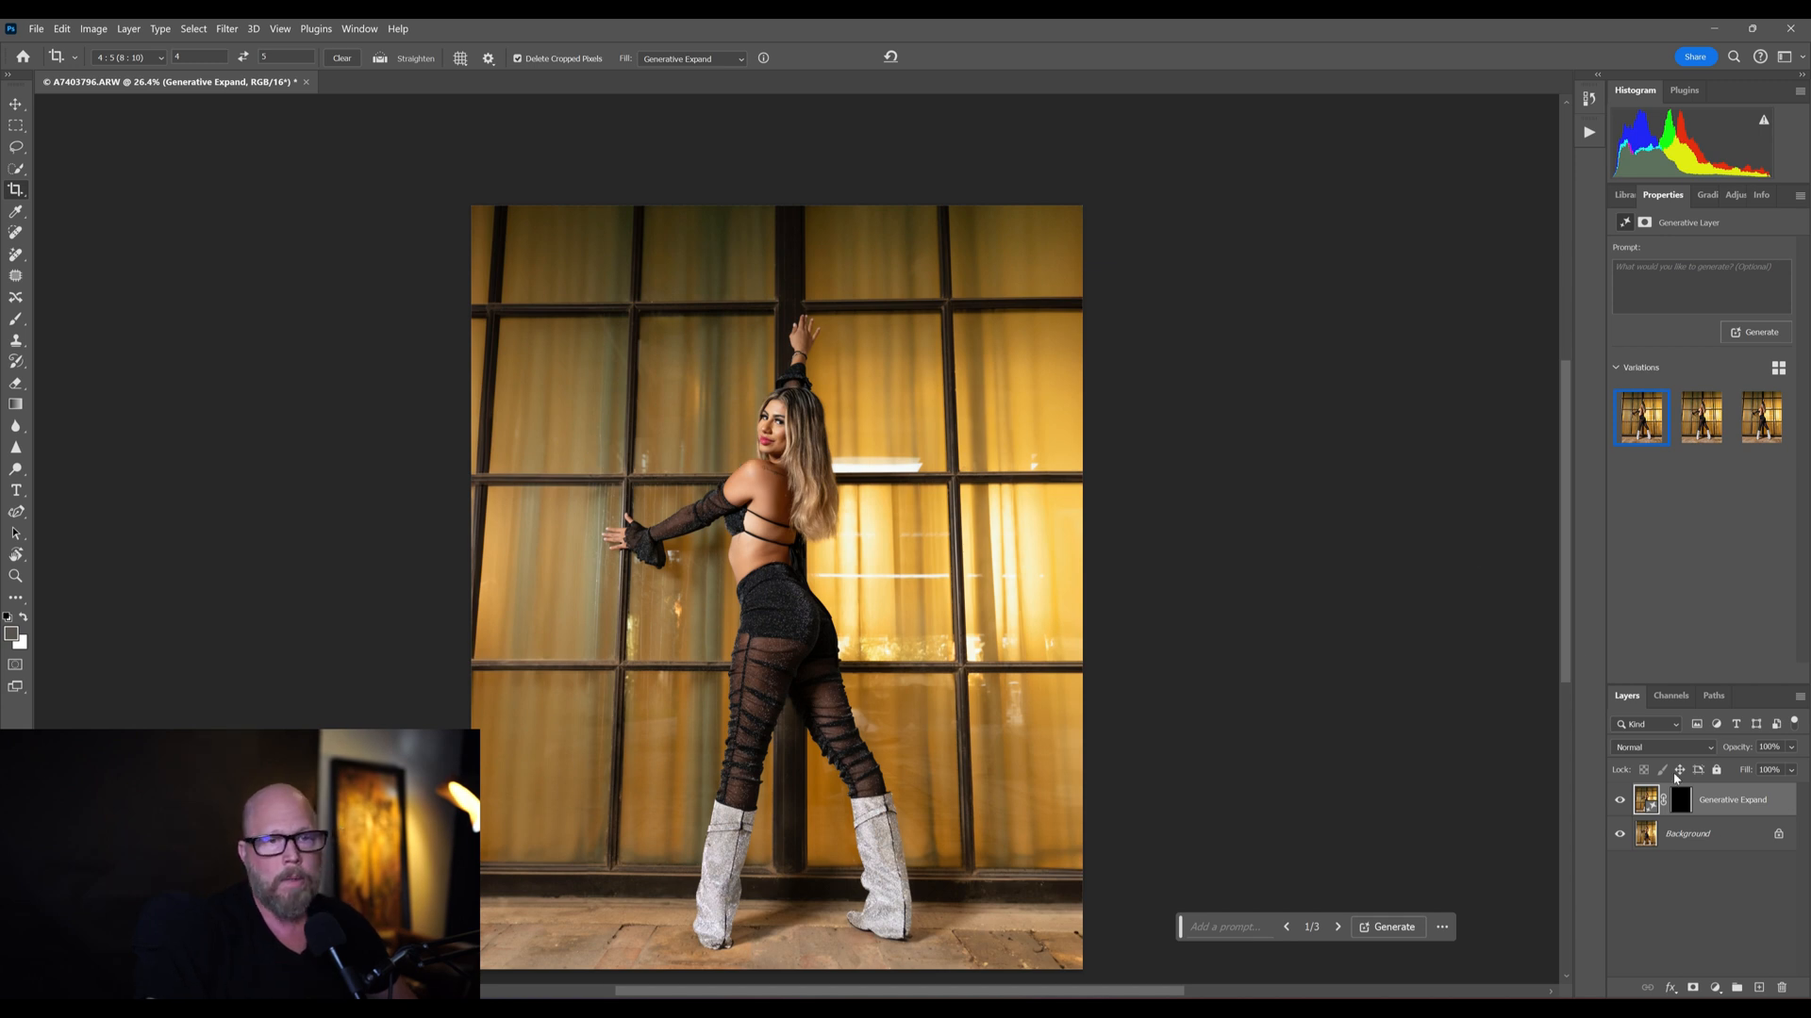
click(1737, 986)
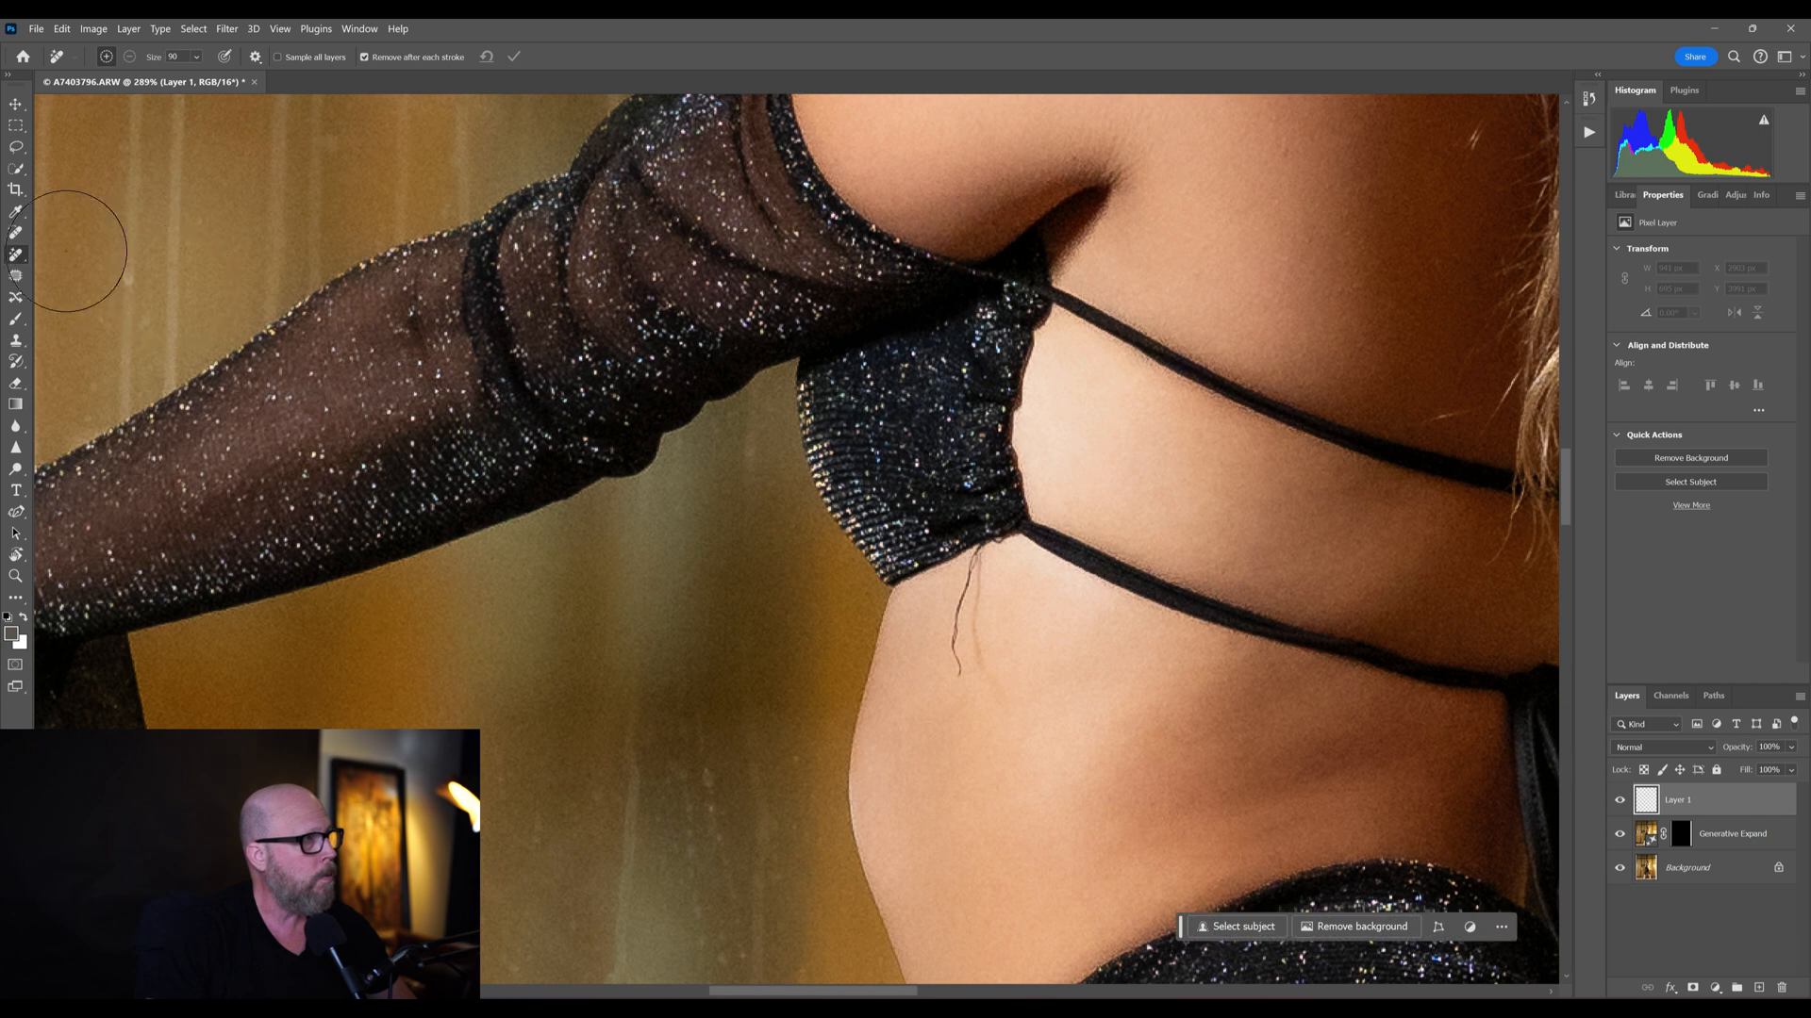
- Try the Remove tool at a small size on the stray string and dismiss the empty-layer warning
click(17, 255)
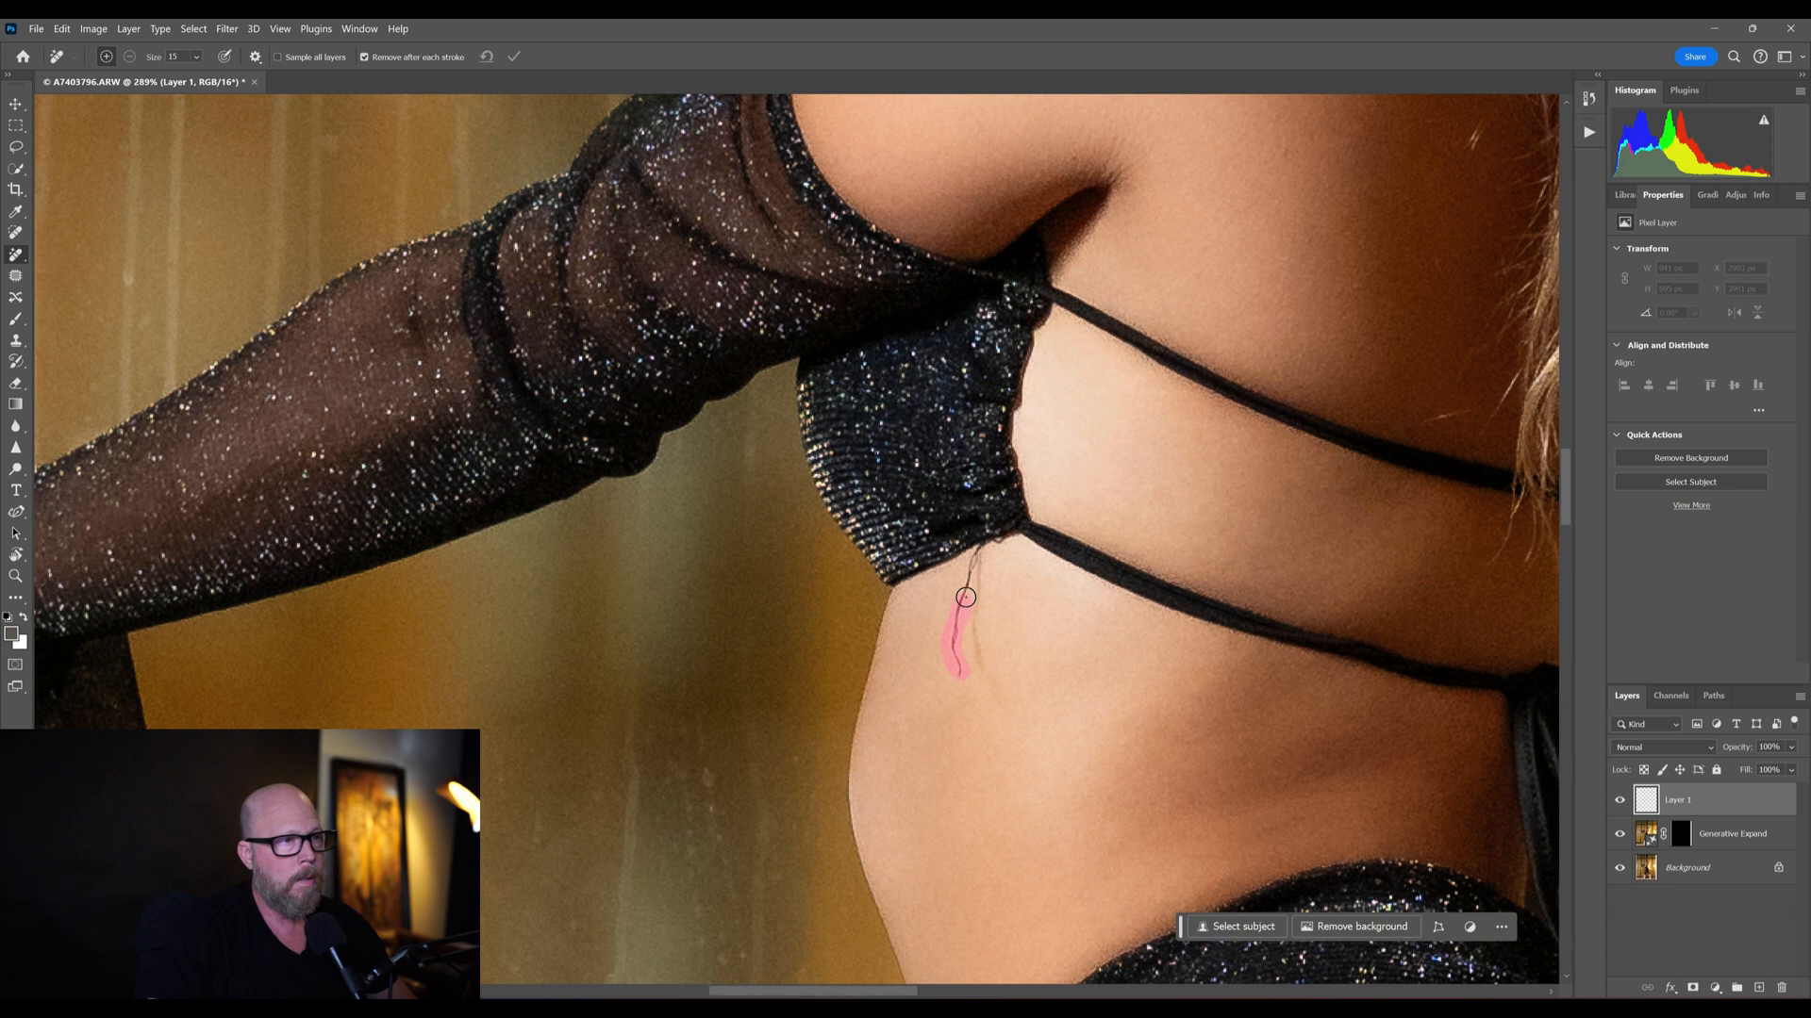
drag(964, 597, 968, 577)
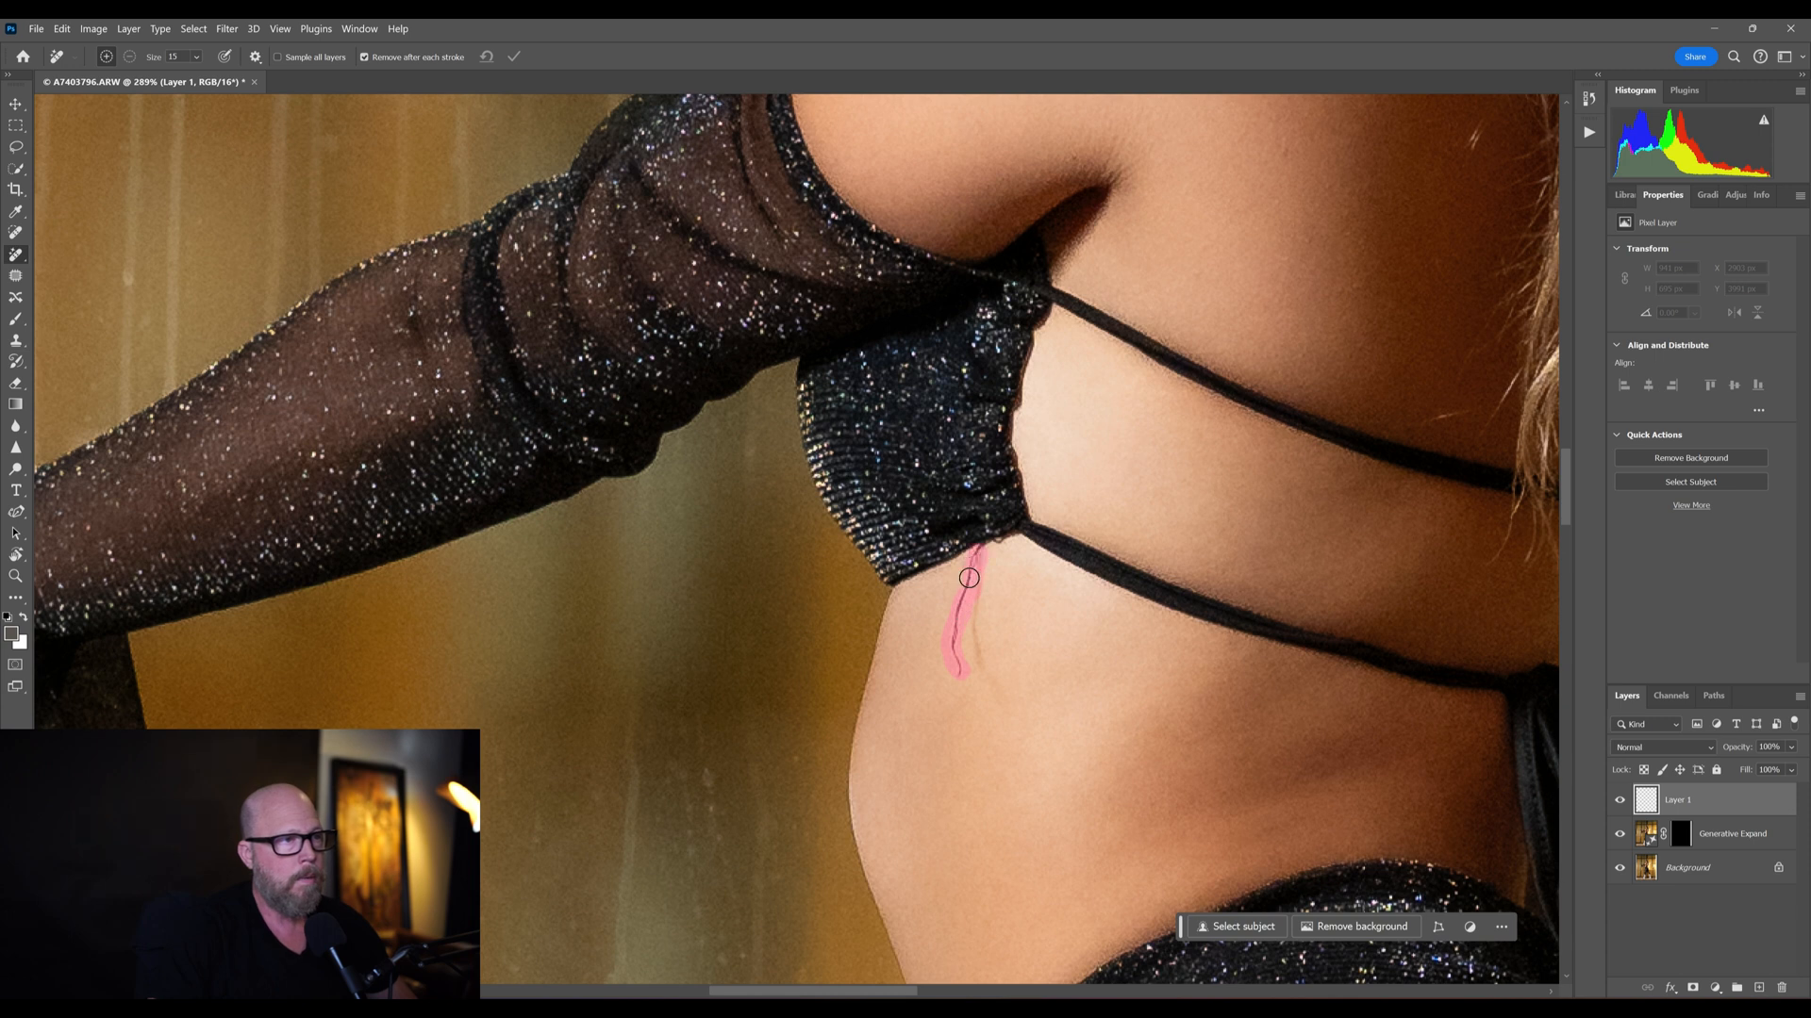
click(968, 577)
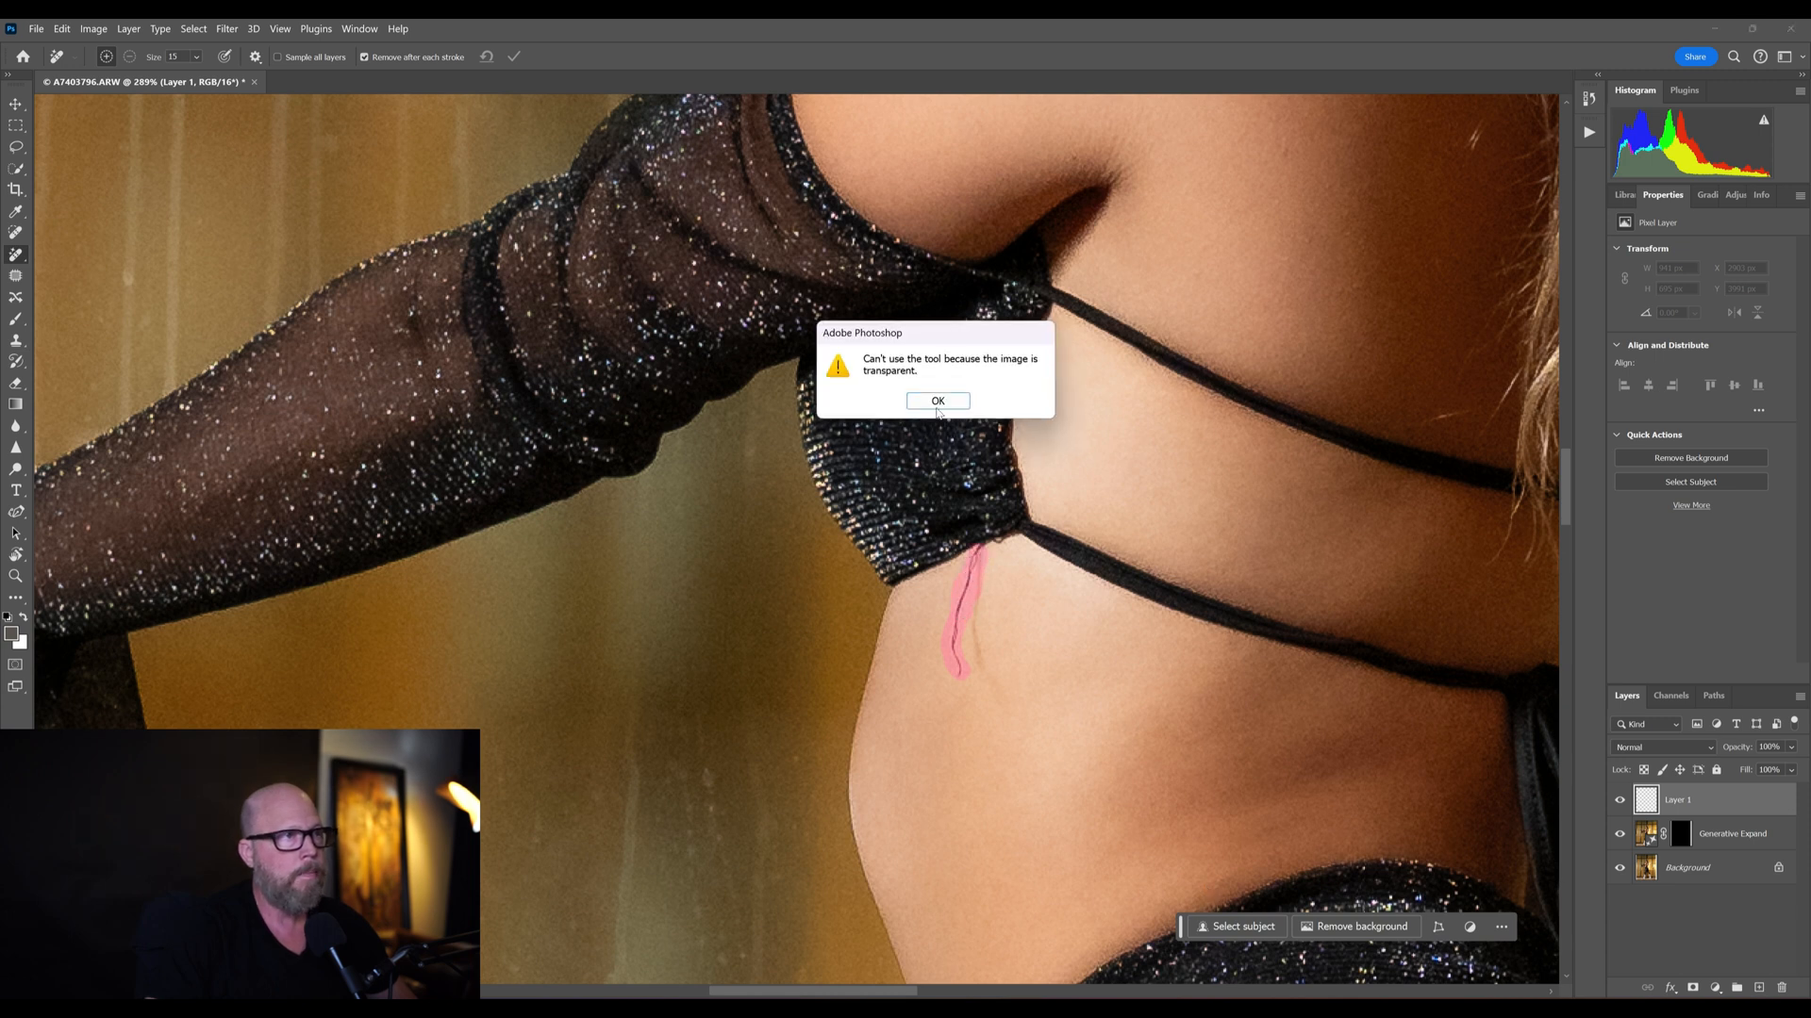
click(938, 400)
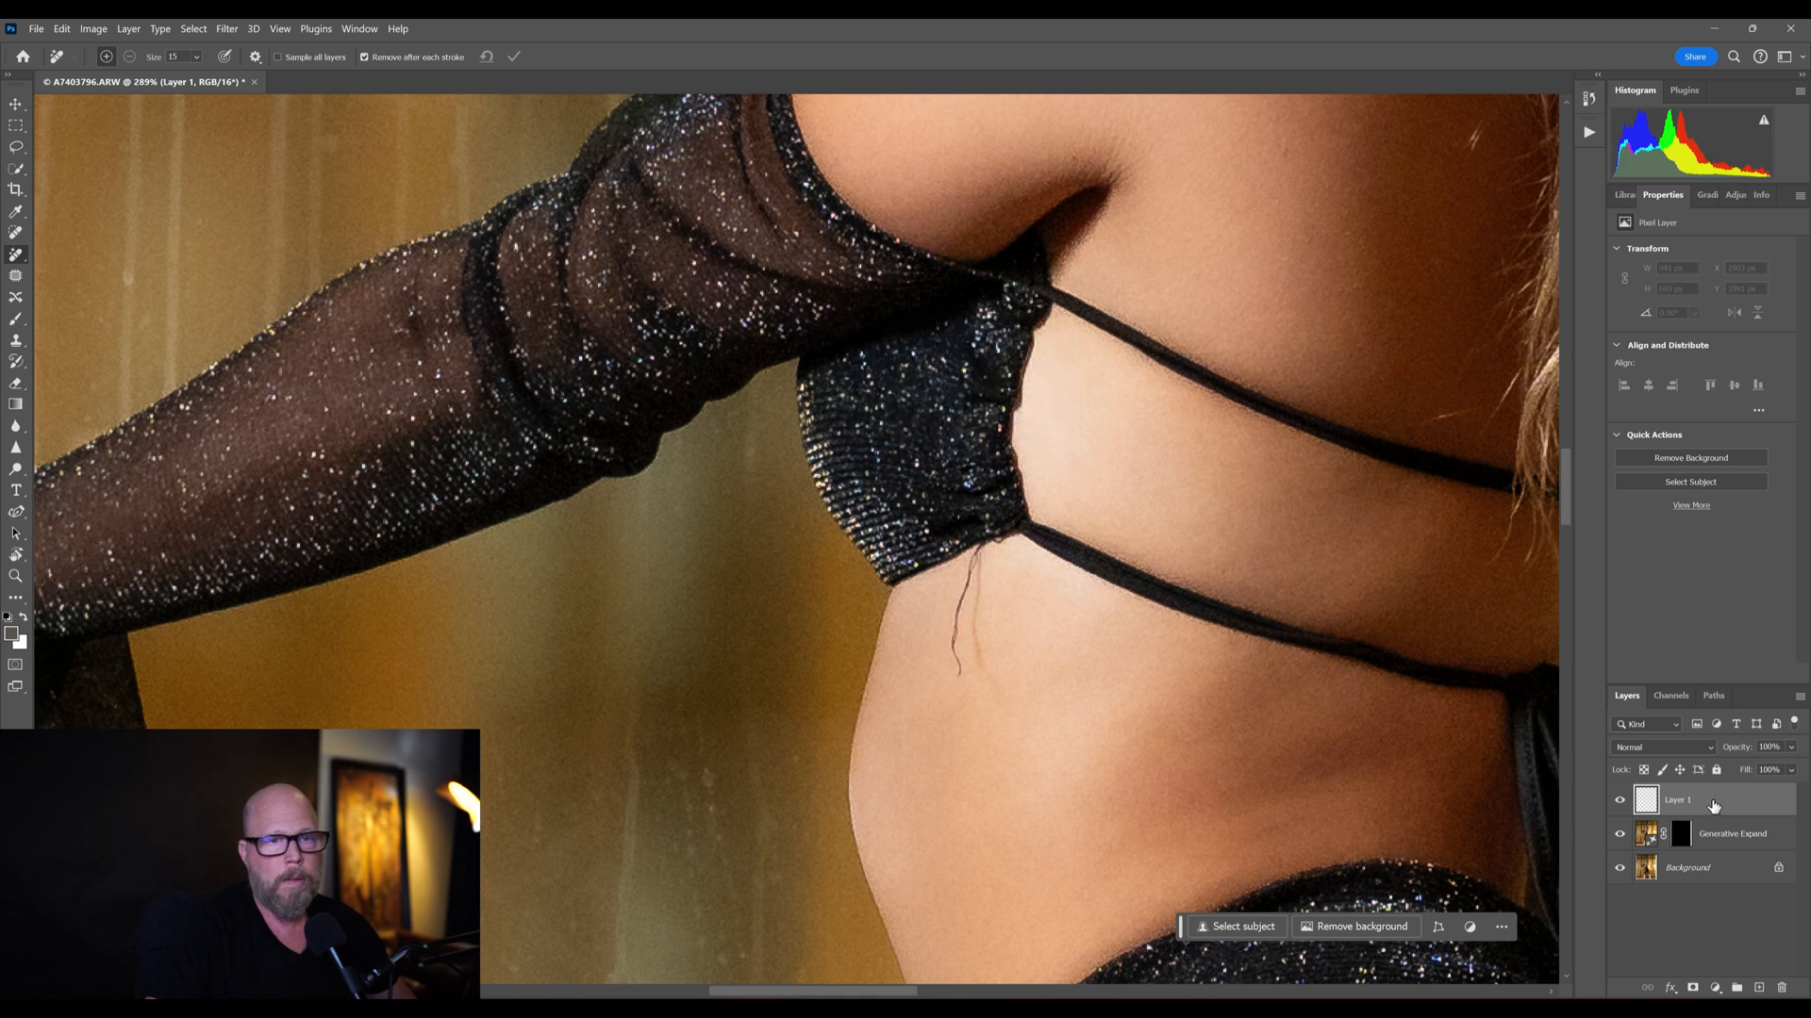
- Flatten the image into a single Background layer via the Layers panel menu
click(1793, 723)
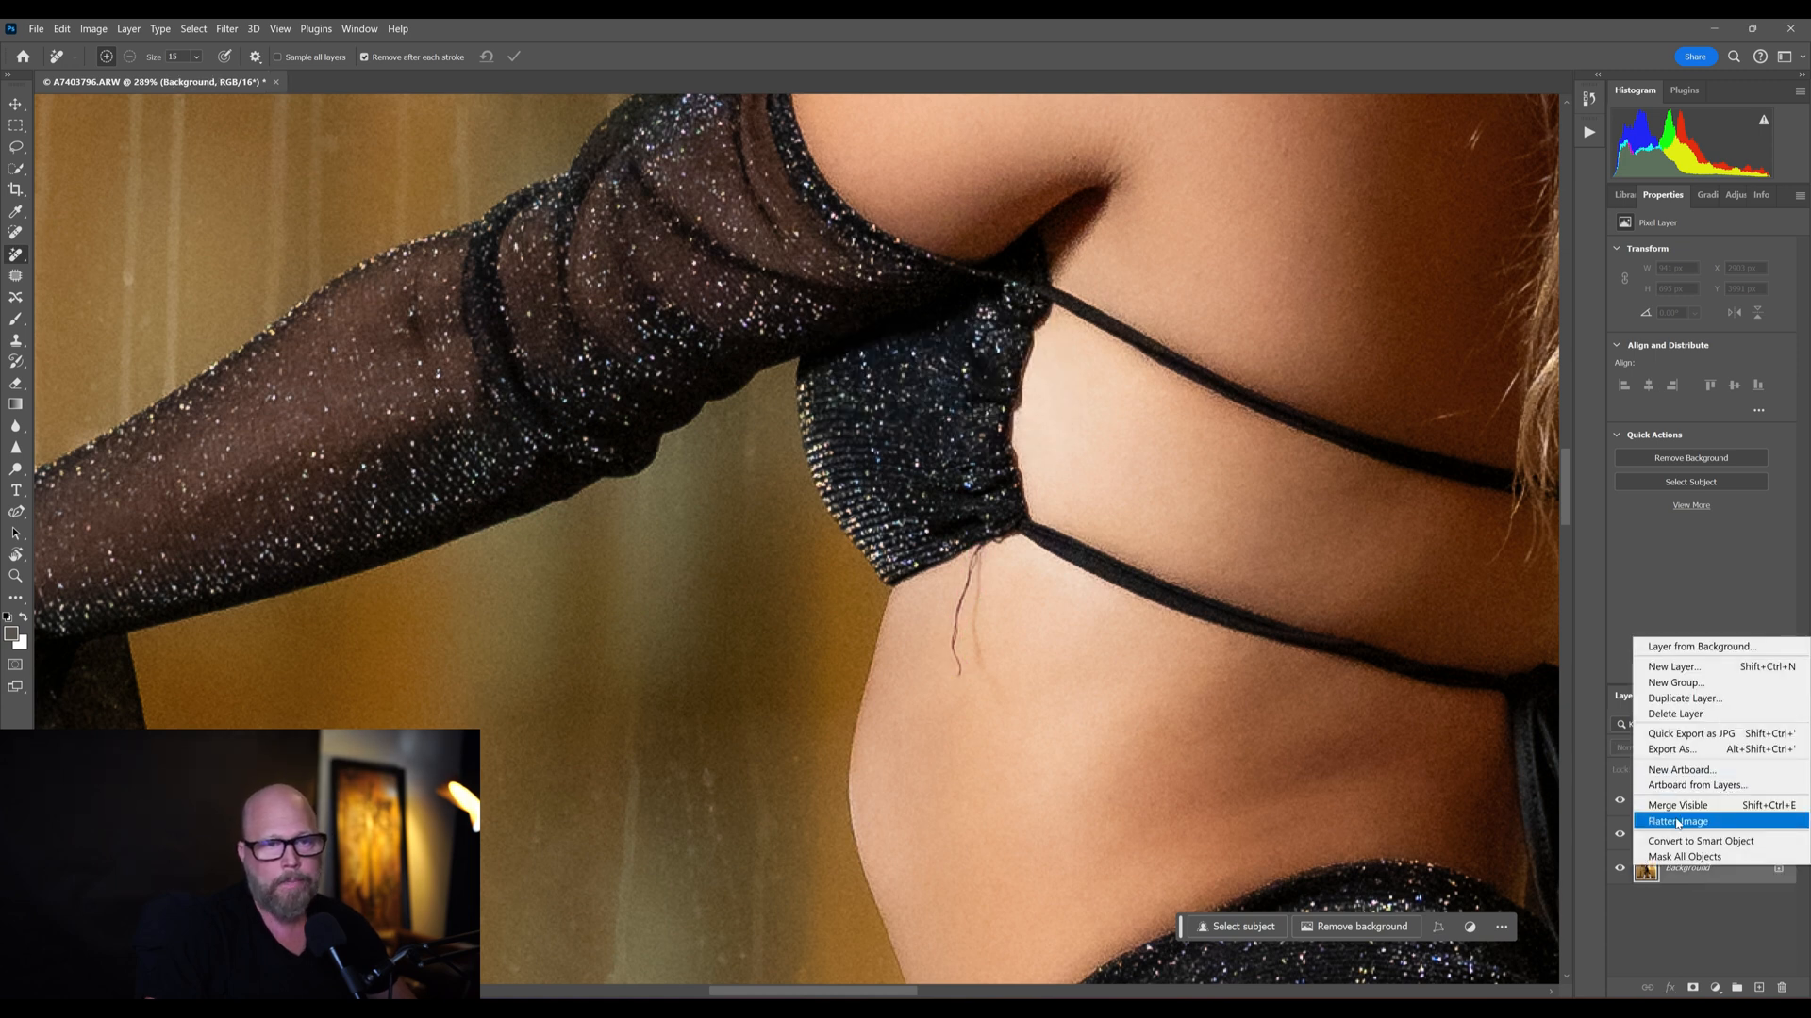
click(1678, 821)
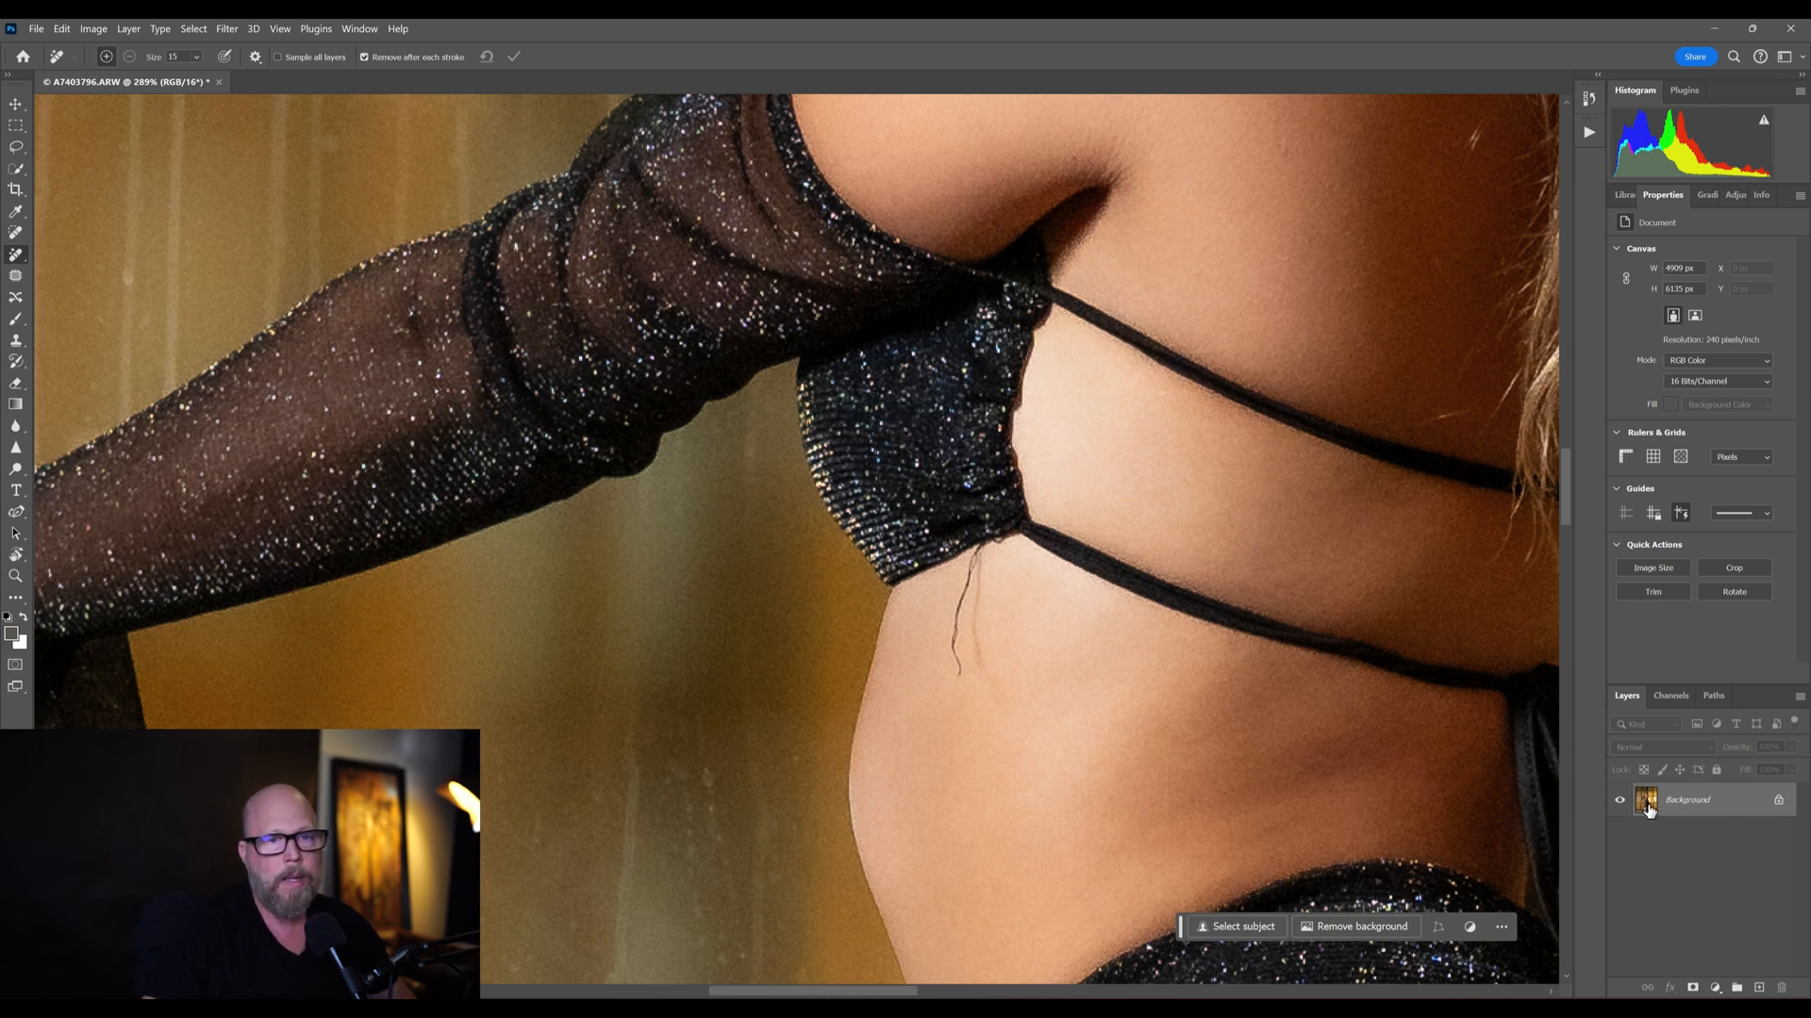
mouse_move(120, 549)
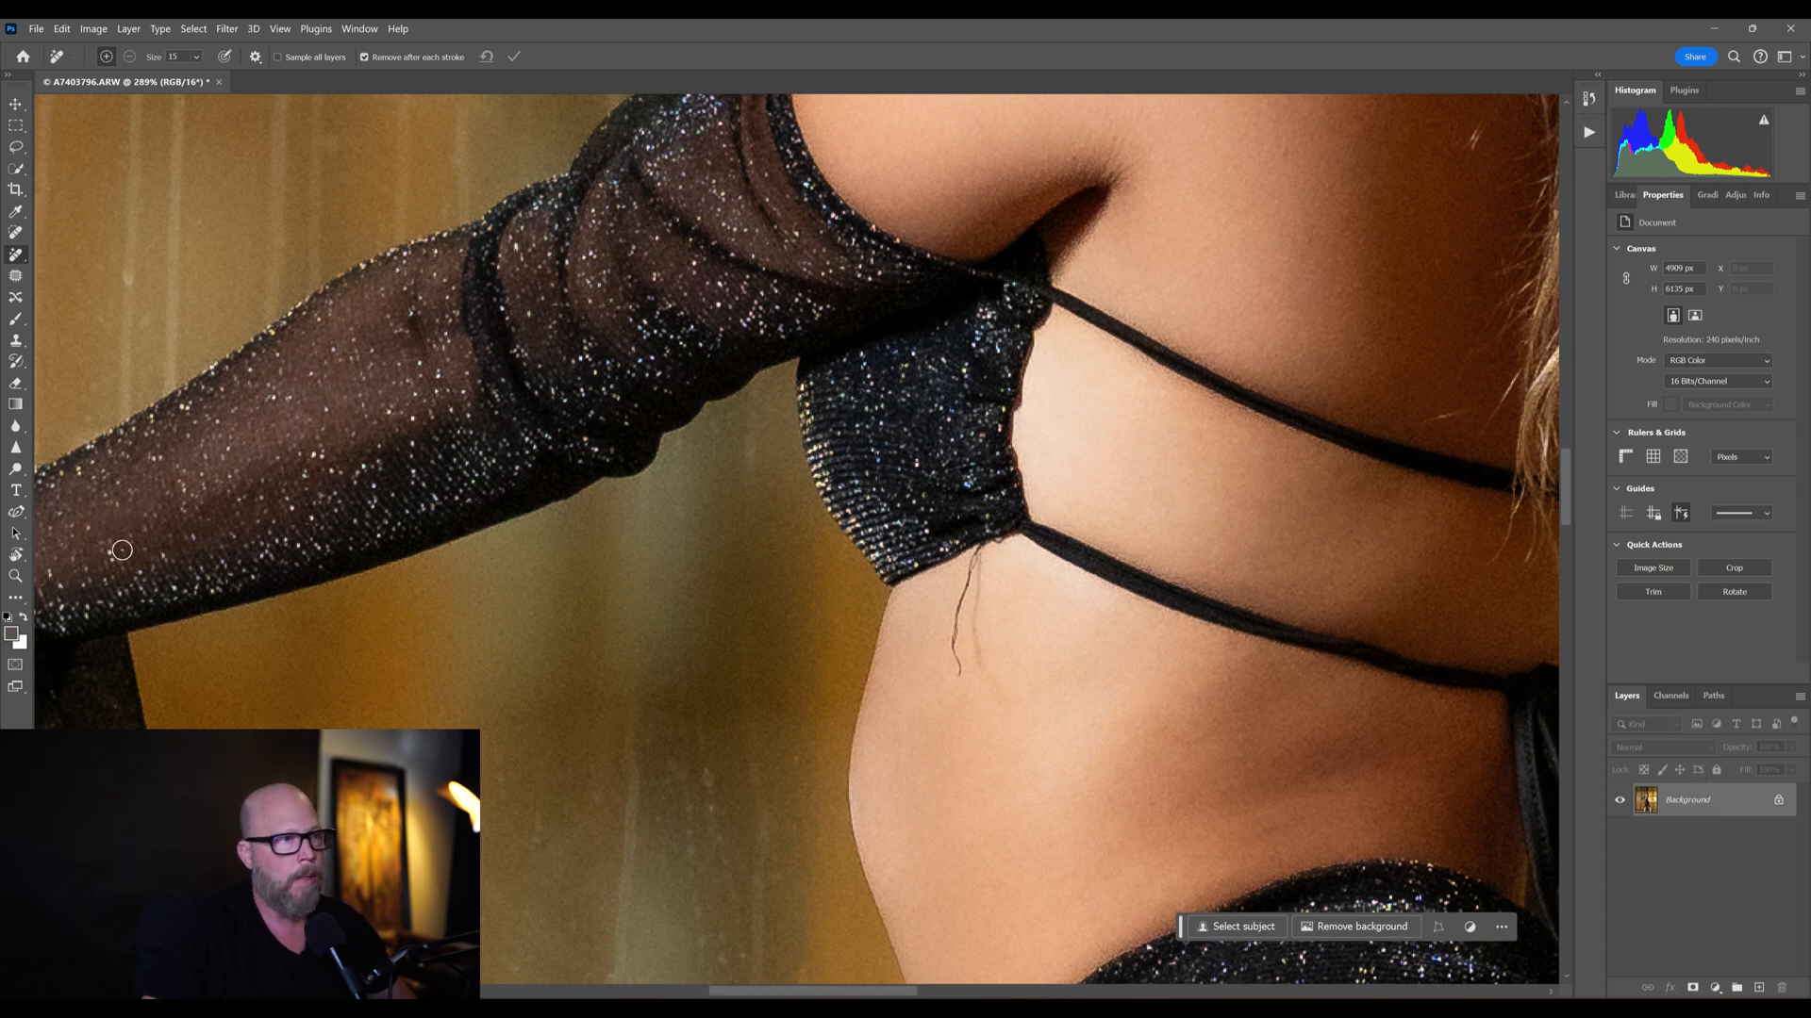
mouse_move(922, 848)
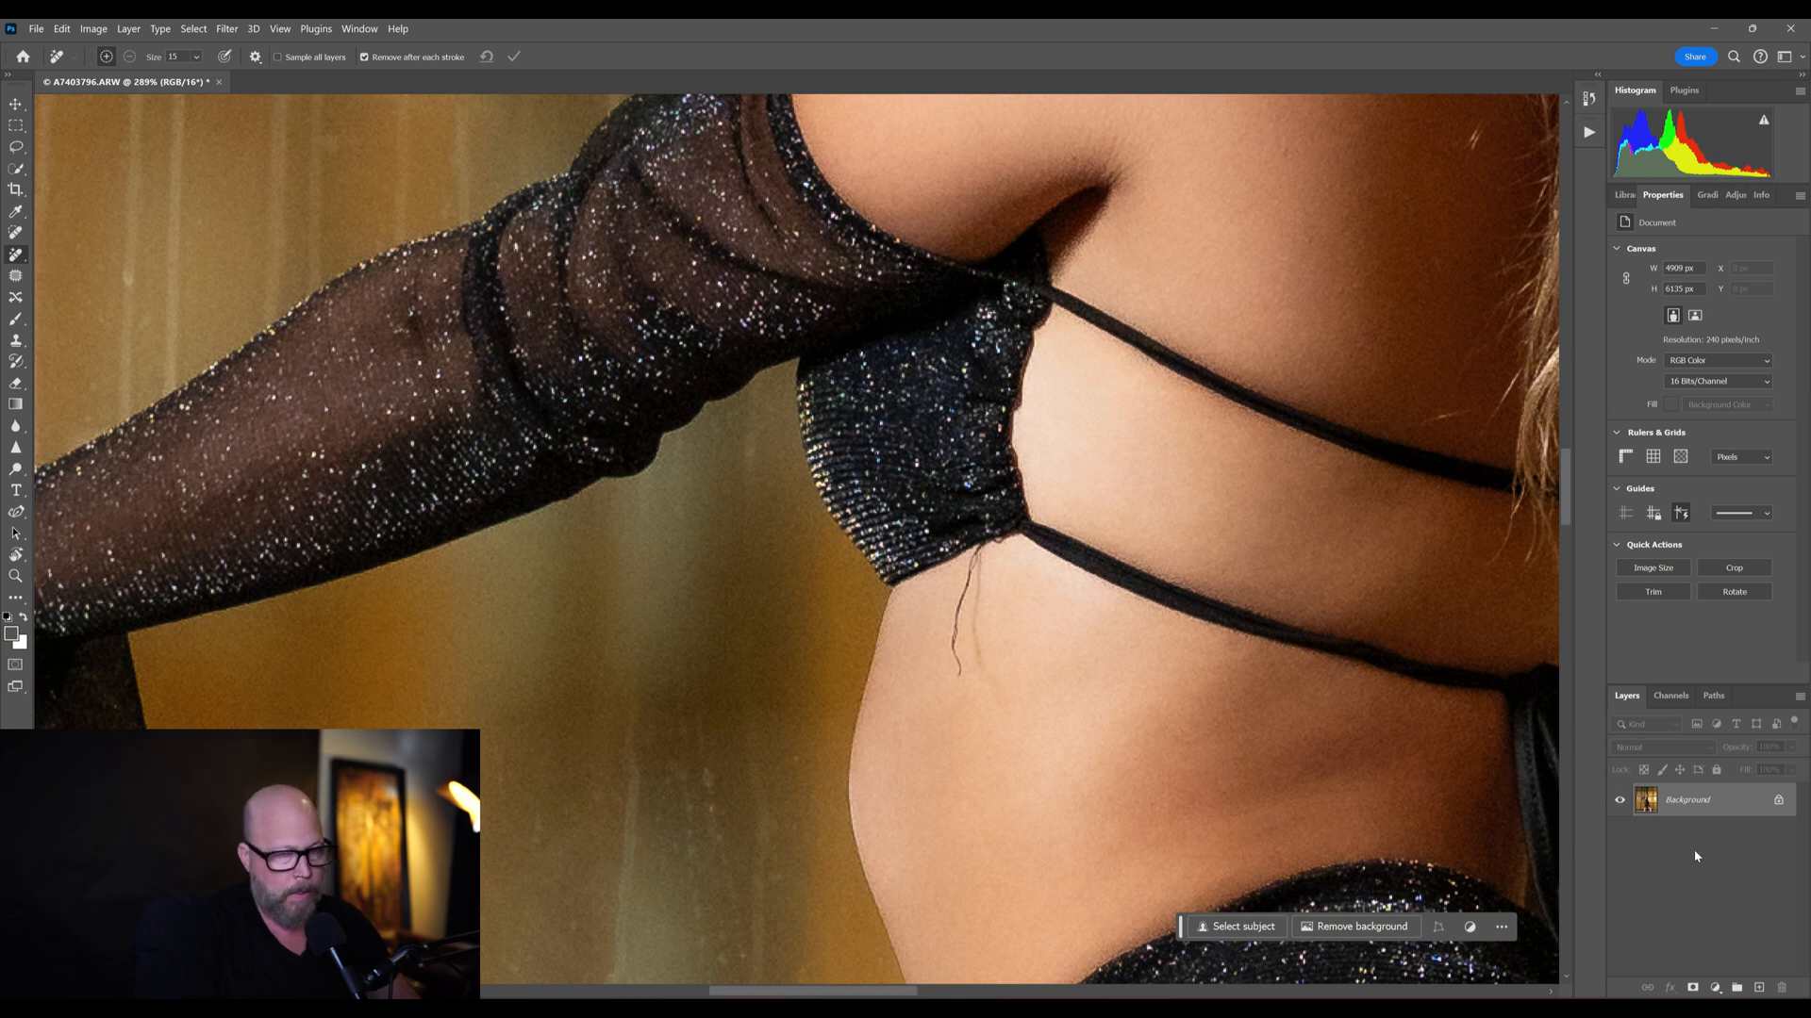
- Remove the stray string on the model's waist with the Remove tool, then clear its faint remains
click(948, 662)
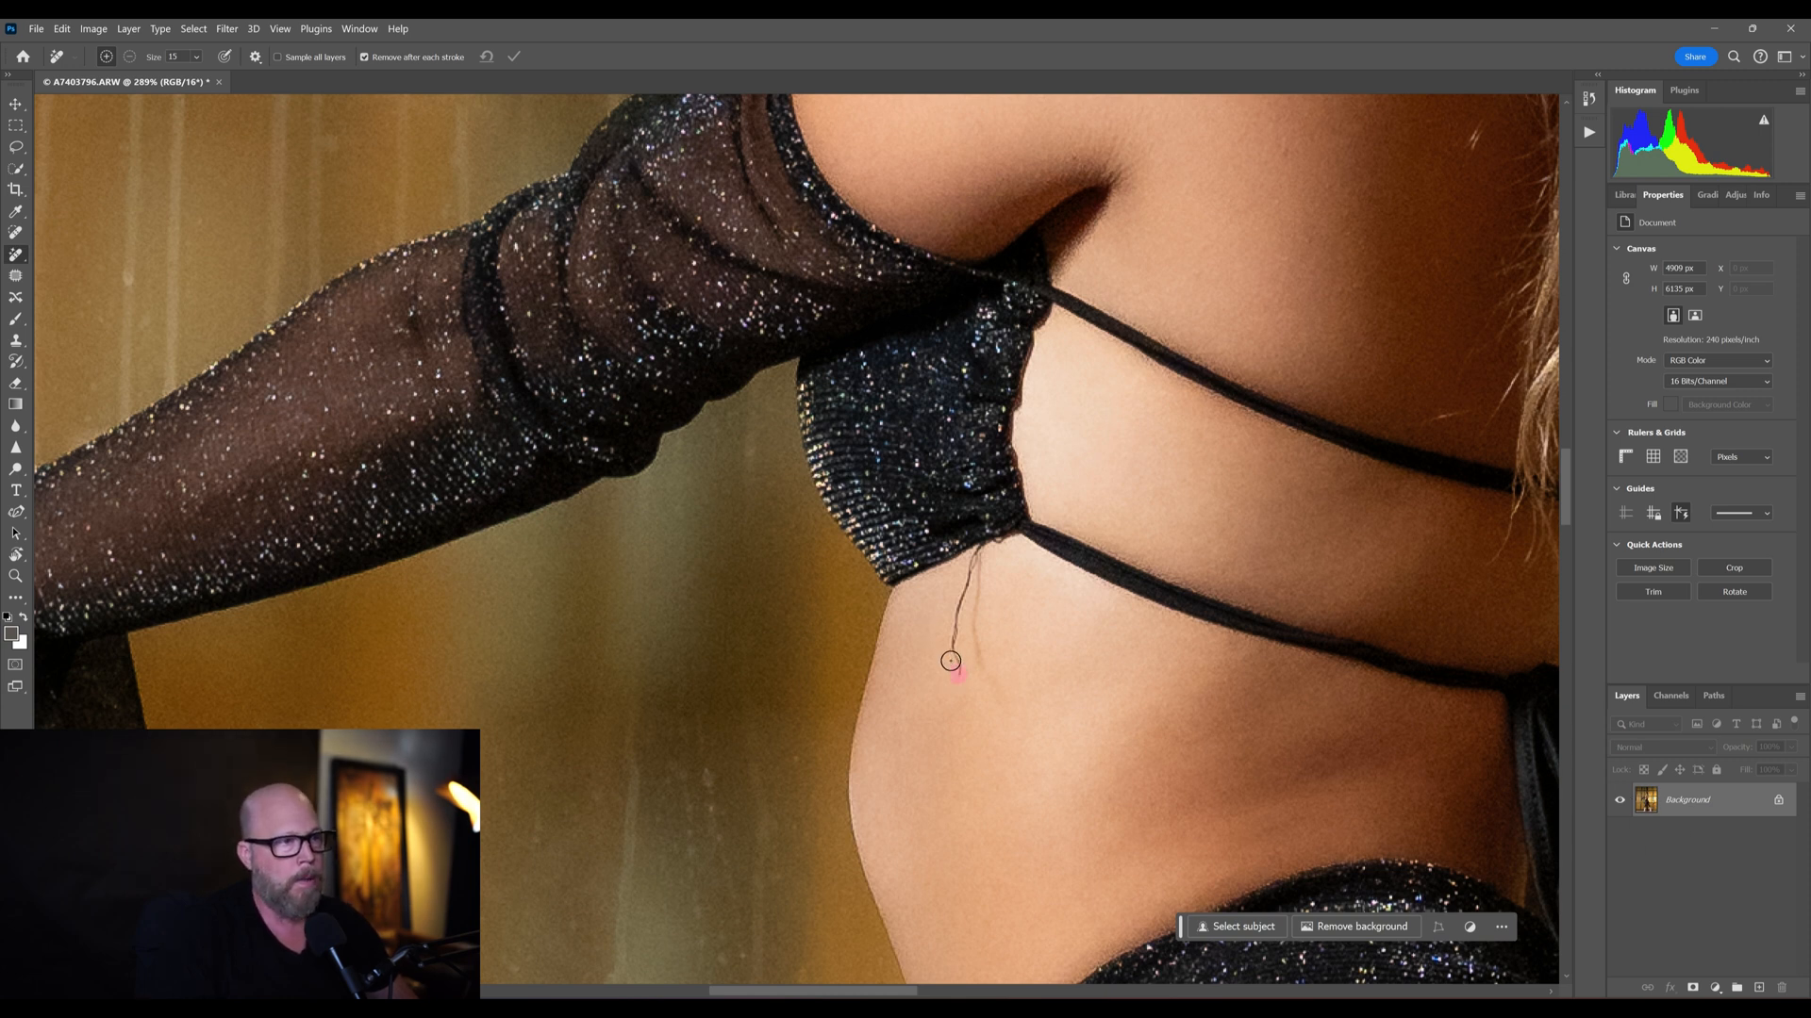
drag(953, 669, 963, 577)
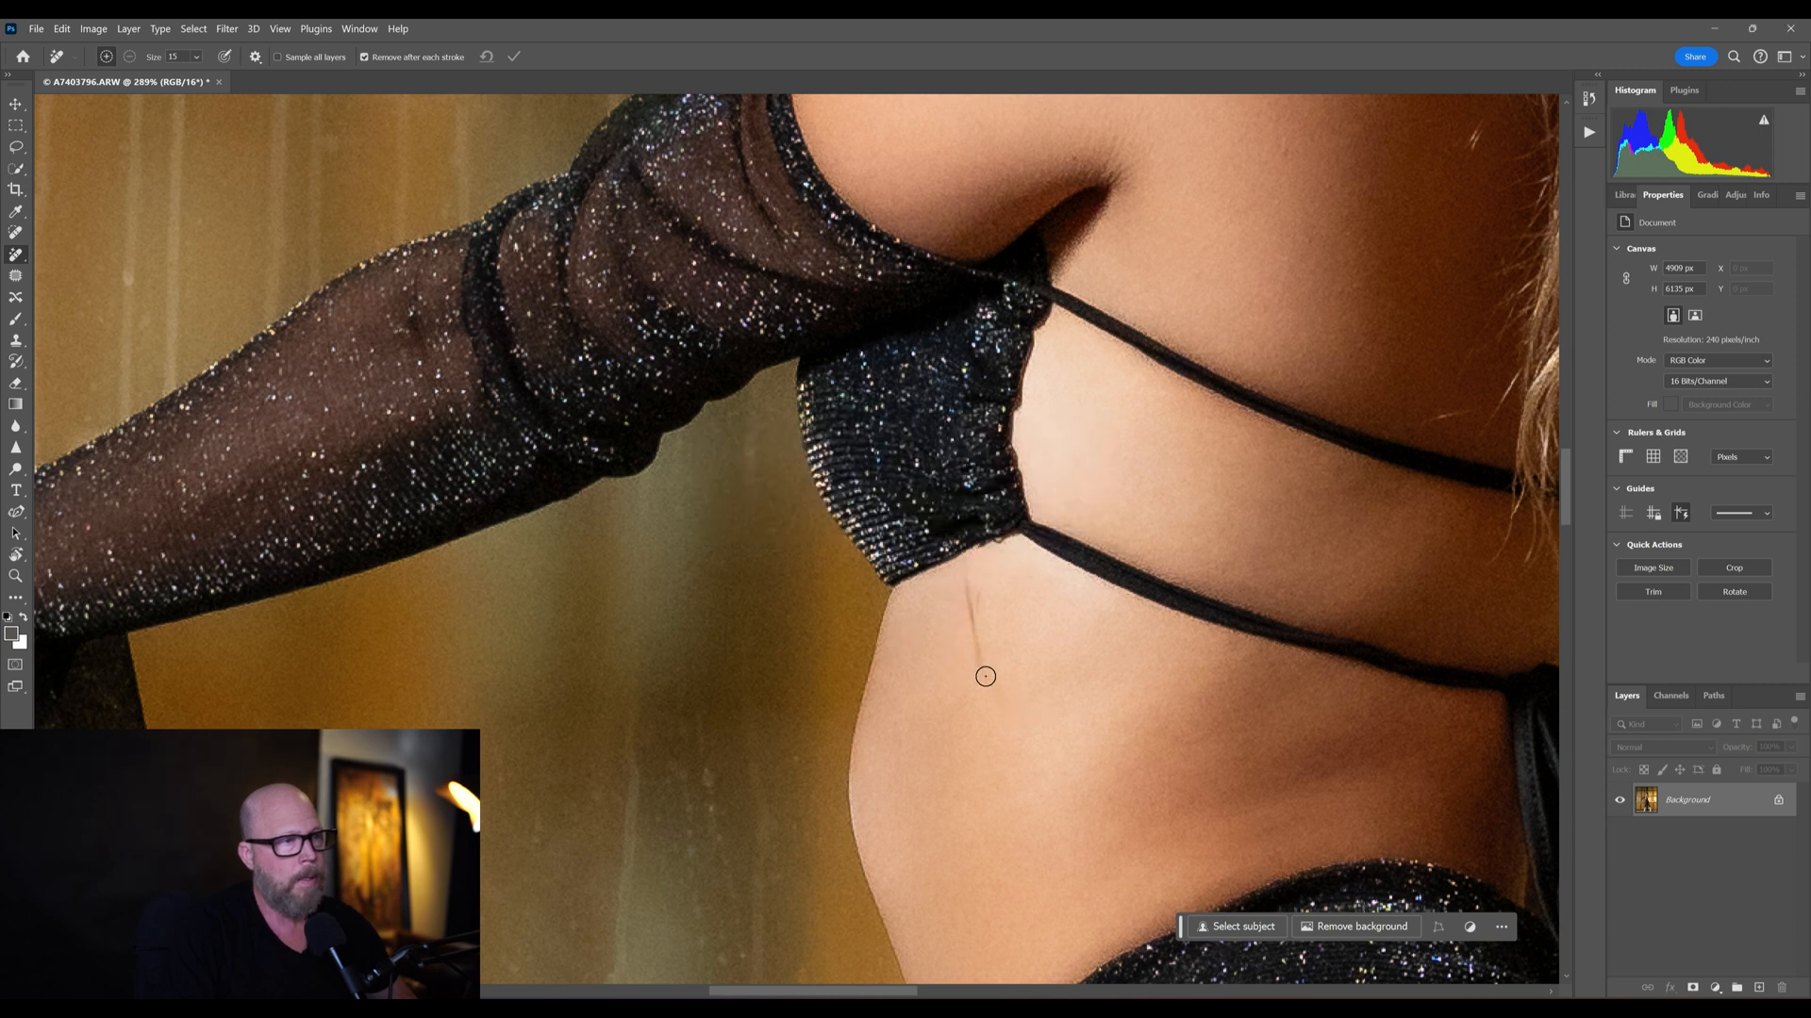
drag(962, 573, 981, 677)
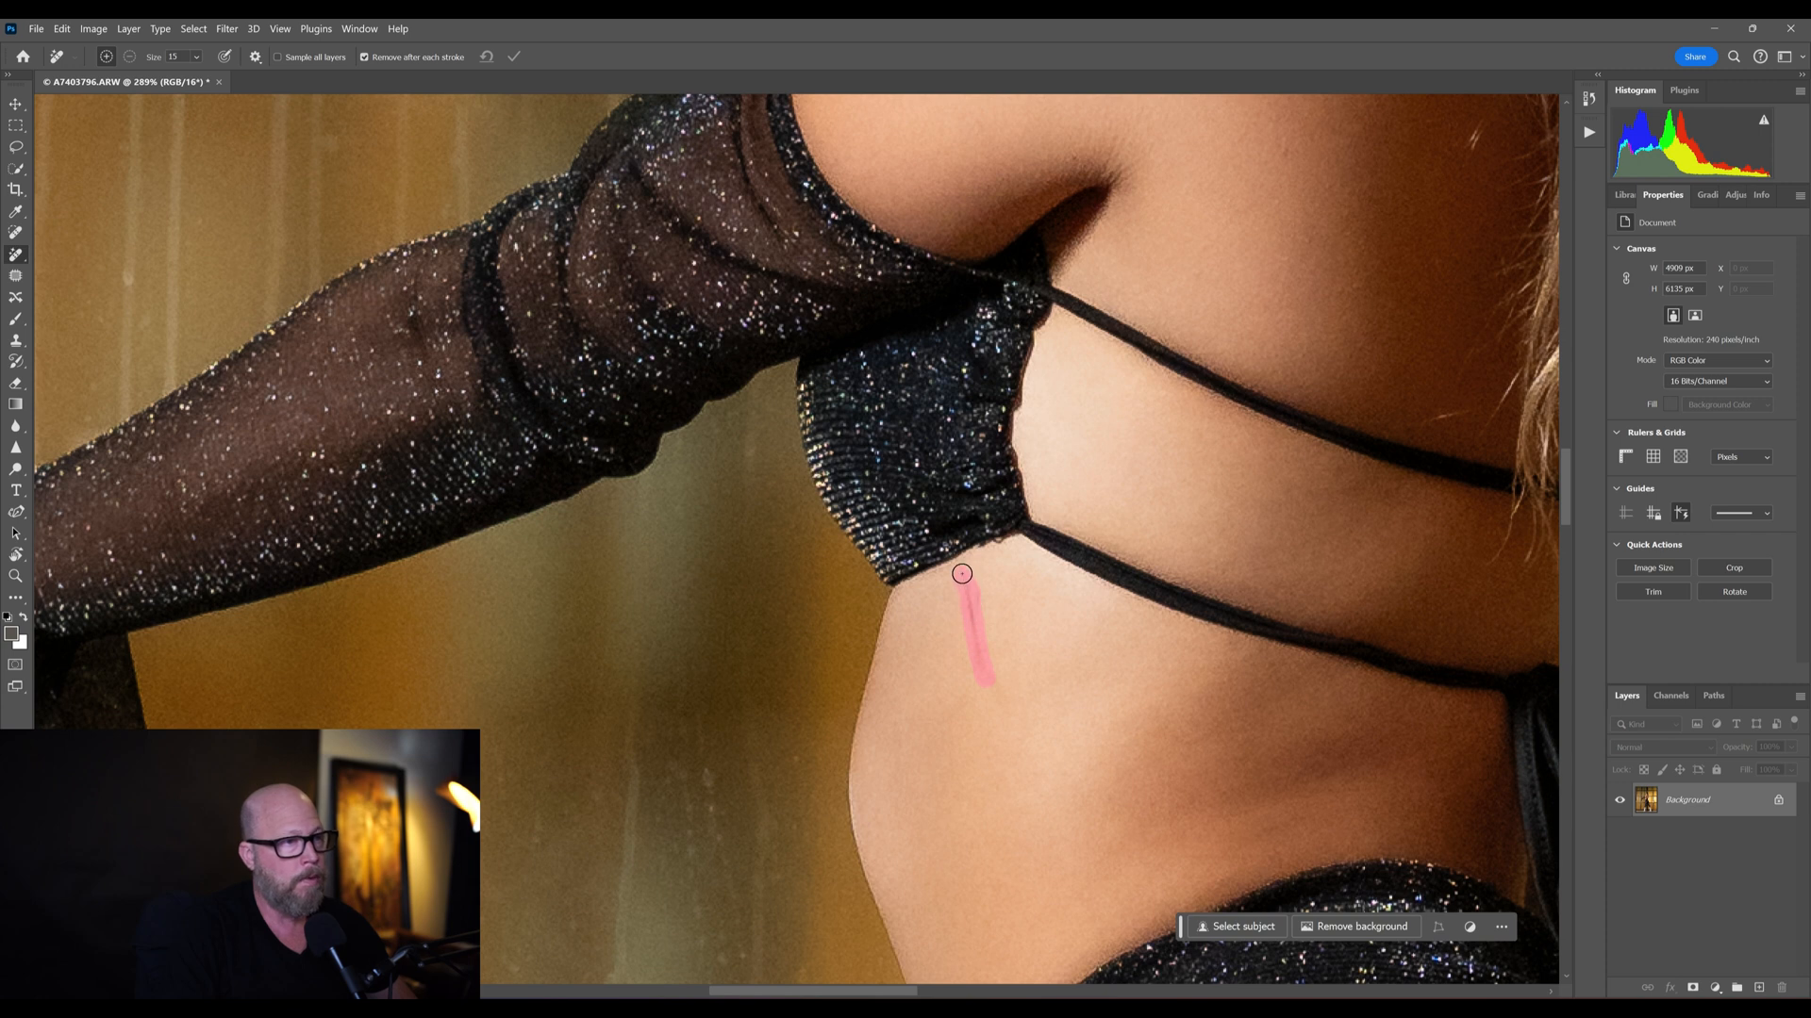